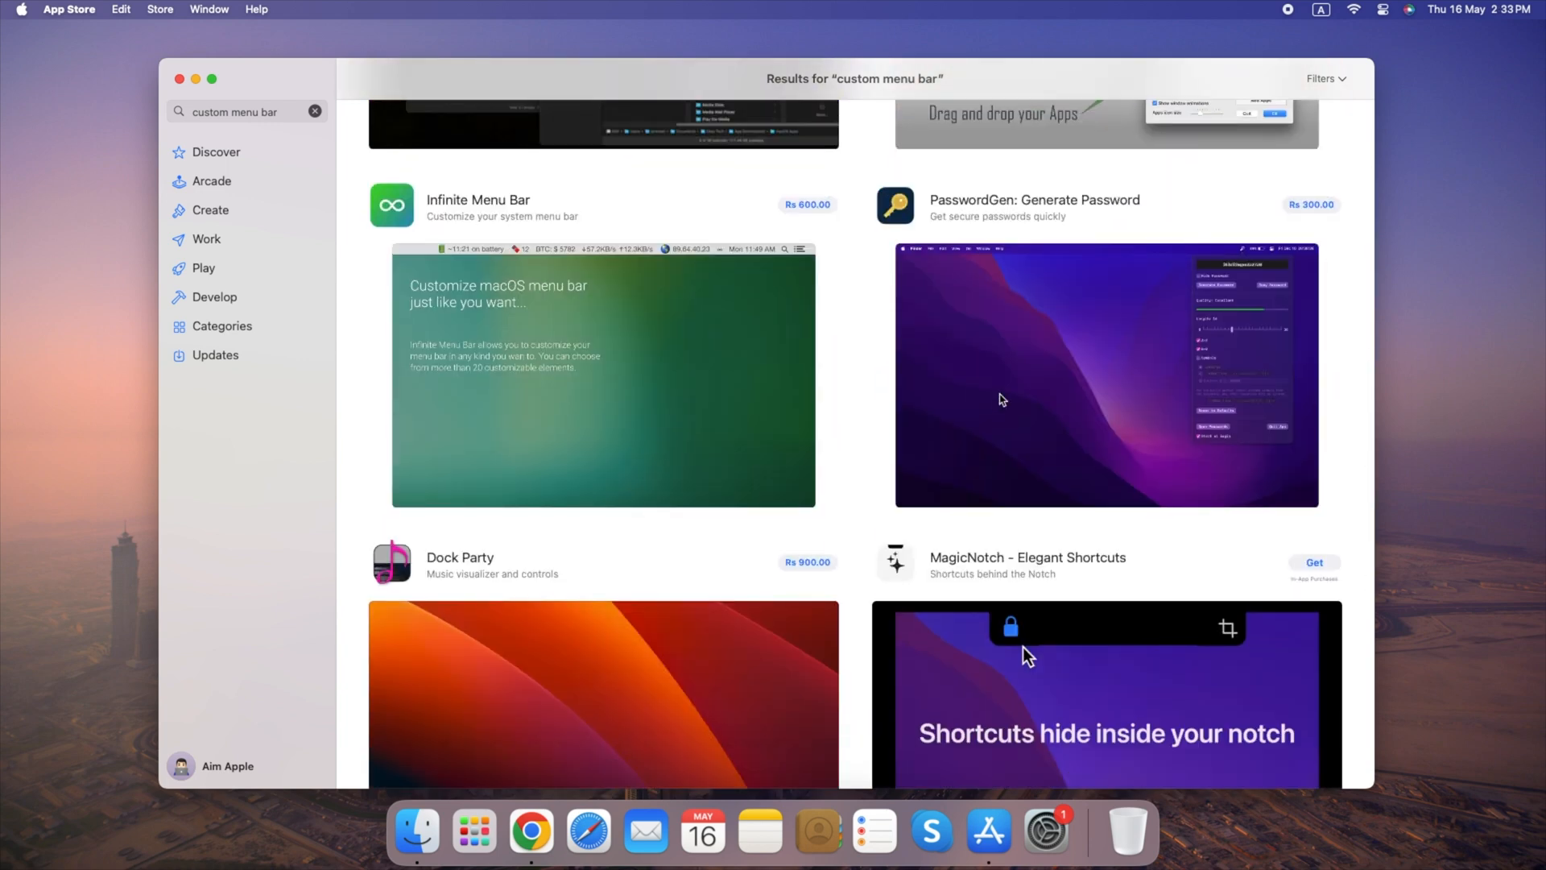
Step: View the MagicNotch App Store page, then set the menu-bar web panel to iPad mini window size
{"action": "left_click", "coordinate": [1025, 557]}
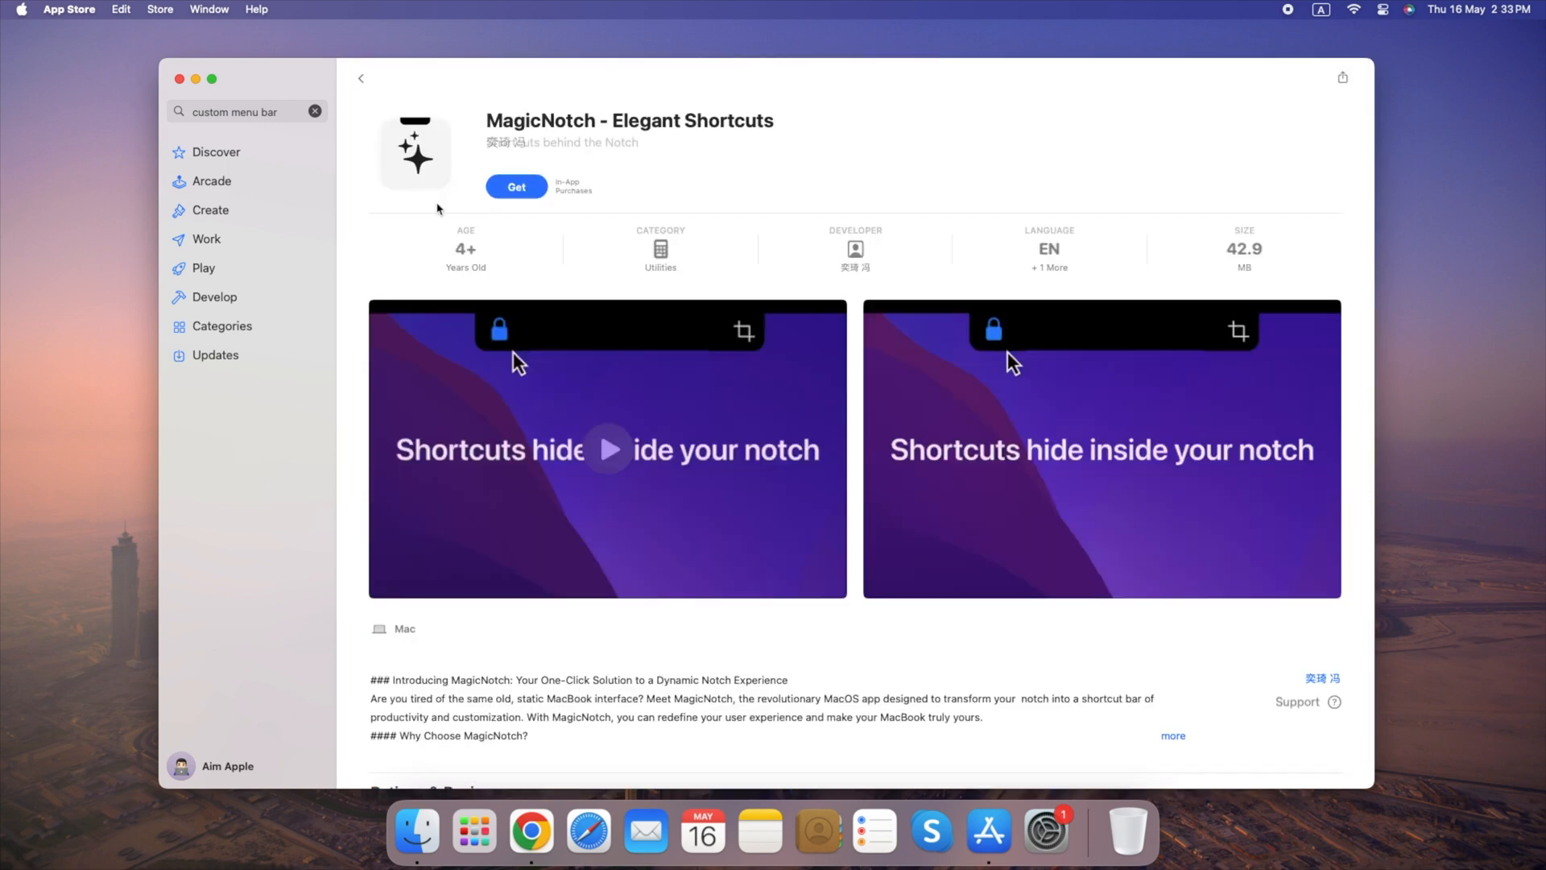
{"action": "left_click", "coordinate": [474, 829]}
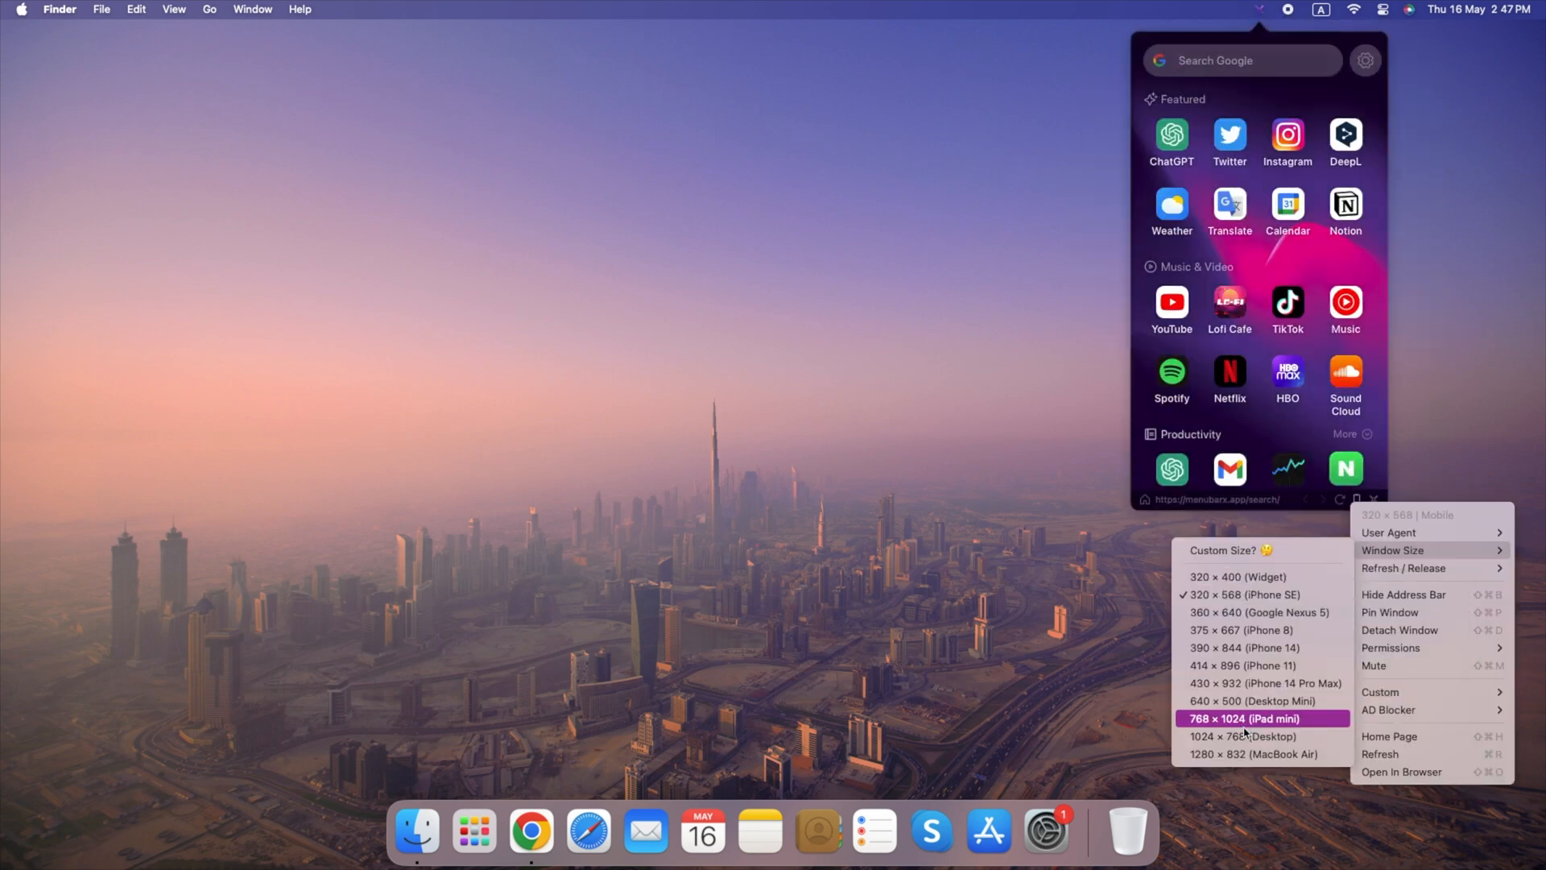
{"action": "left_click", "coordinate": [1242, 718]}
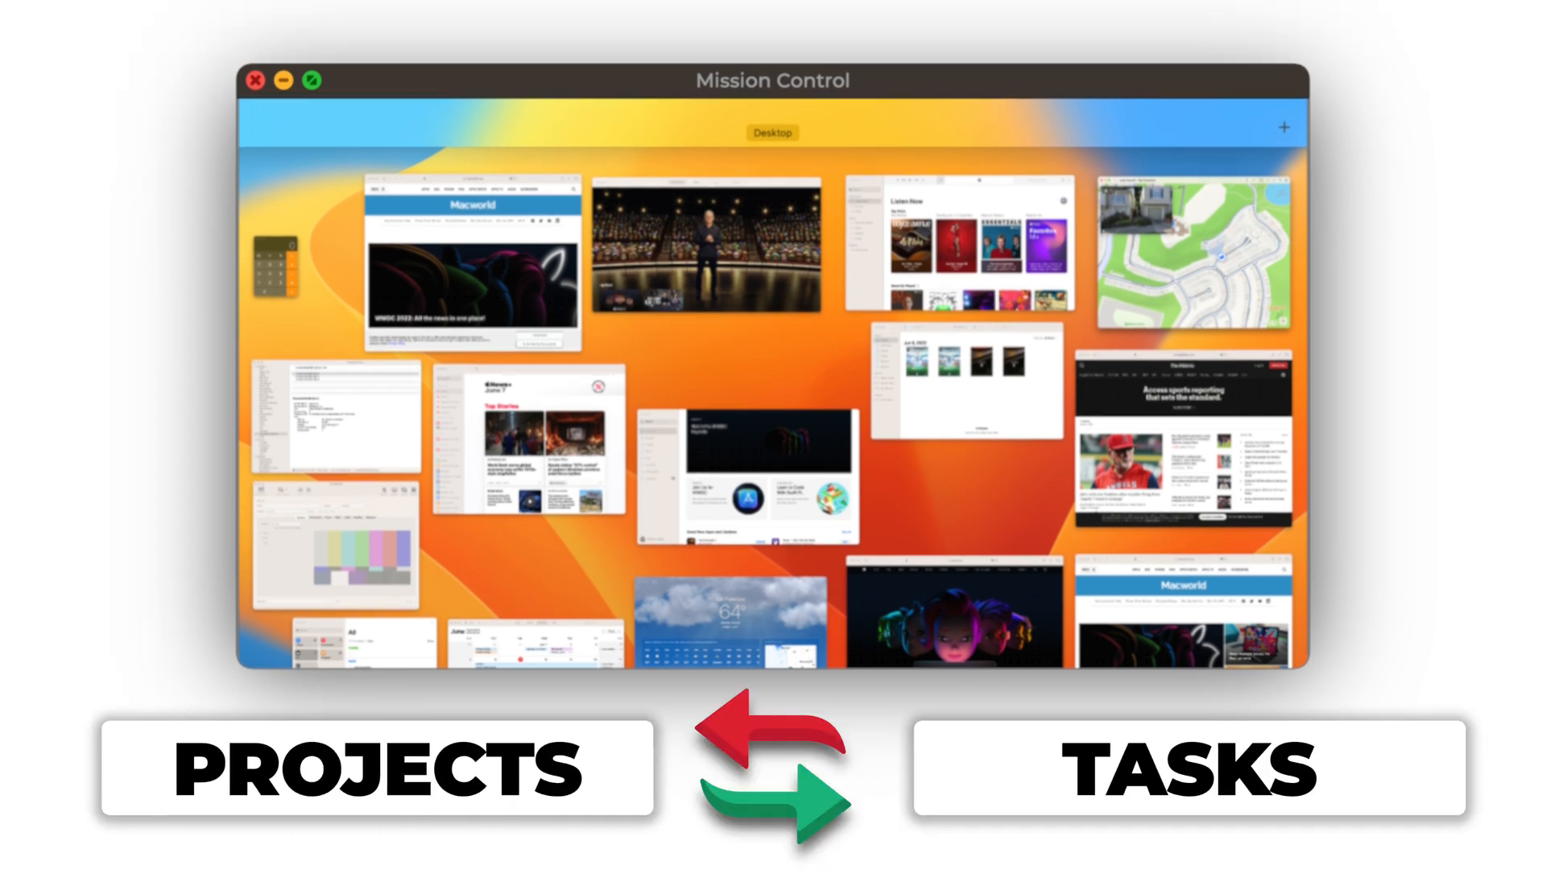
{"action": "mouse_move", "coordinate": [296, 128]}
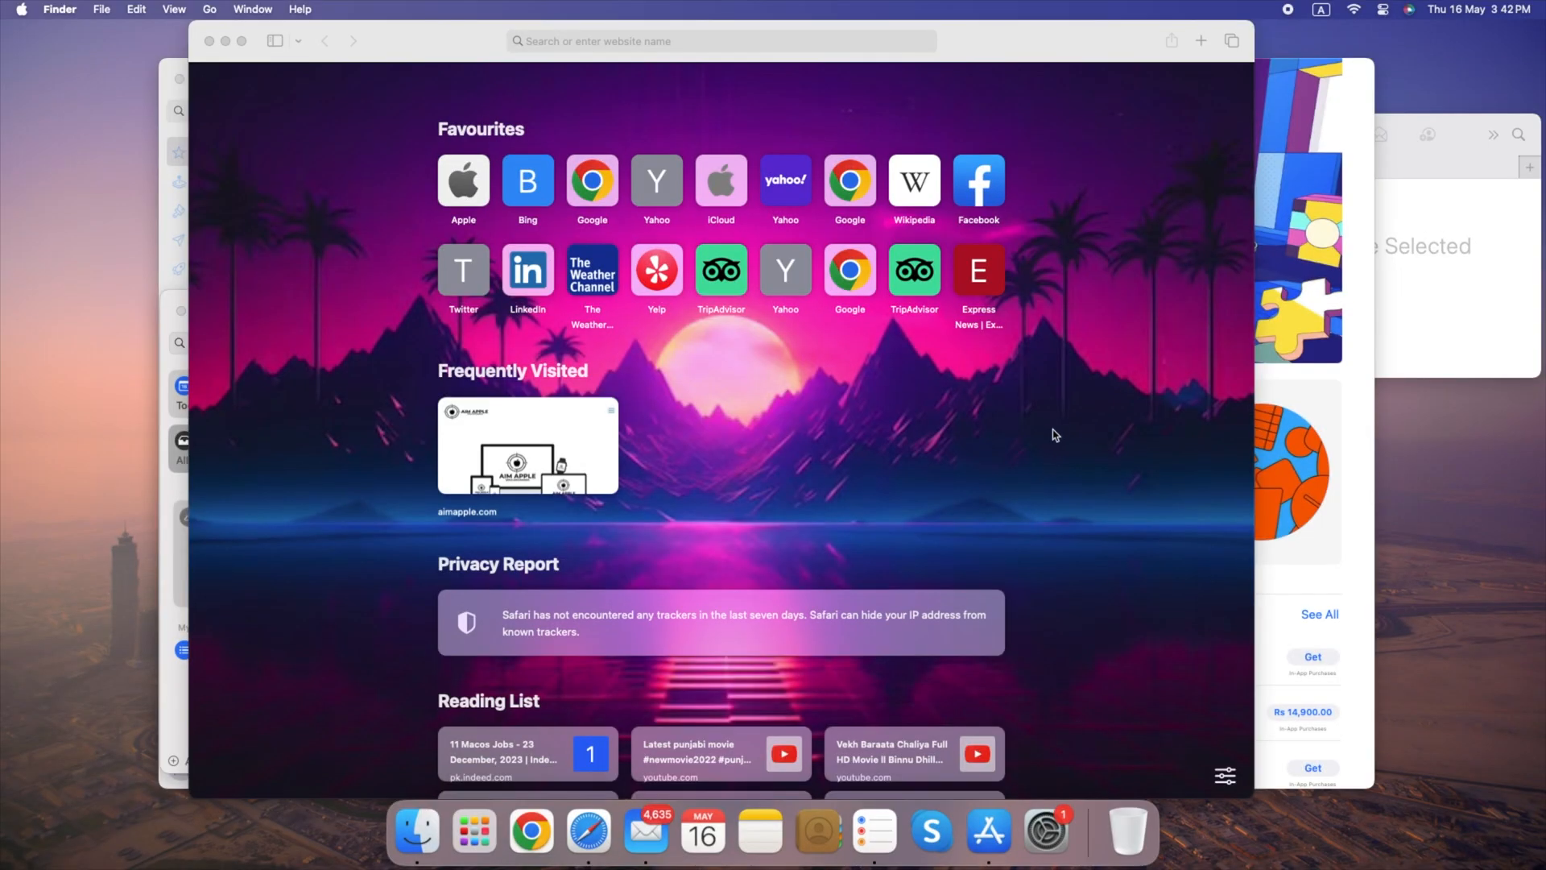
{"action": "mouse_move", "coordinate": [1102, 404]}
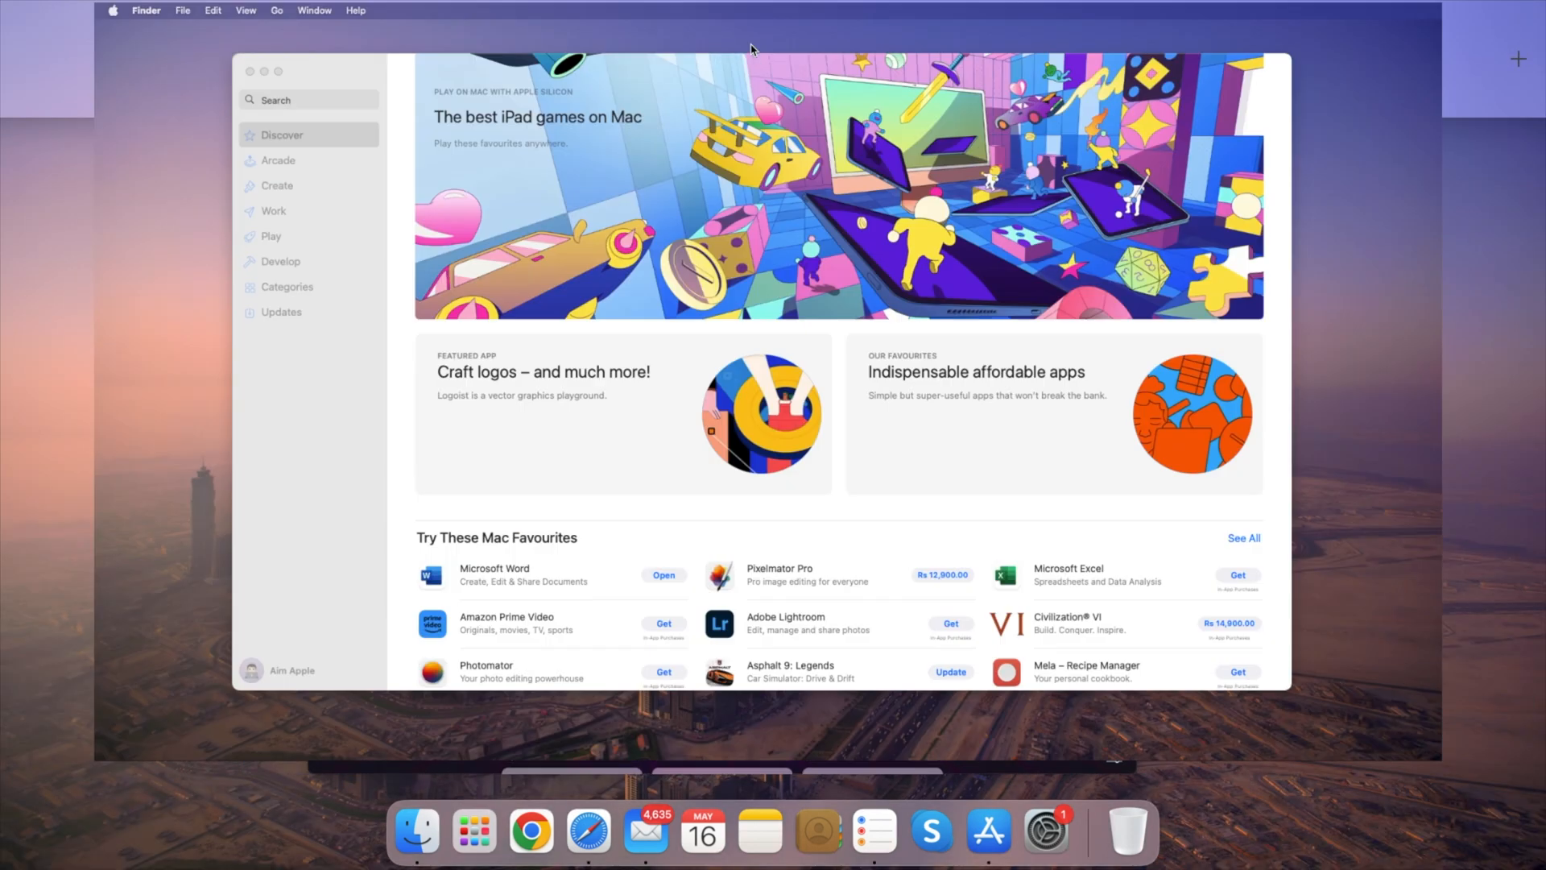
Step: Bring the Mail inbox window forward from Mission Control onto the desktop
{"action": "left_click", "coordinate": [646, 831]}
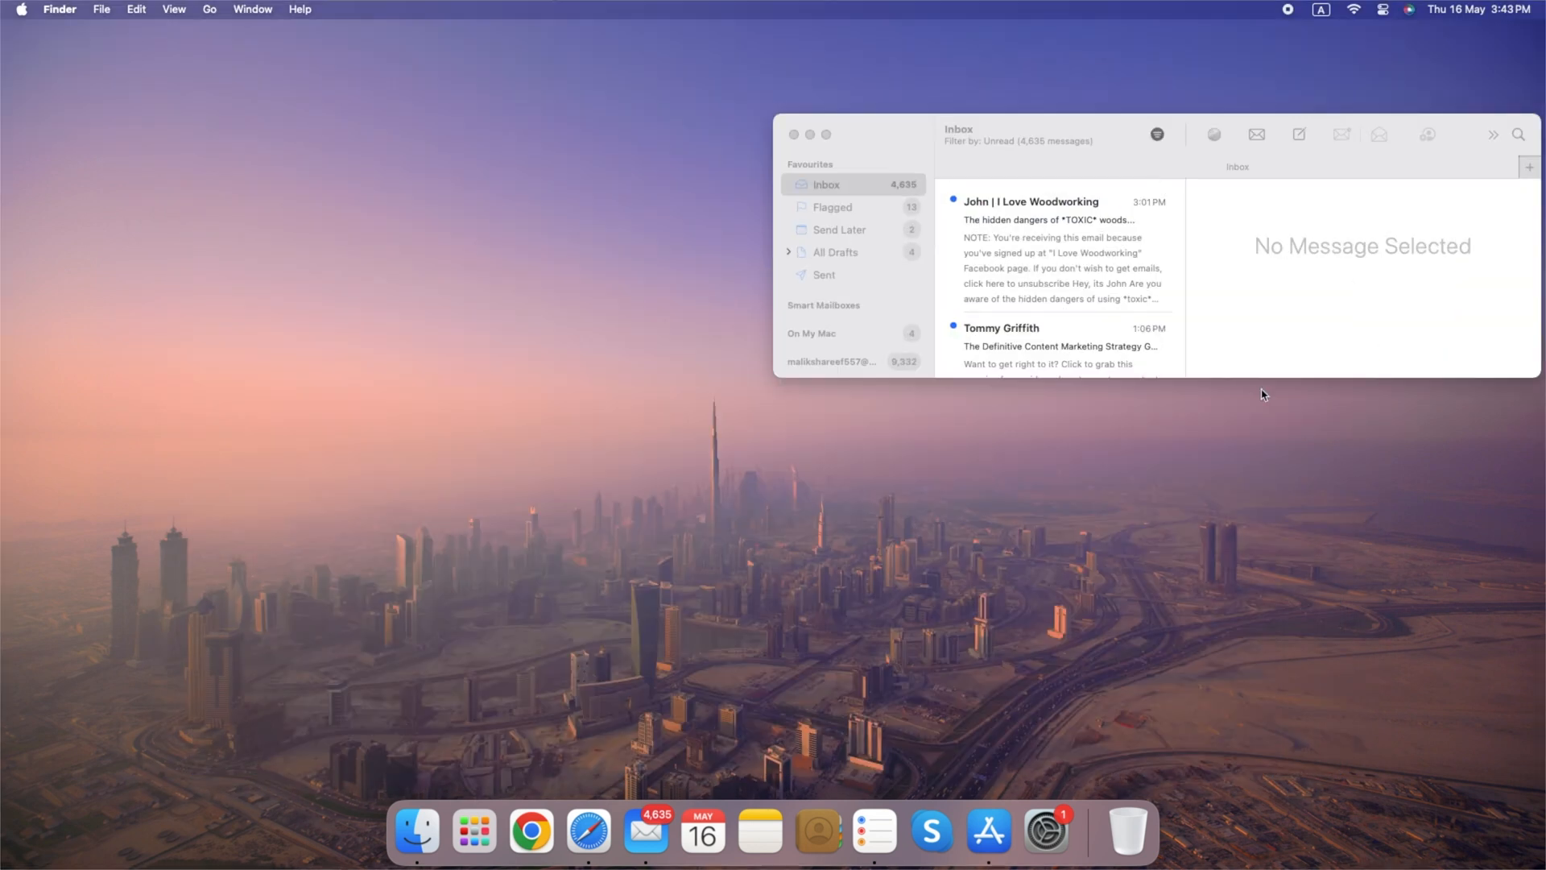
{"action": "left_click", "coordinate": [1043, 830]}
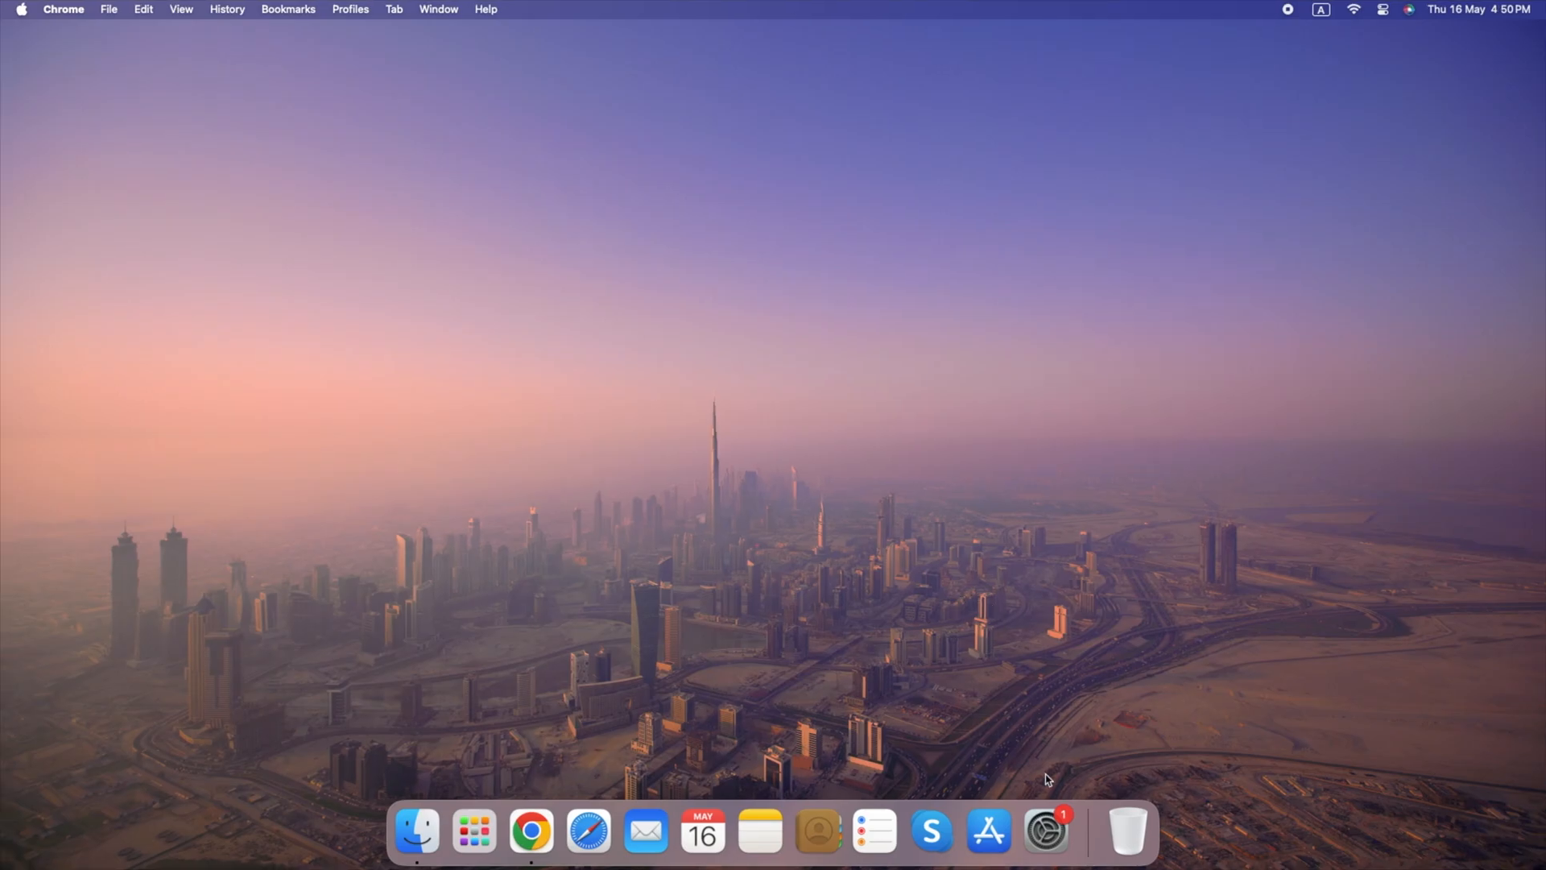
Step: Launch System Settings from the Dock and show the Appearance pane
{"action": "left_click", "coordinate": [1046, 831]}
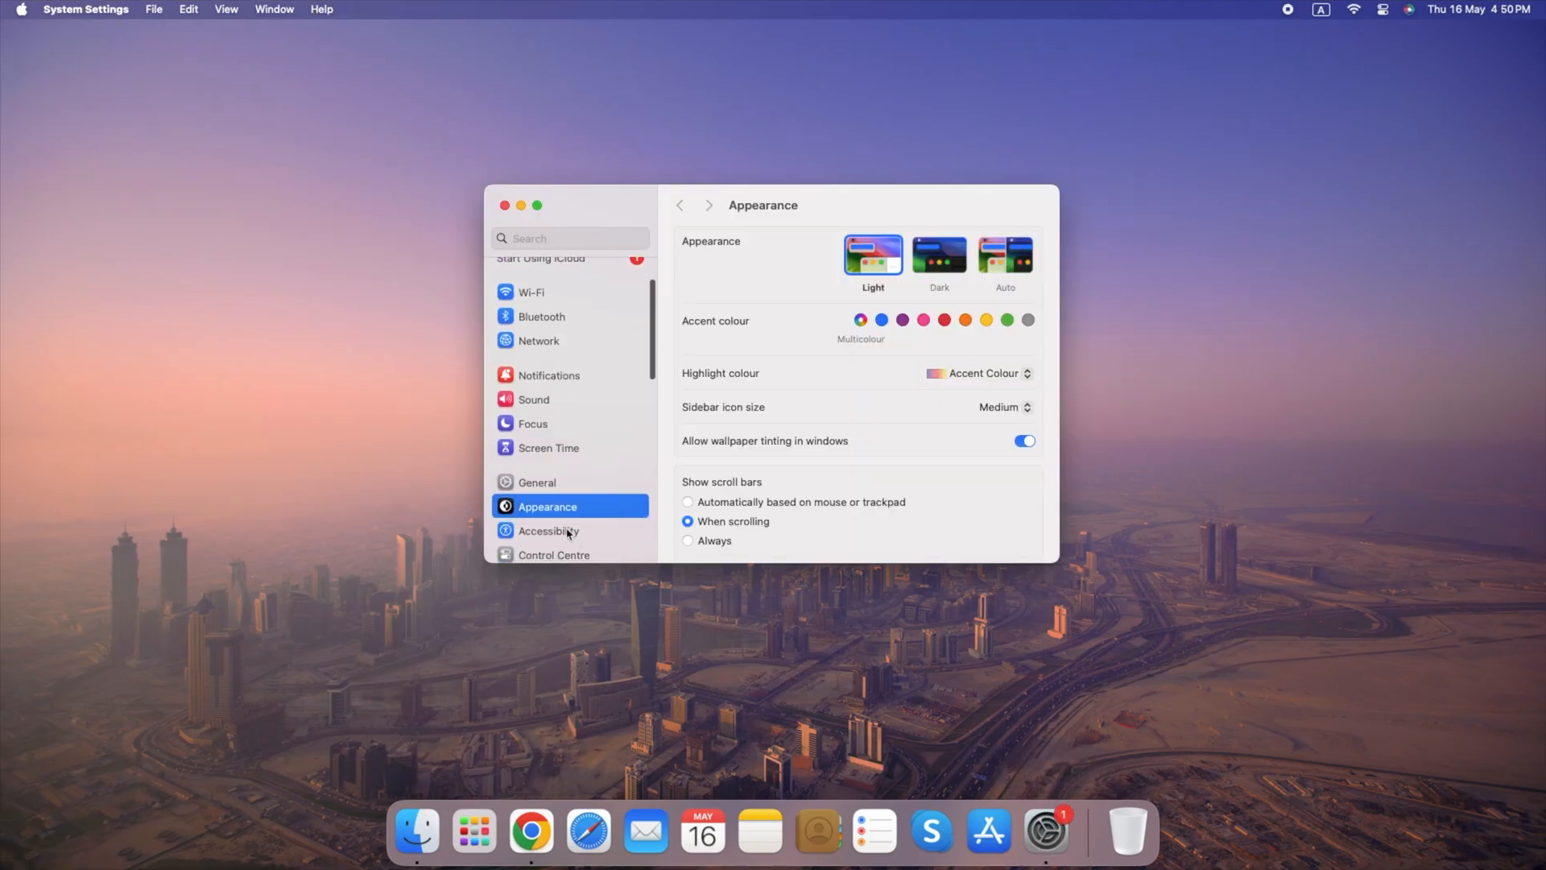
{"action": "left_click", "coordinate": [548, 530]}
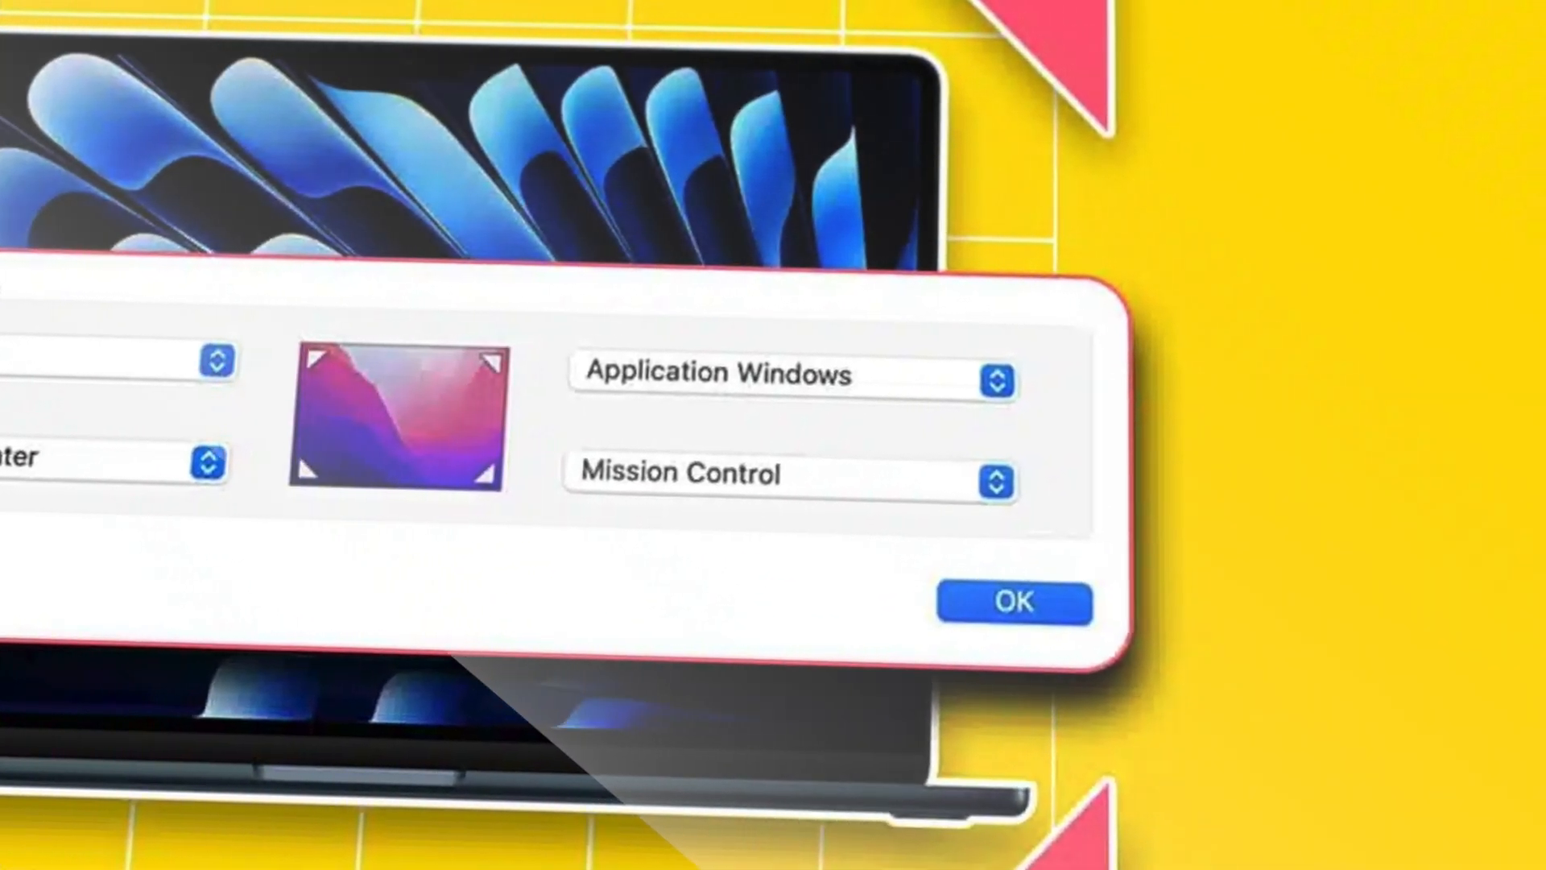
Step: In Desktop & Dock's Hot Corners sheet, assign Quick Note to a screen corner
{"action": "left_click", "coordinate": [1011, 602]}
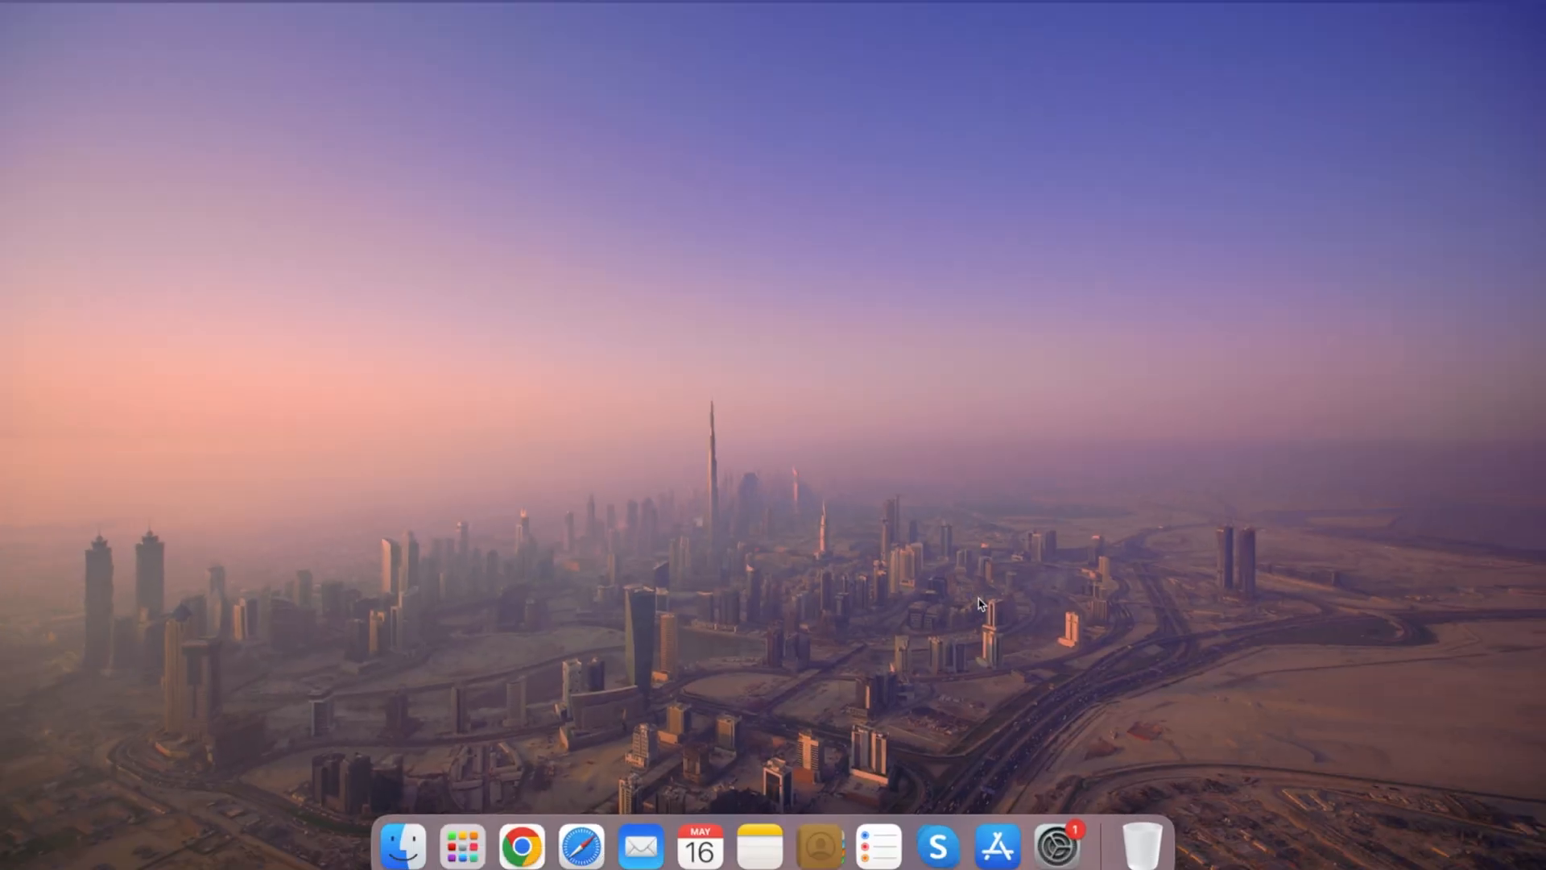
{"action": "left_click", "coordinate": [1053, 846]}
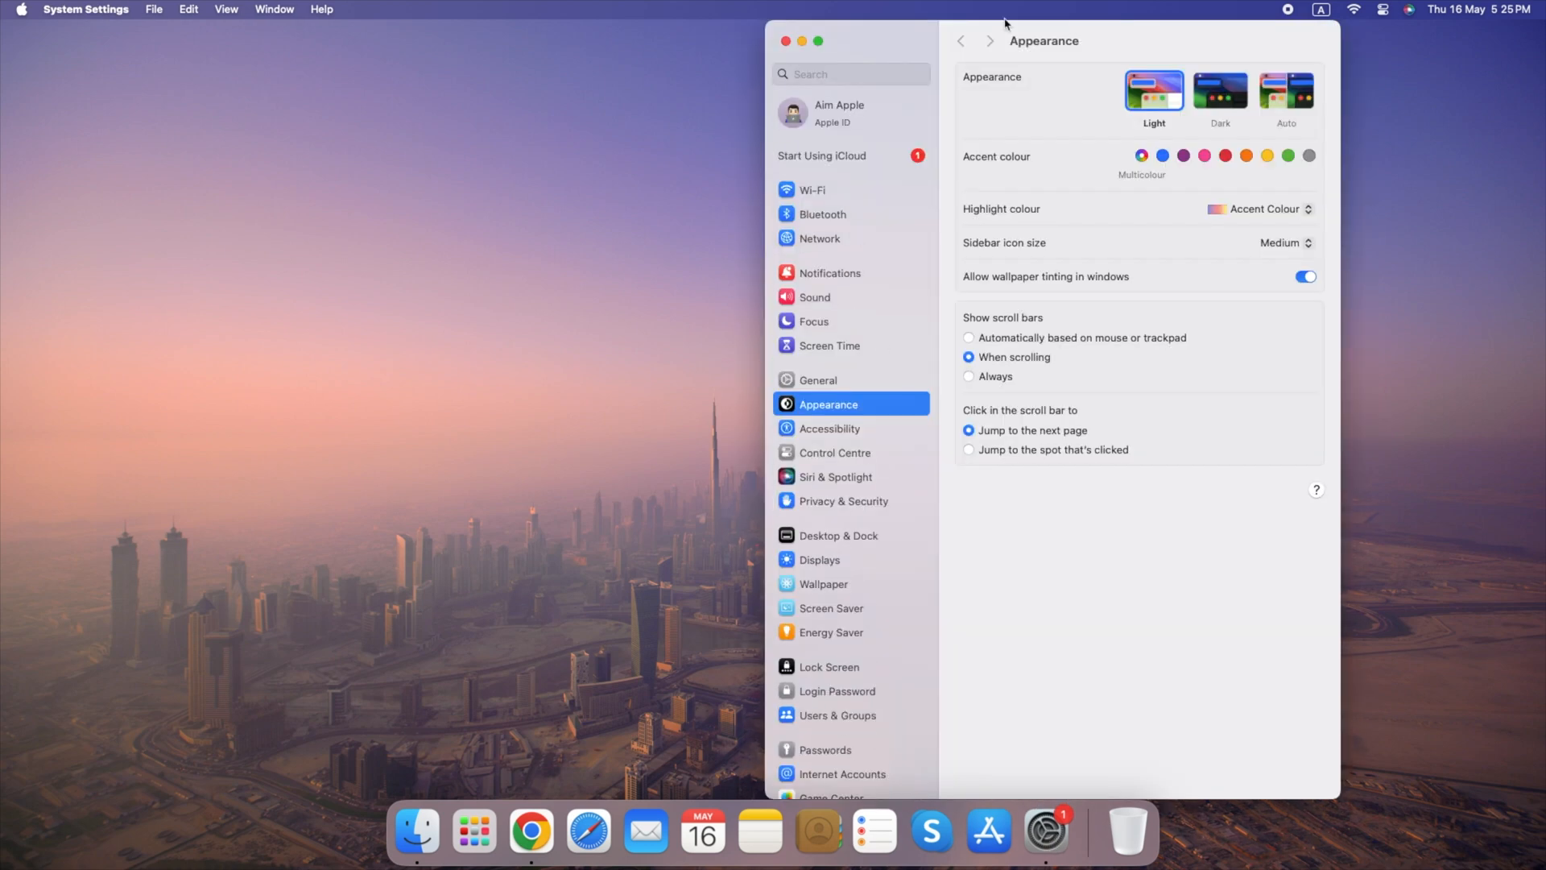
{"action": "left_click", "coordinate": [839, 535]}
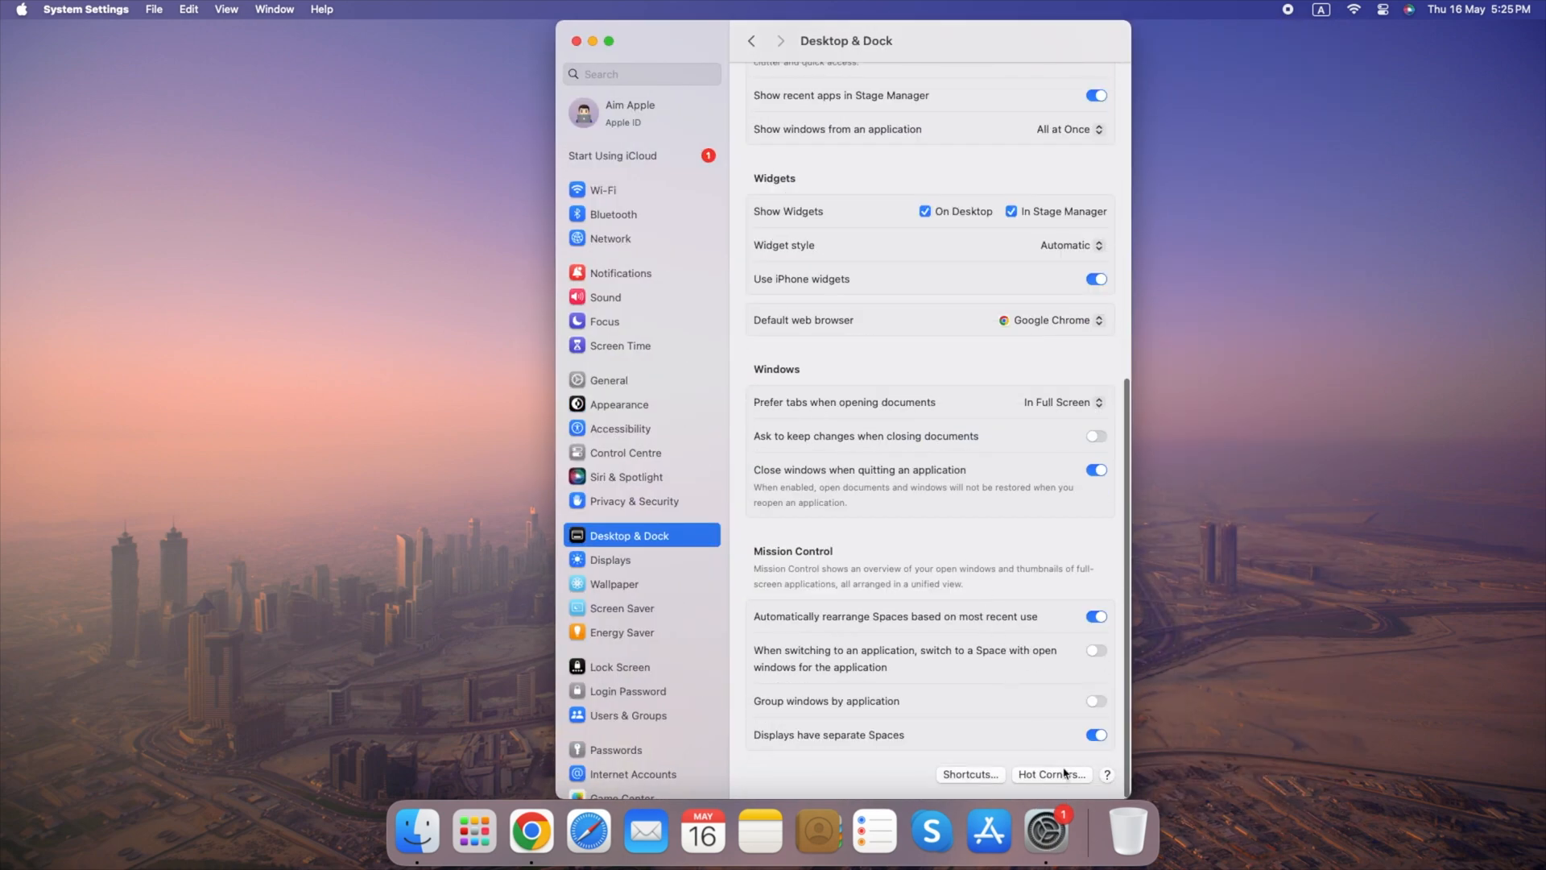
{"action": "left_click", "coordinate": [1052, 773]}
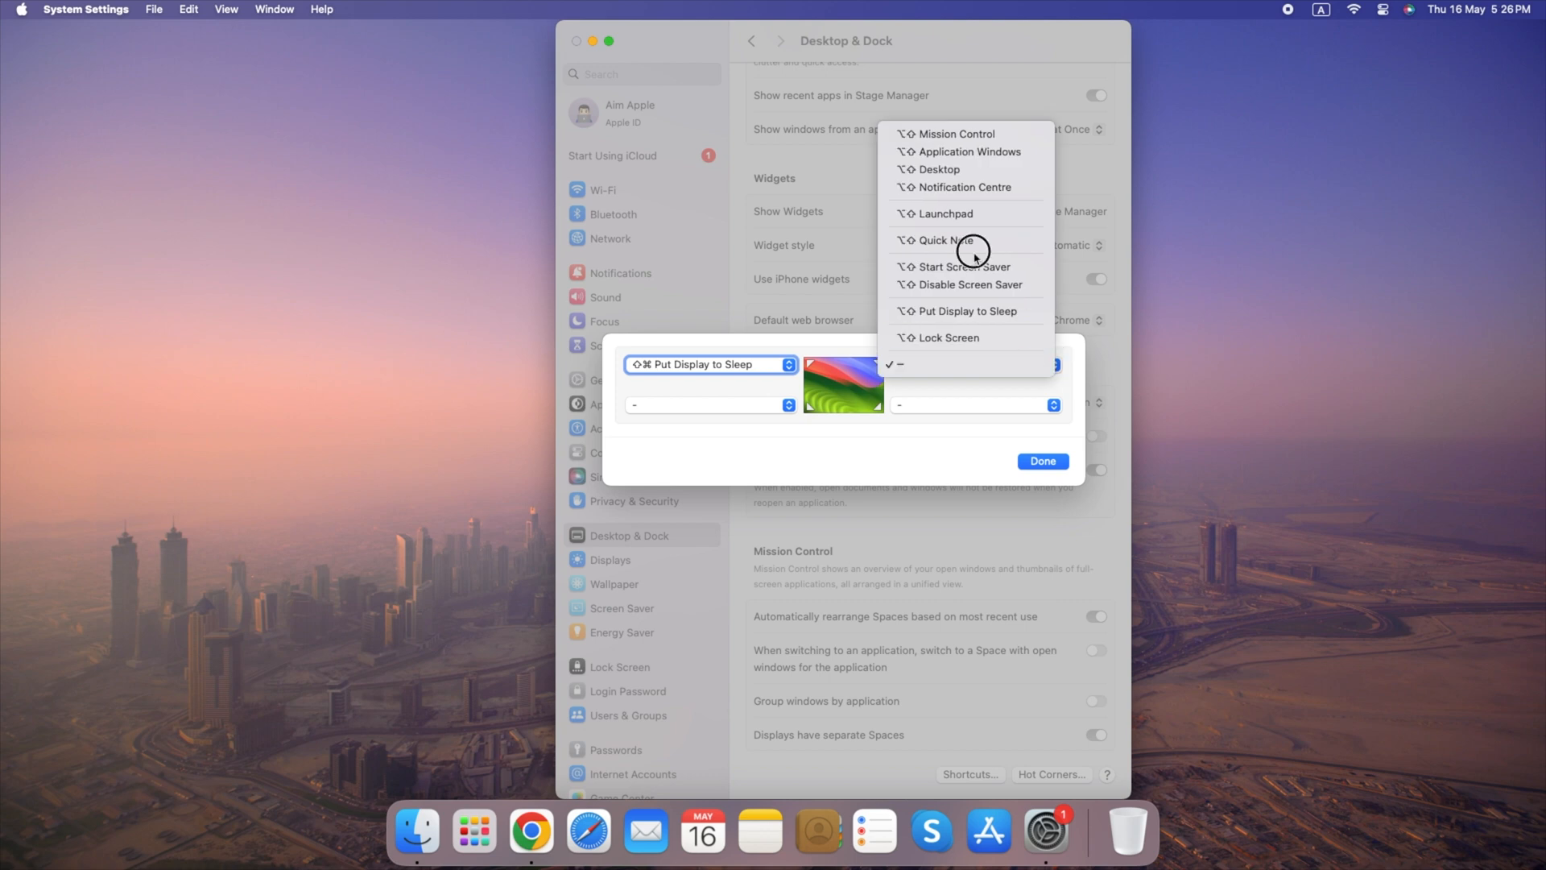
{"action": "left_click", "coordinate": [787, 404]}
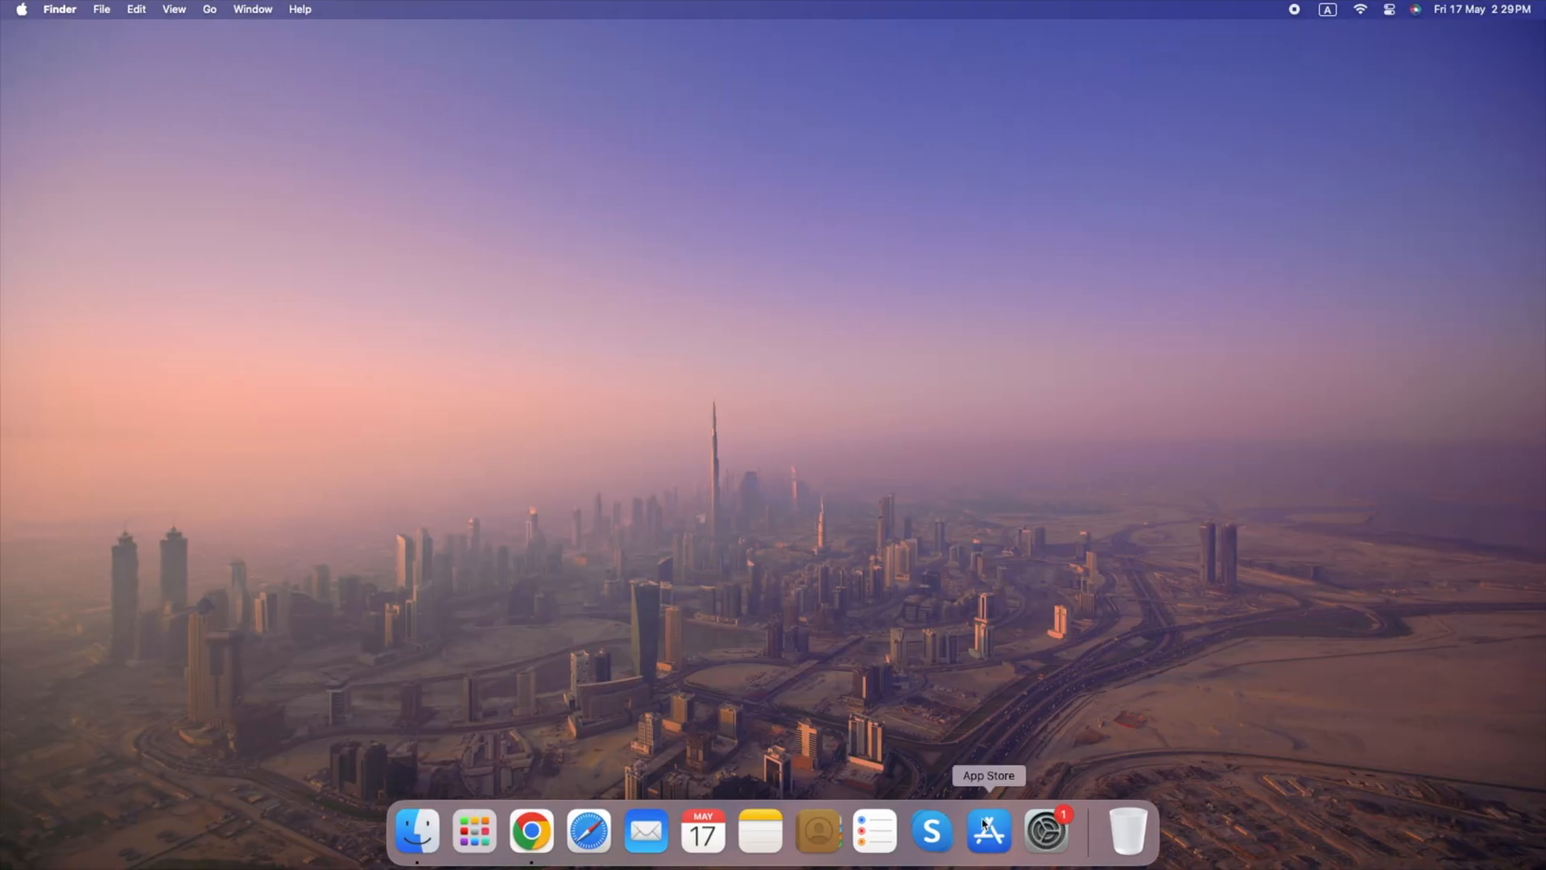
{"action": "left_click", "coordinate": [988, 831]}
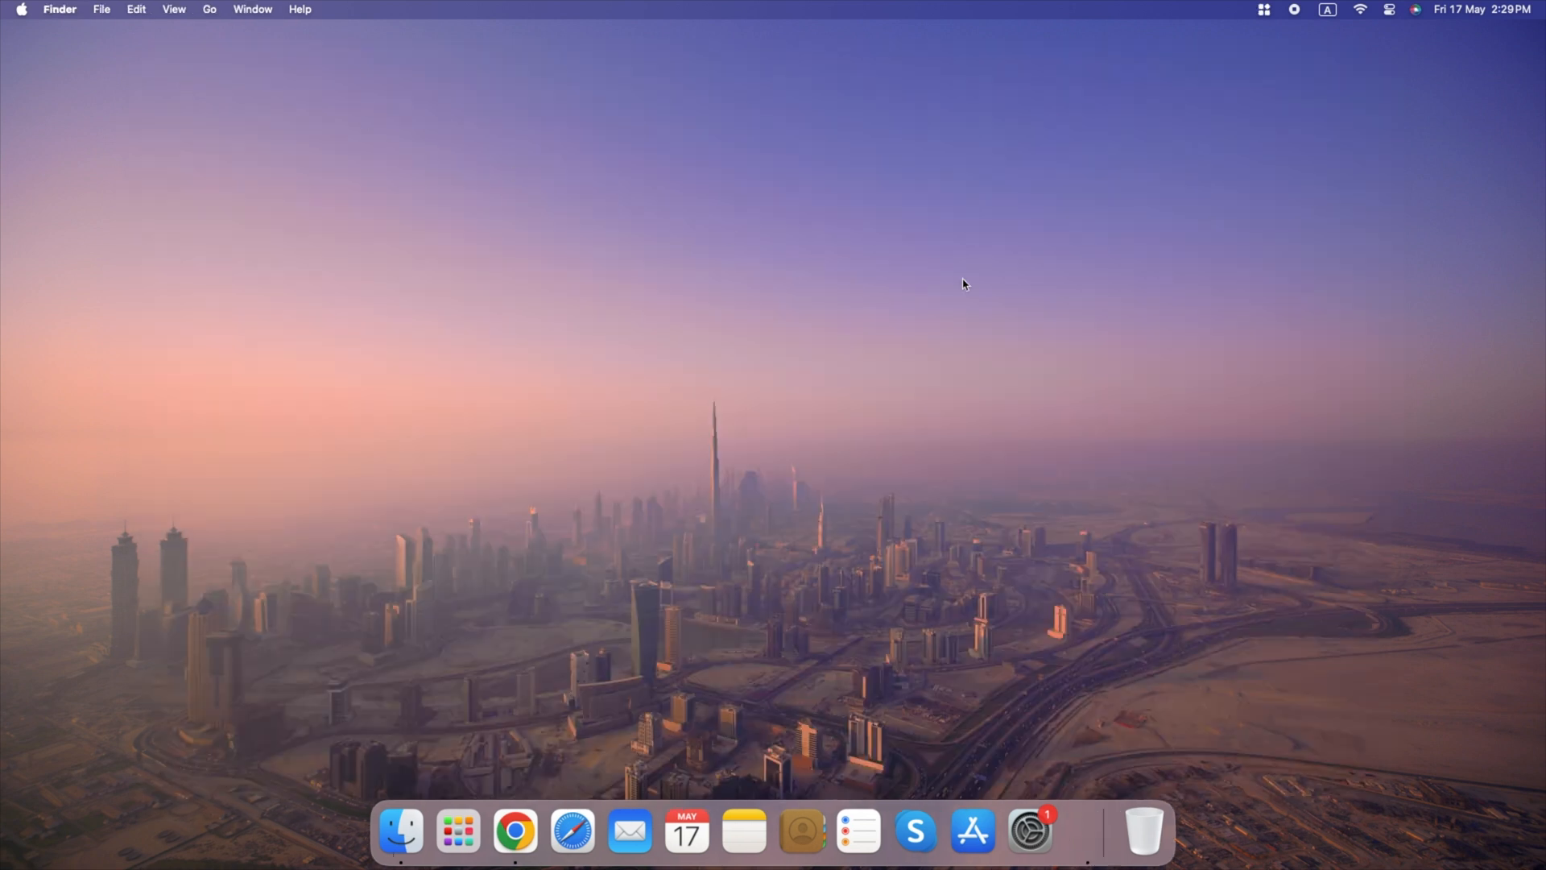
{"action": "left_click", "coordinate": [1085, 829]}
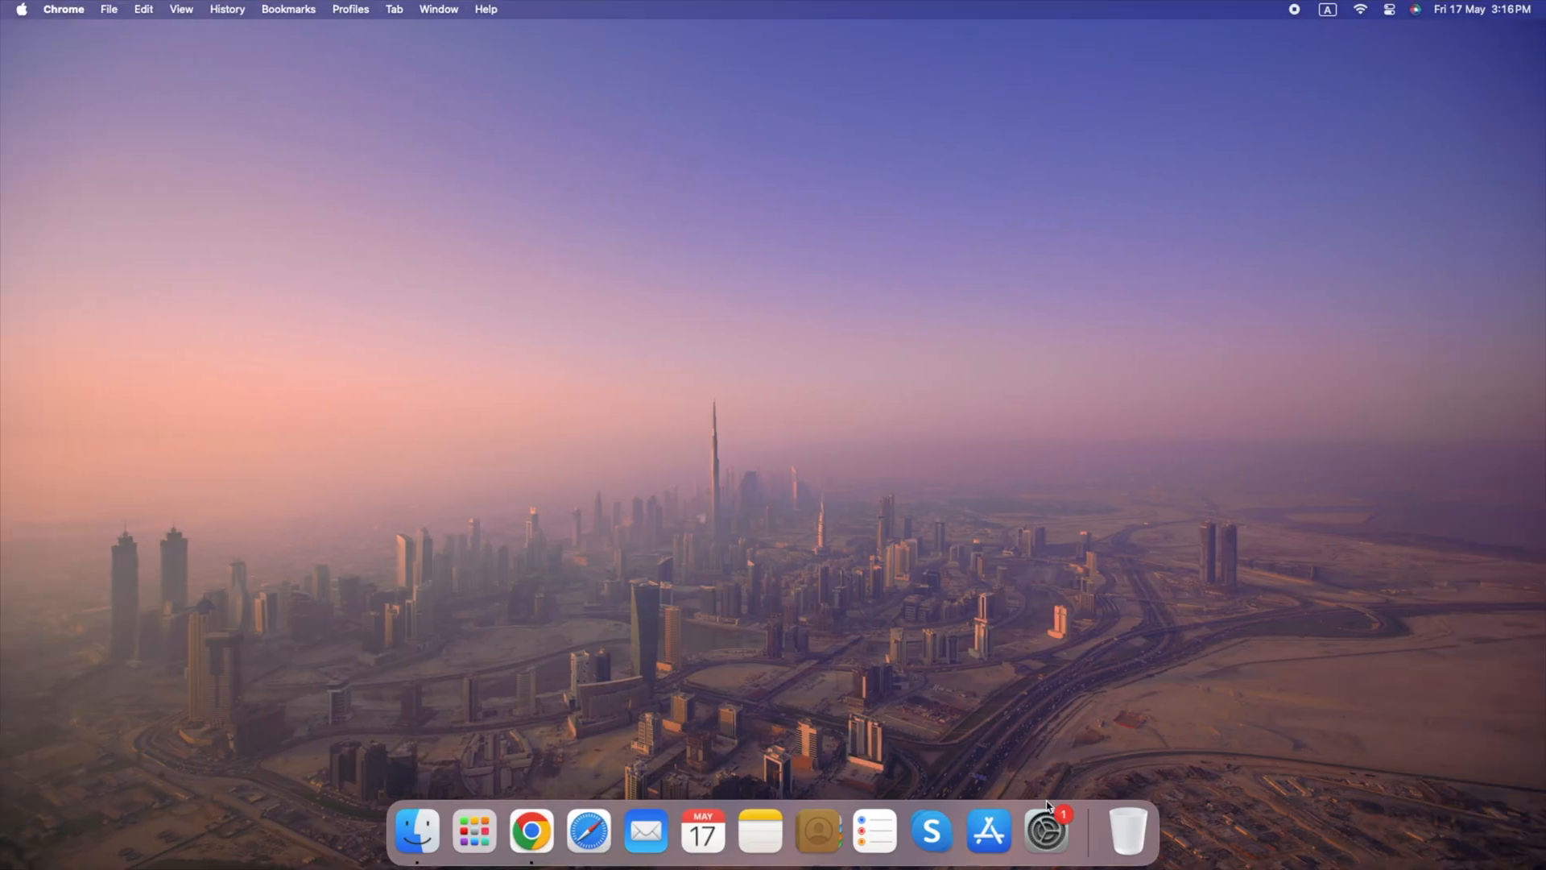
{"action": "right_click", "coordinate": [1090, 831]}
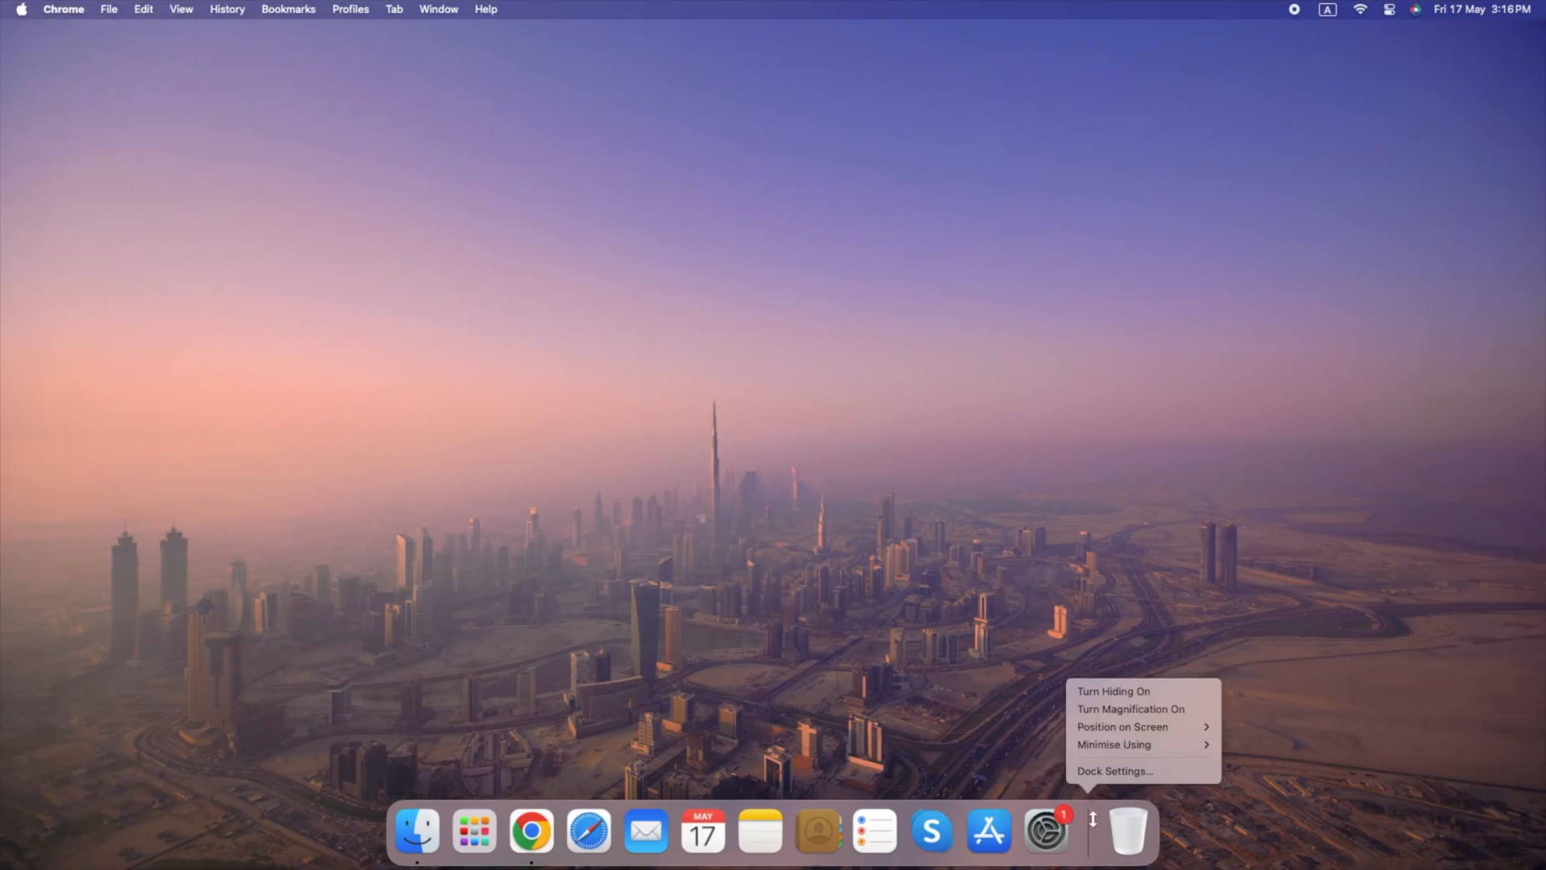
{"action": "left_click", "coordinate": [1114, 770]}
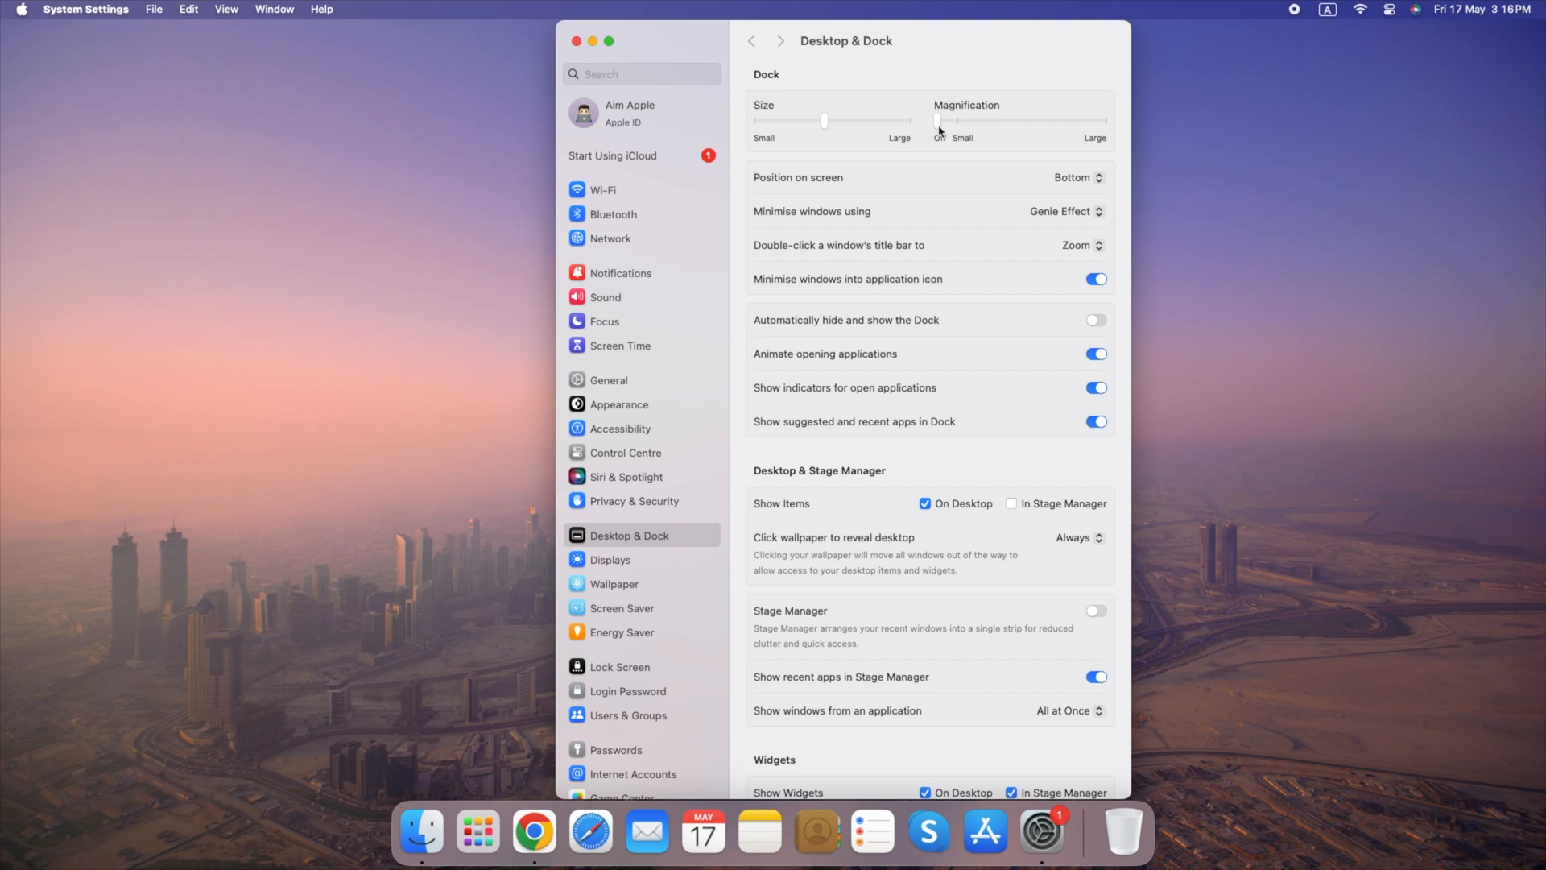
{"action": "scroll", "scroll_direction": "down", "scroll_amount": 3}
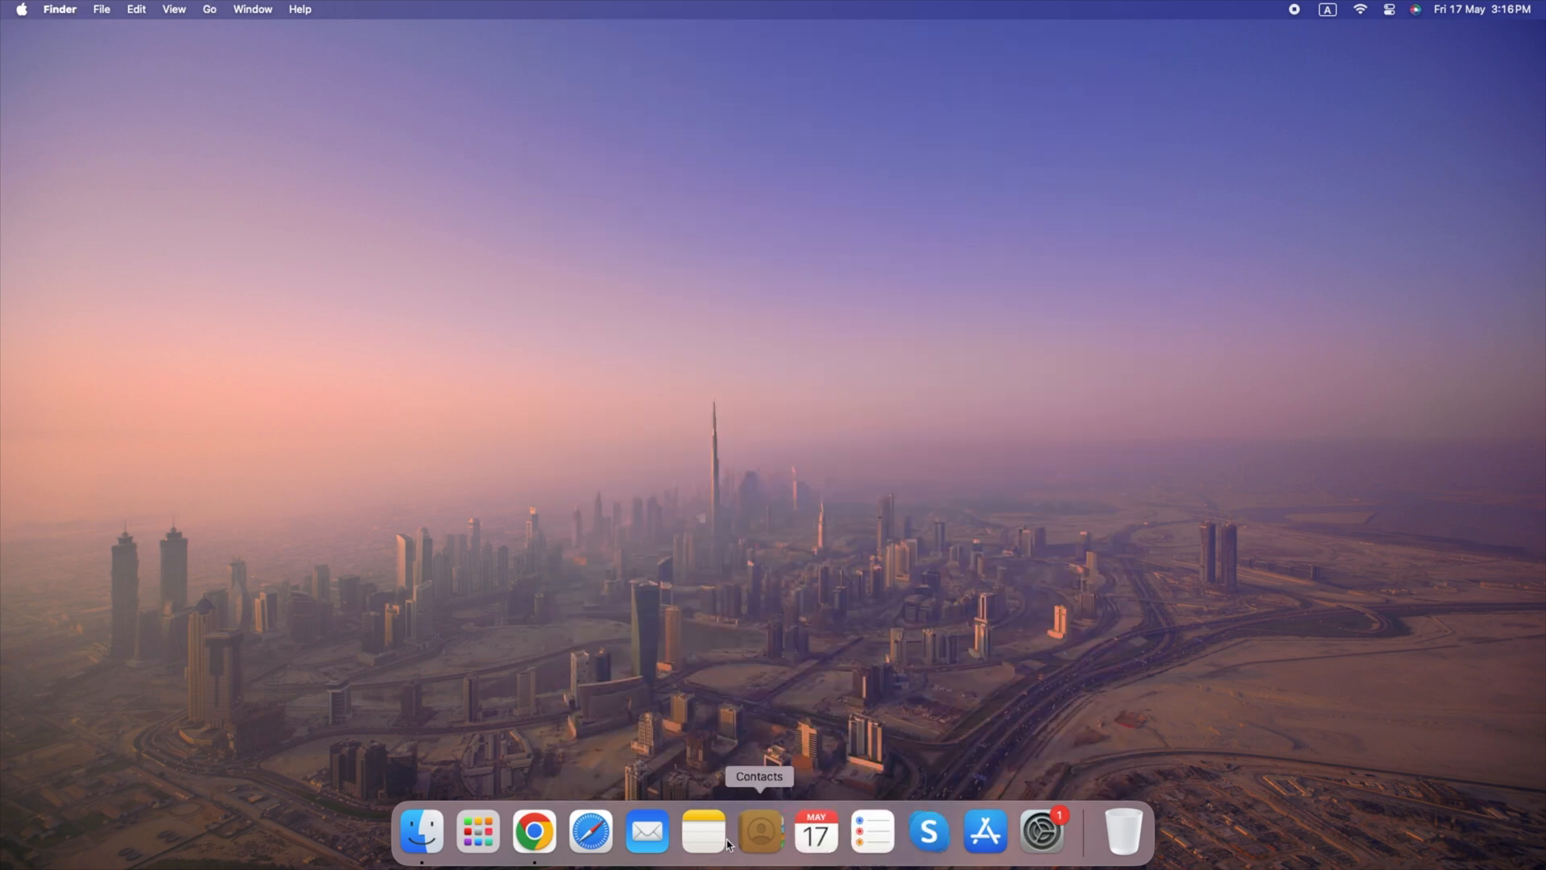
{"action": "mouse_move", "coordinate": [1049, 630]}
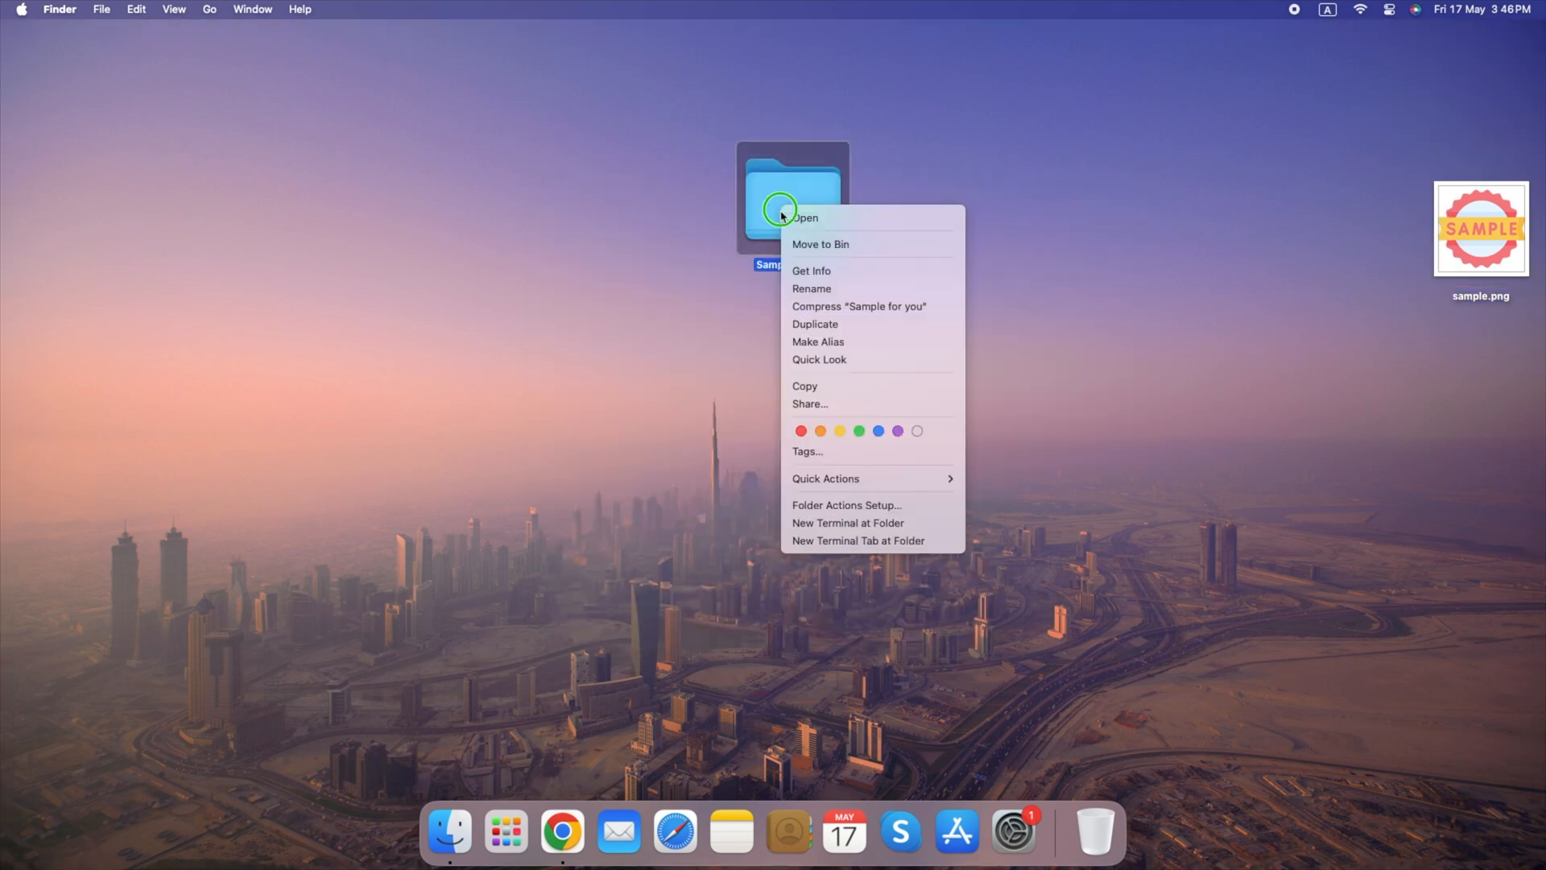
Step: Paste the SAMPLE badge as the 'Sample for you' folder icon and close its info window
{"action": "left_click", "coordinate": [811, 271]}
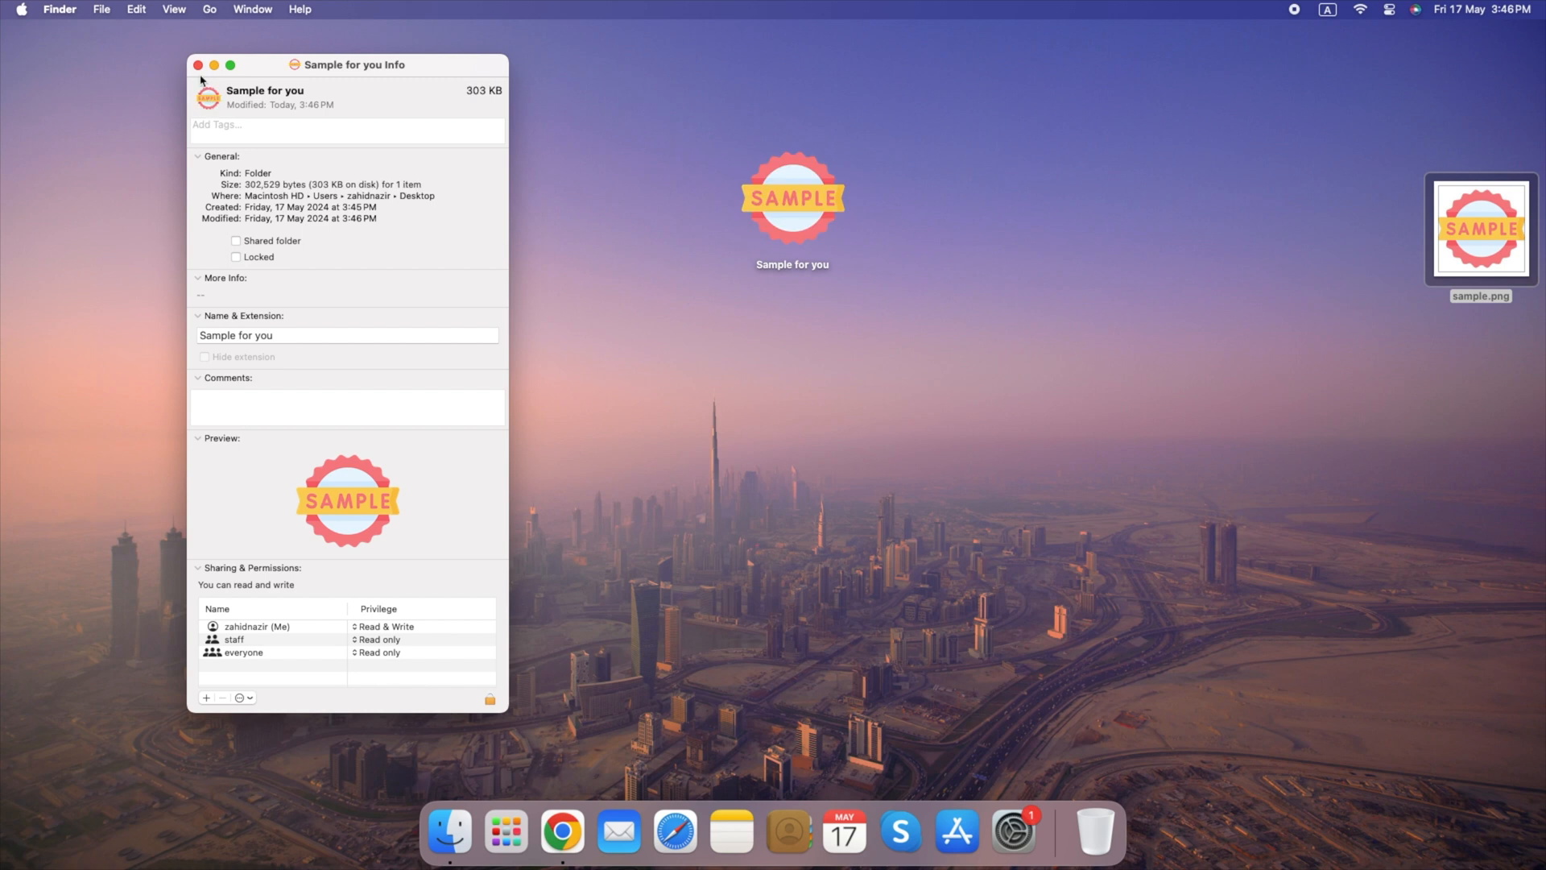
{"action": "left_click", "coordinate": [197, 65]}
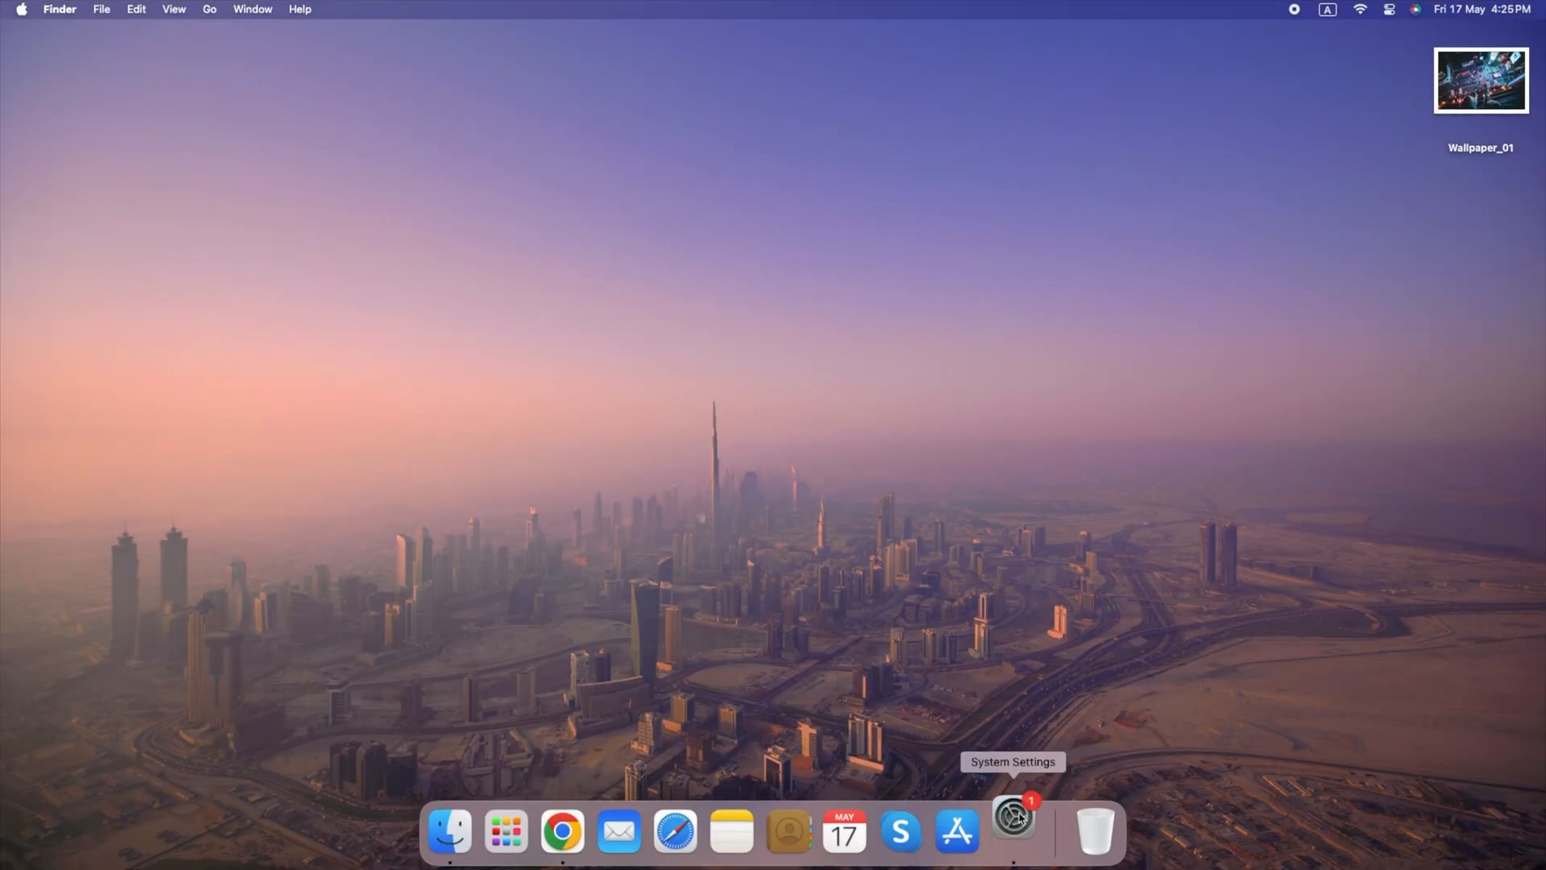
Step: Replace the Dubai Skyline wallpaper with the Wallpaper_01 image from the Desktop
{"action": "left_click", "coordinate": [1013, 831]}
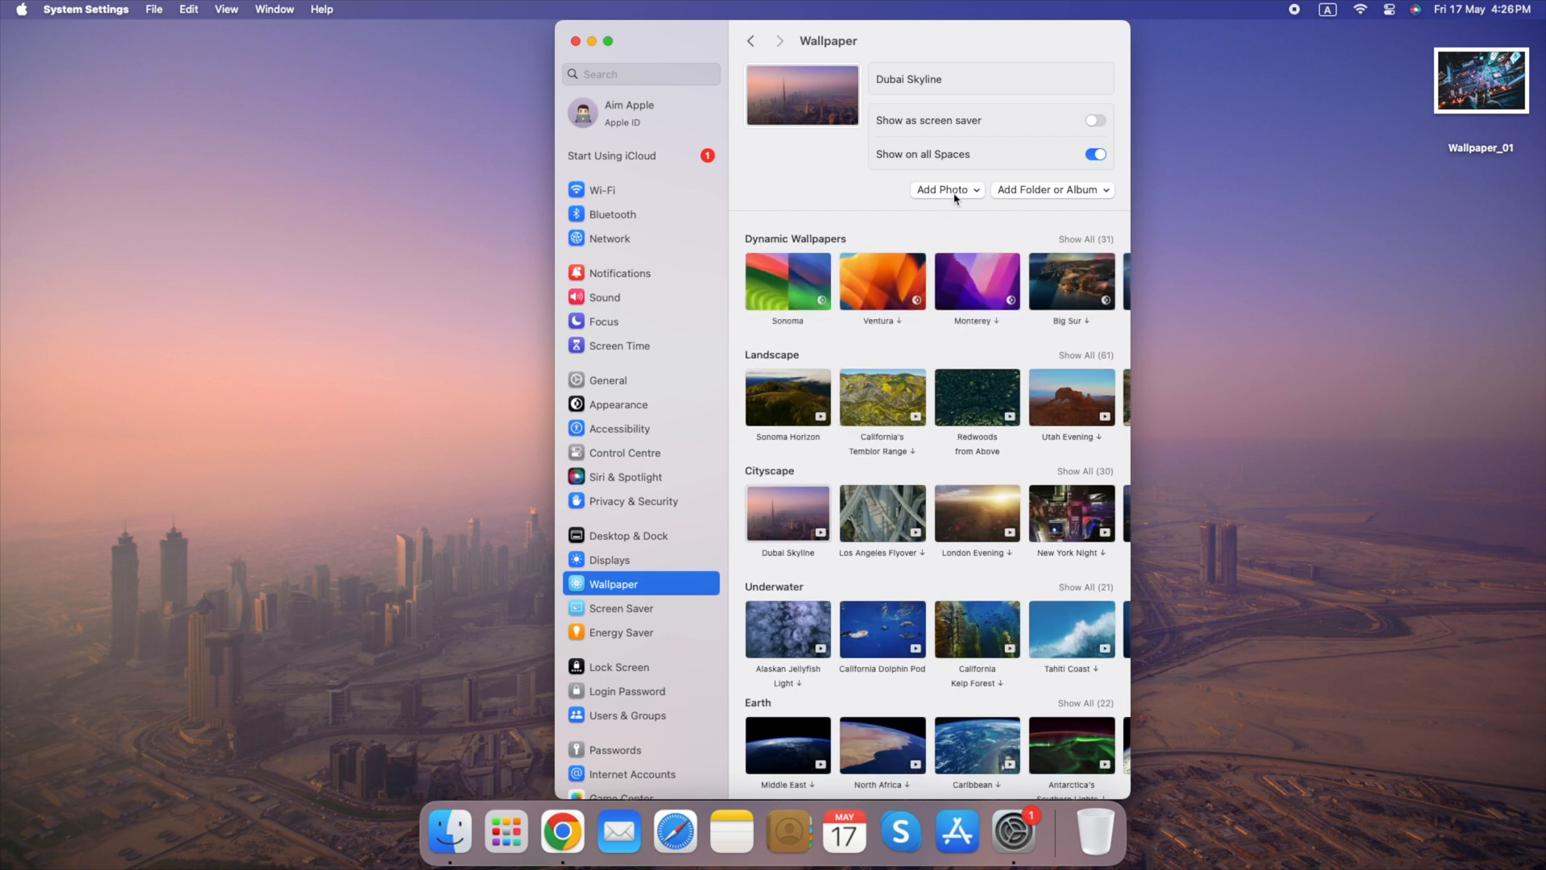
{"action": "mouse_move", "coordinate": [591, 220]}
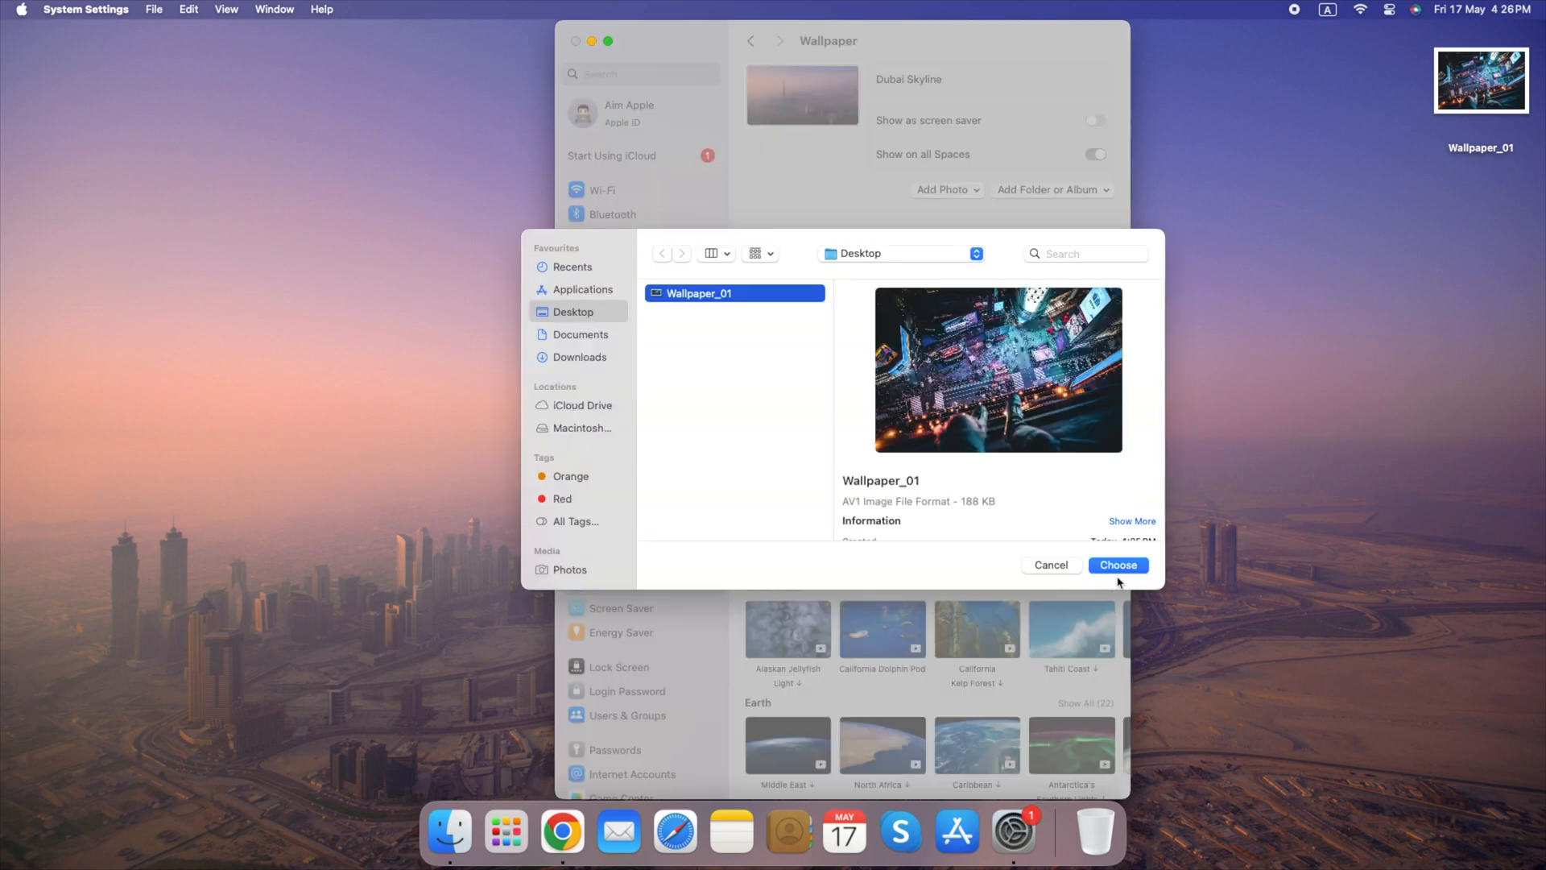
{"action": "left_click", "coordinate": [1118, 565]}
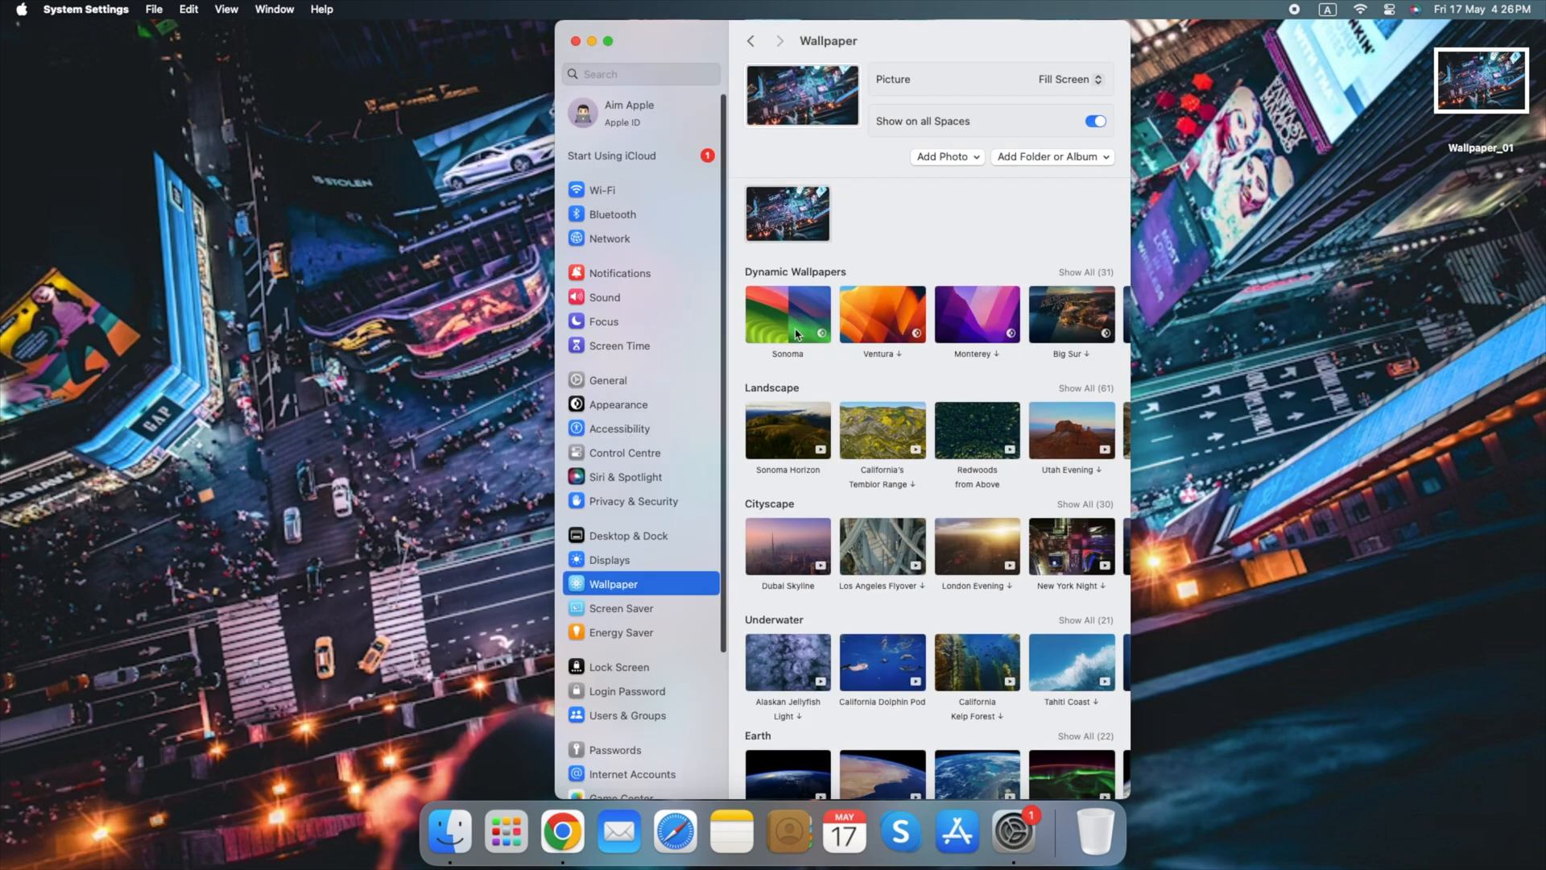
{"action": "left_click", "coordinate": [788, 547]}
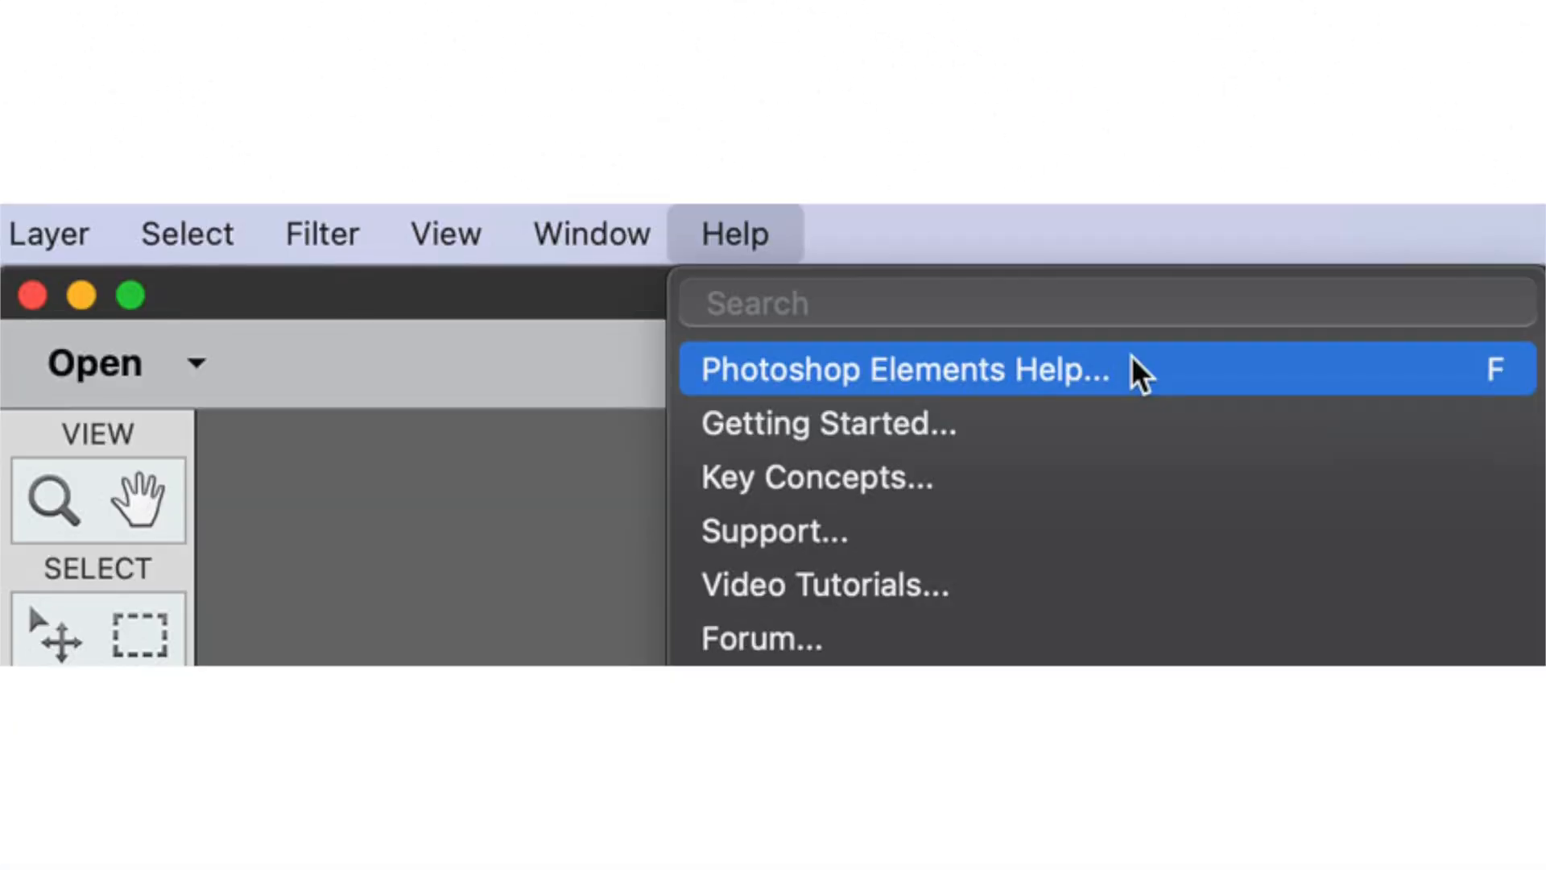
Step: Search 'final cut pro keyboard shortcuts' and open Apple's support page from the results
{"action": "left_click", "coordinate": [902, 368]}
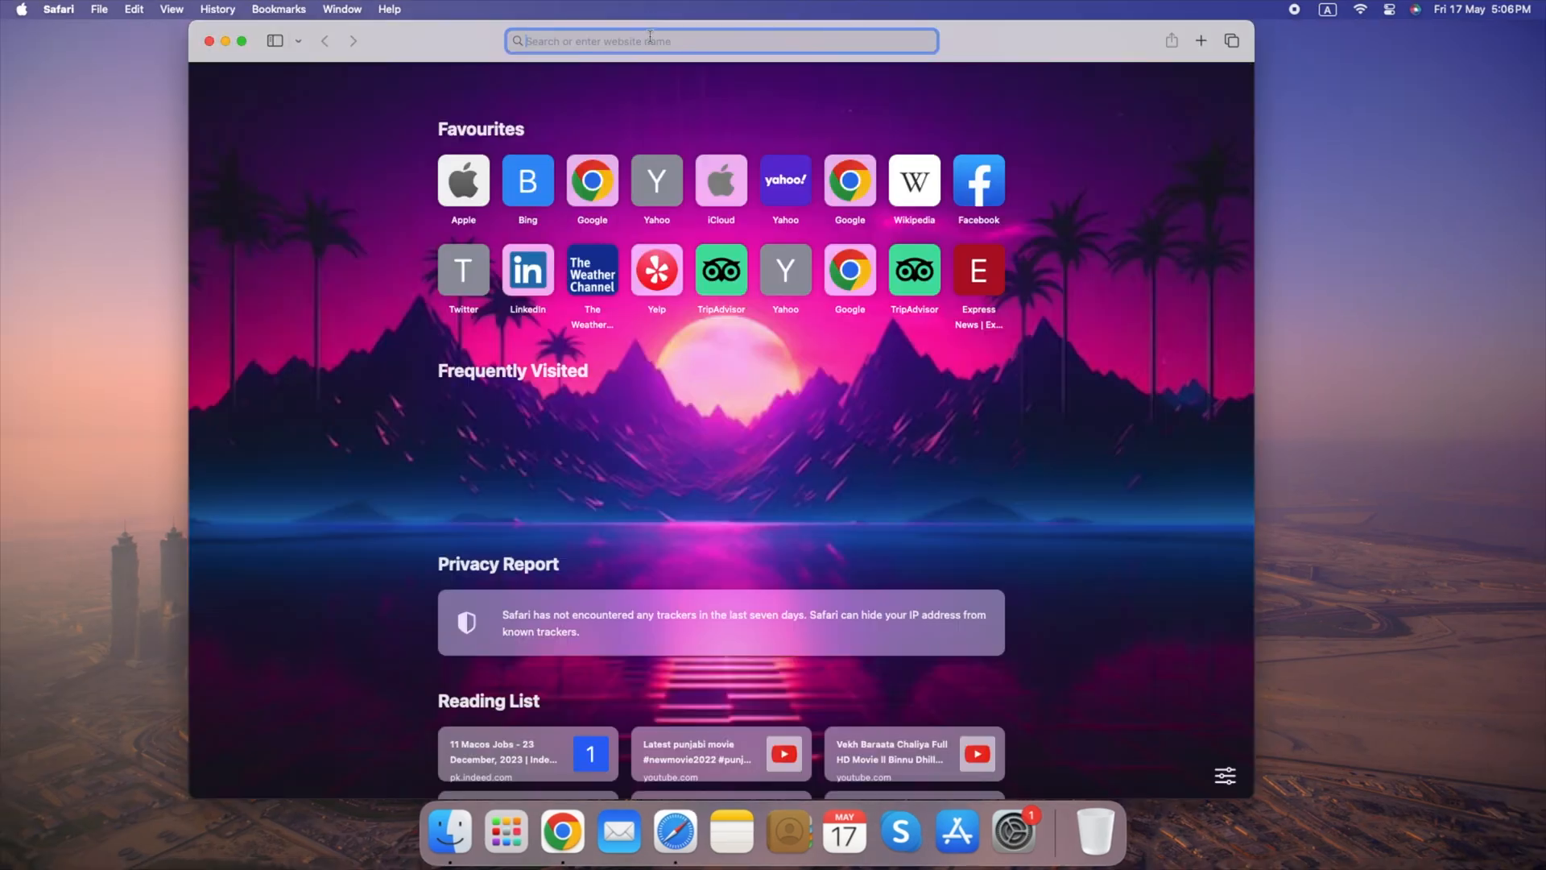
{"action": "type", "text": "final cut pro ke"}
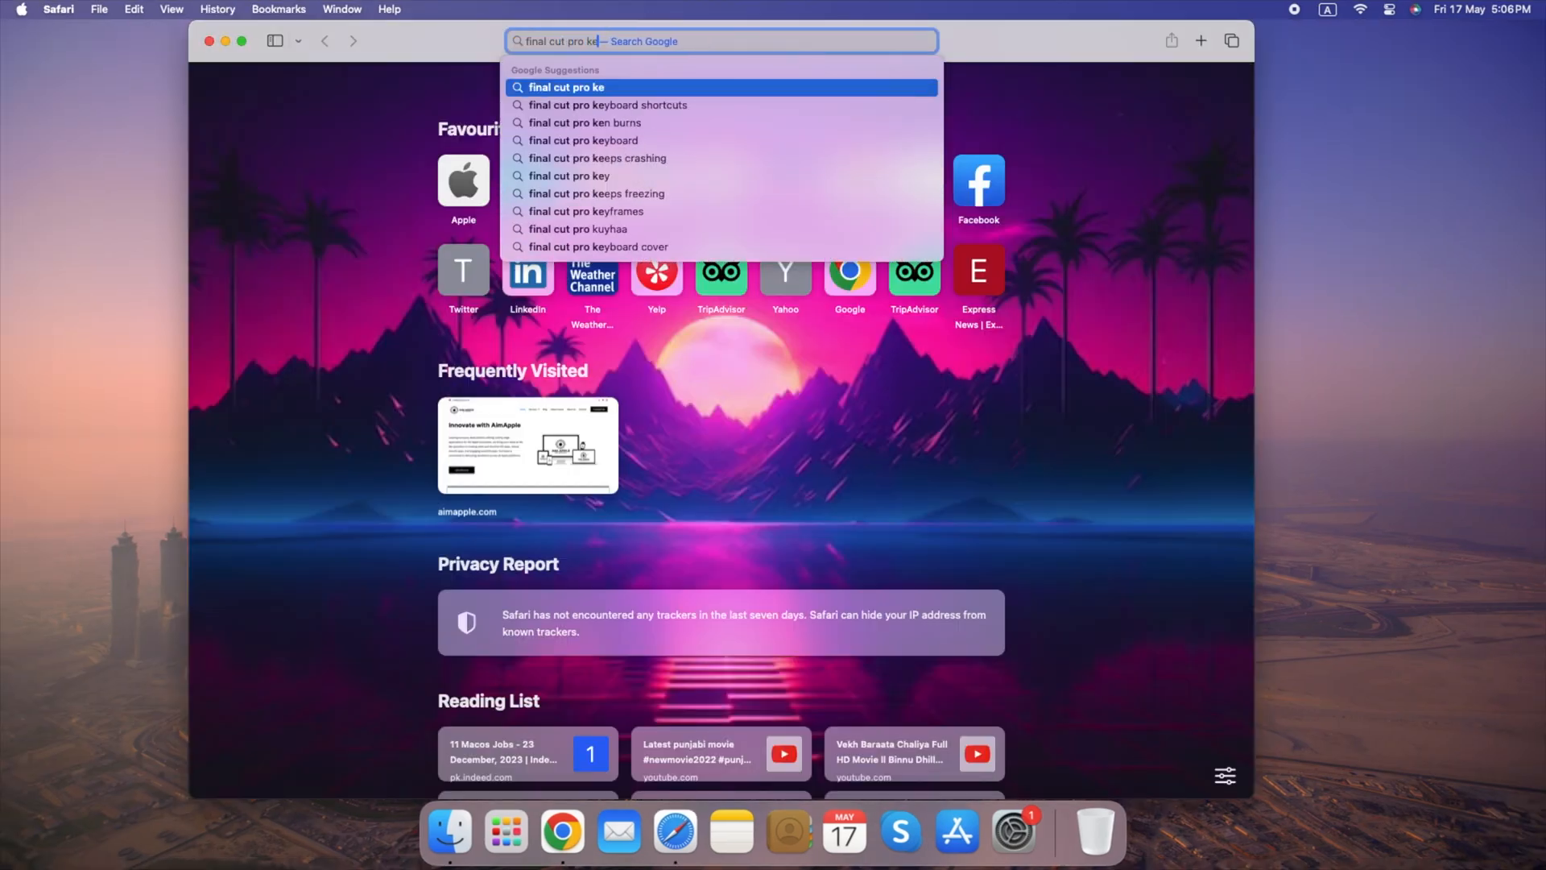
{"action": "left_click", "coordinate": [608, 105]}
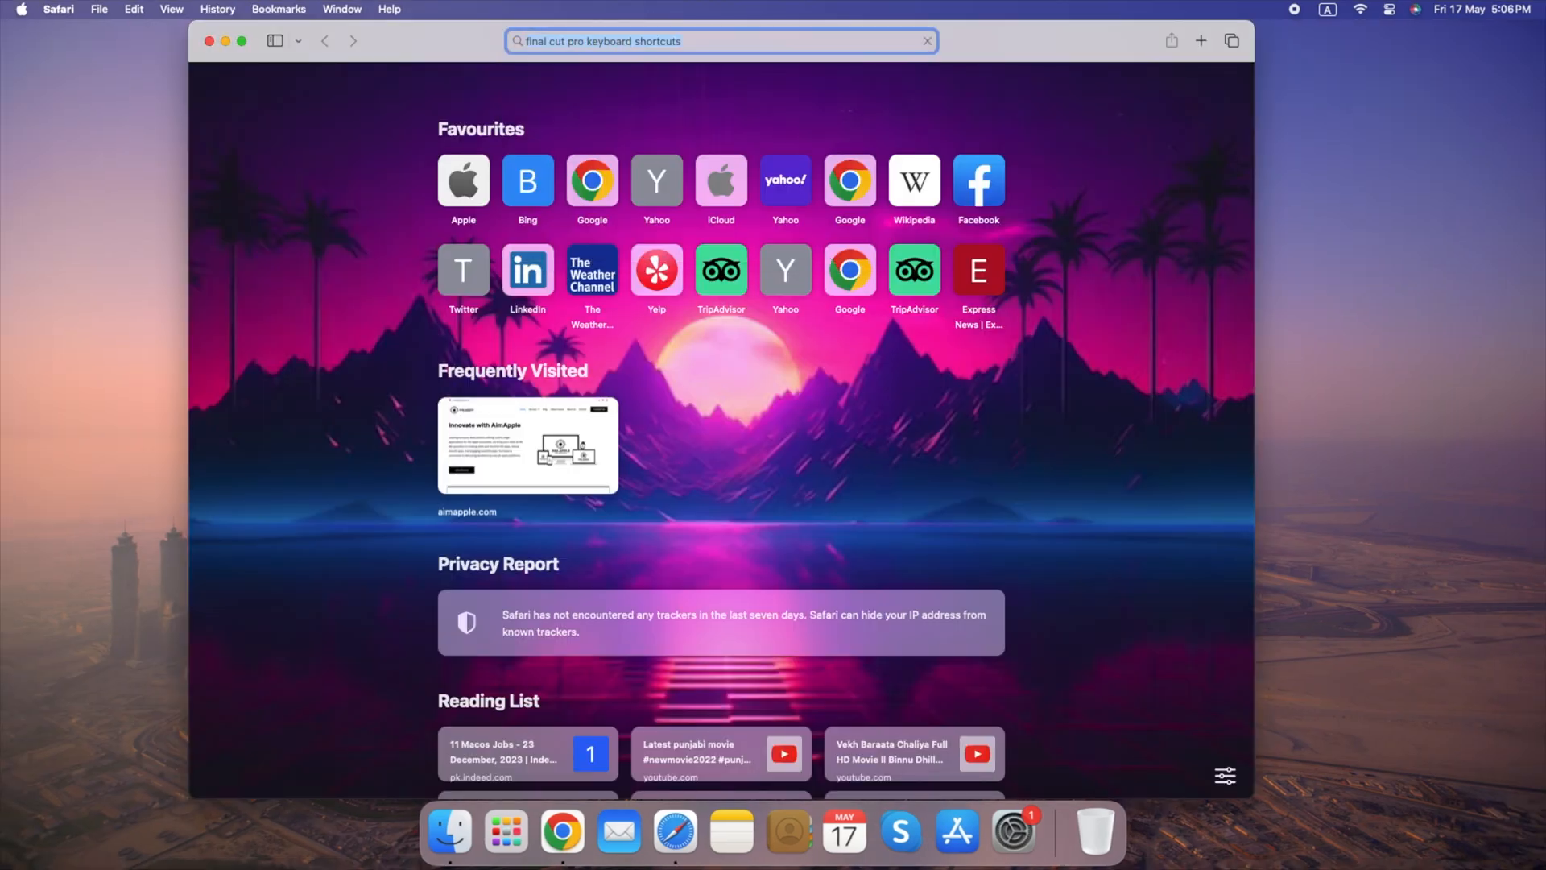
{"action": "key", "text": "Return"}
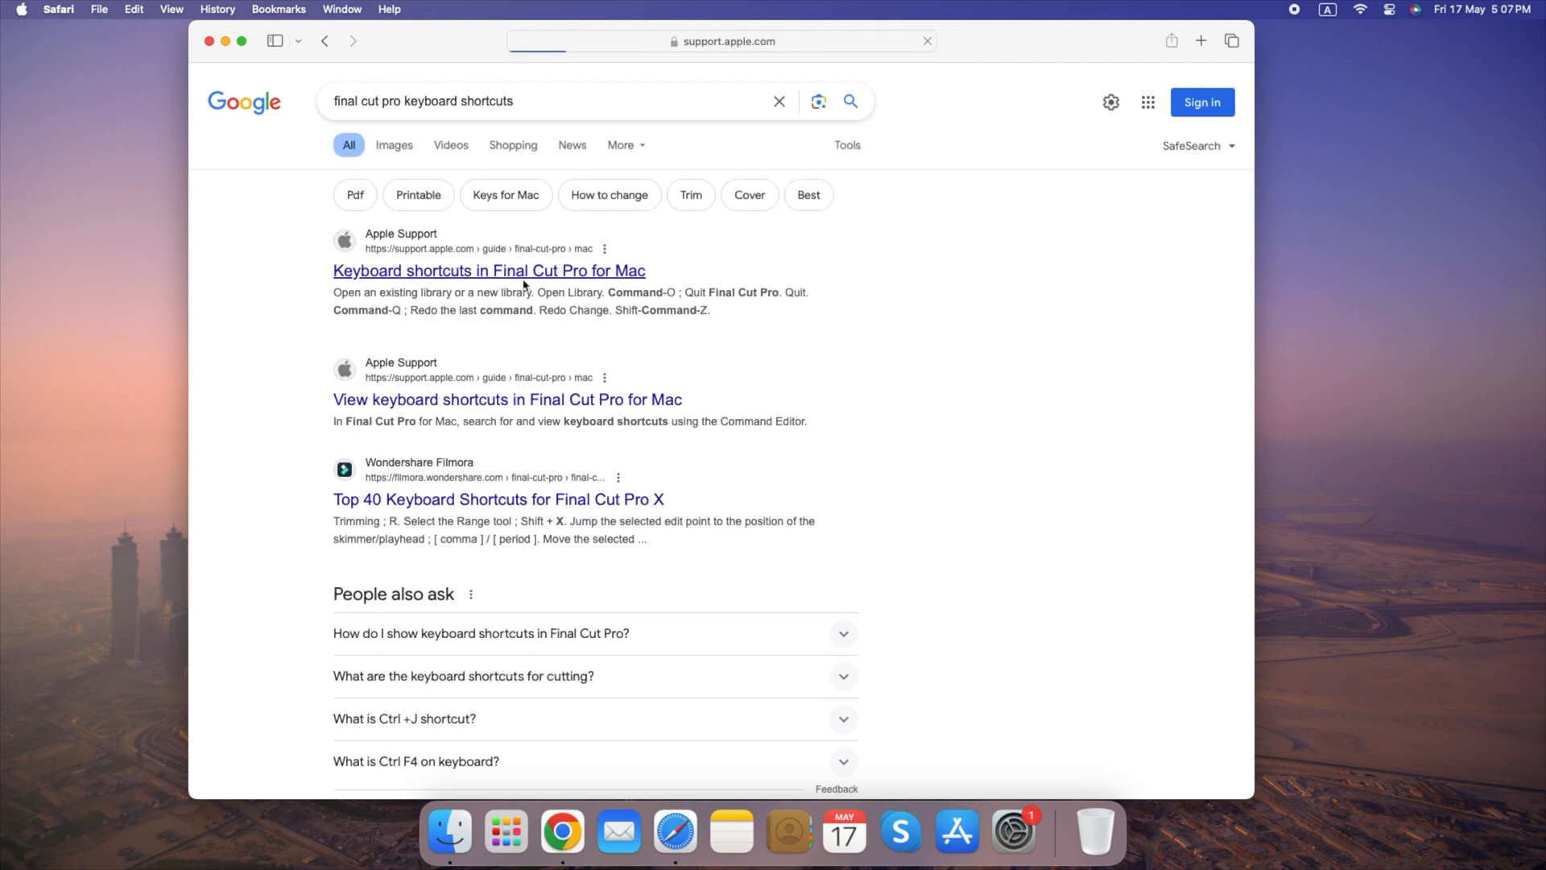
{"action": "left_click", "coordinate": [489, 271]}
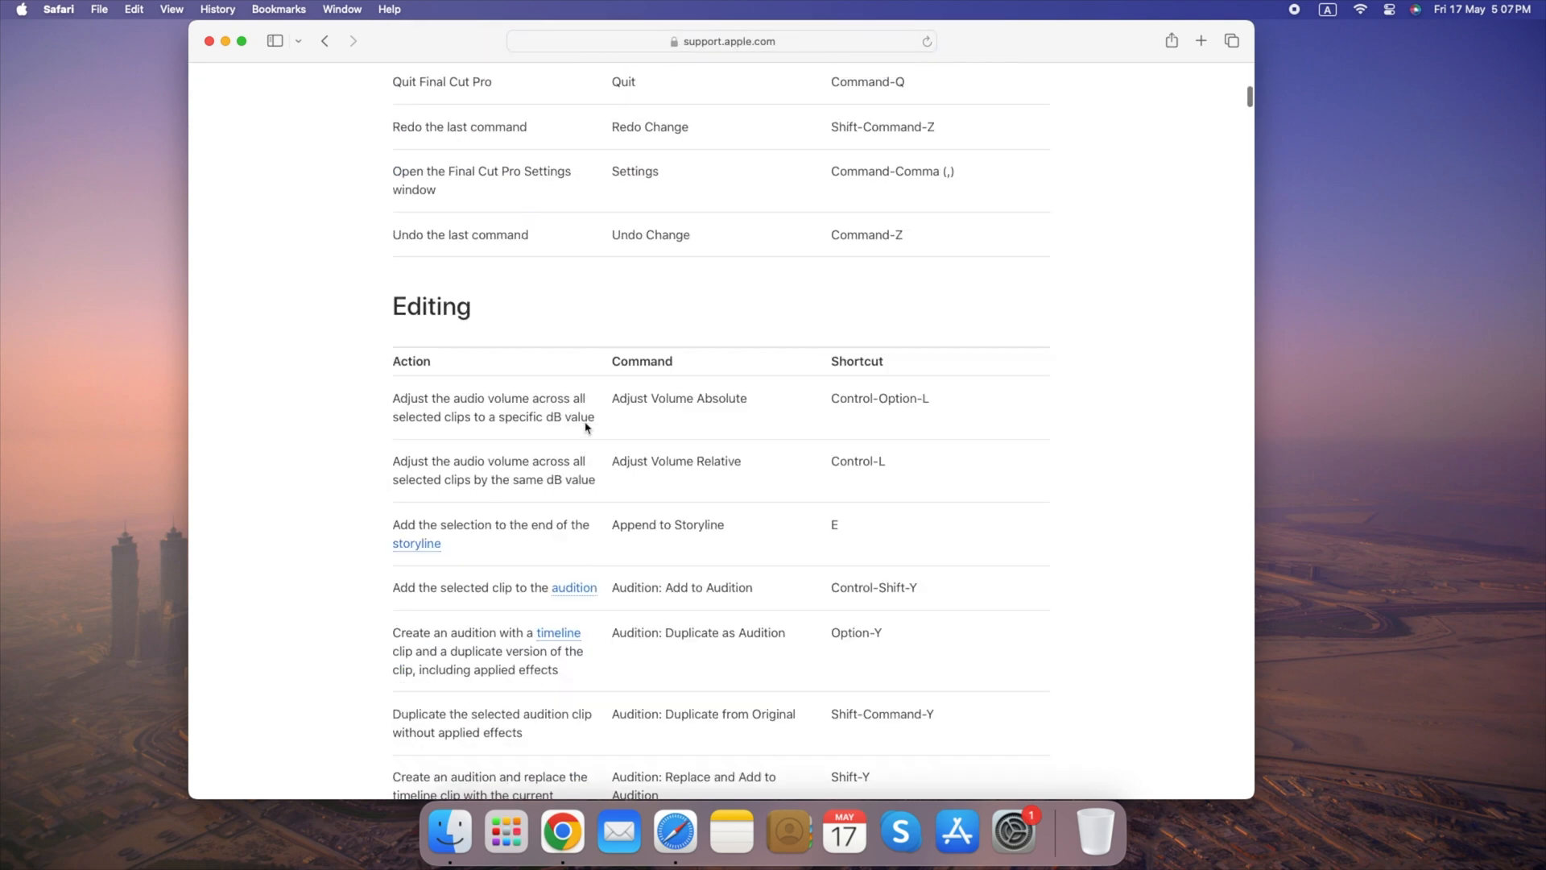
Step: Scroll down the page to the editing shortcuts table
{"action": "scroll", "scroll_direction": "down", "scroll_amount": 3}
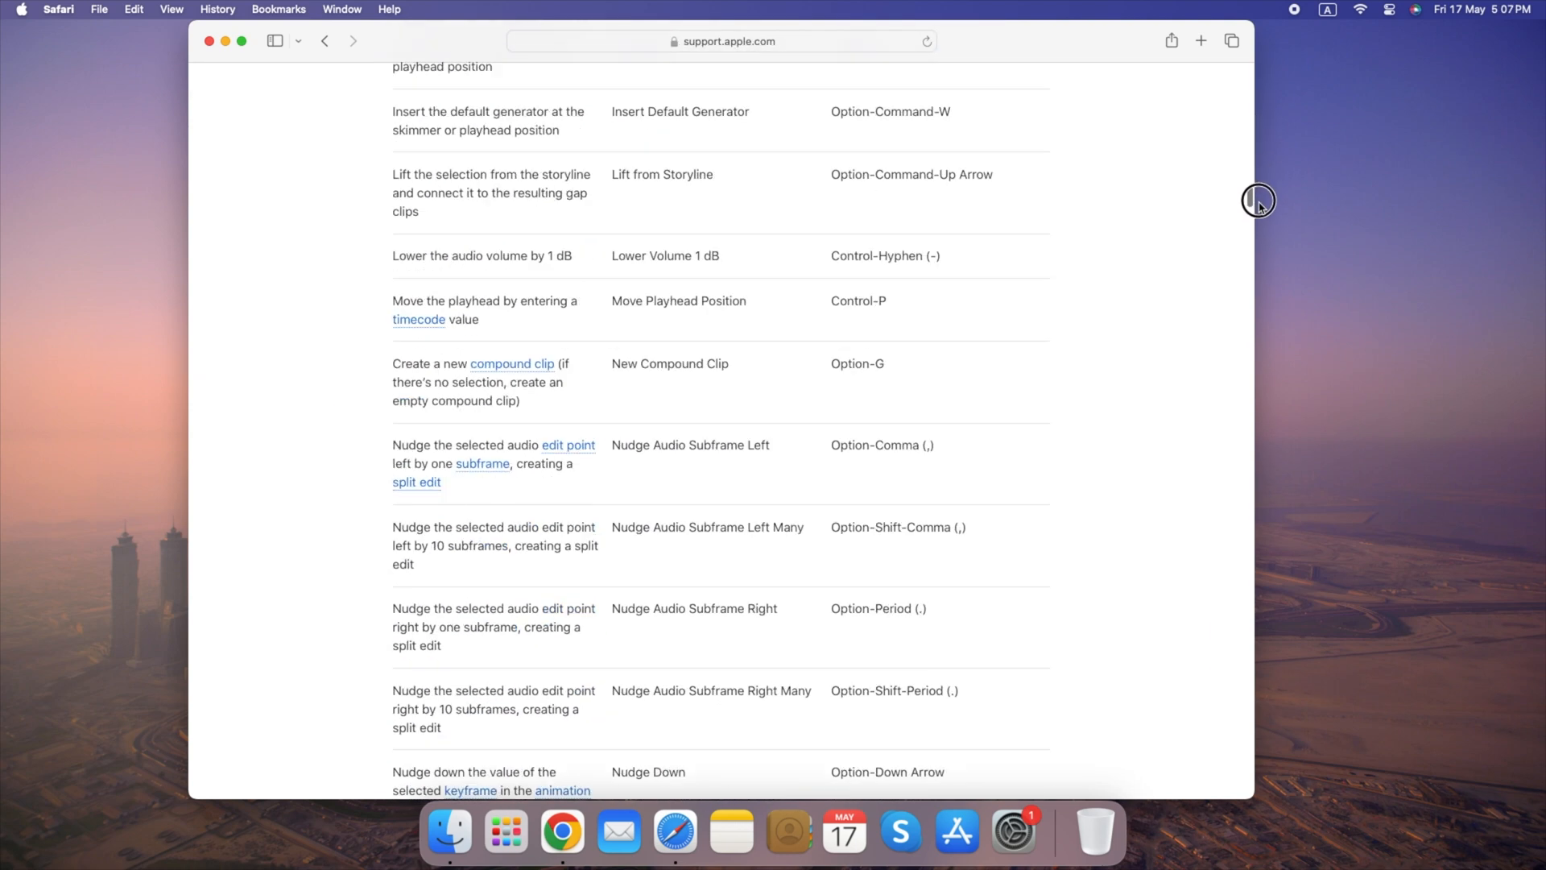
{"action": "scroll", "scroll_direction": "down", "scroll_amount": 3}
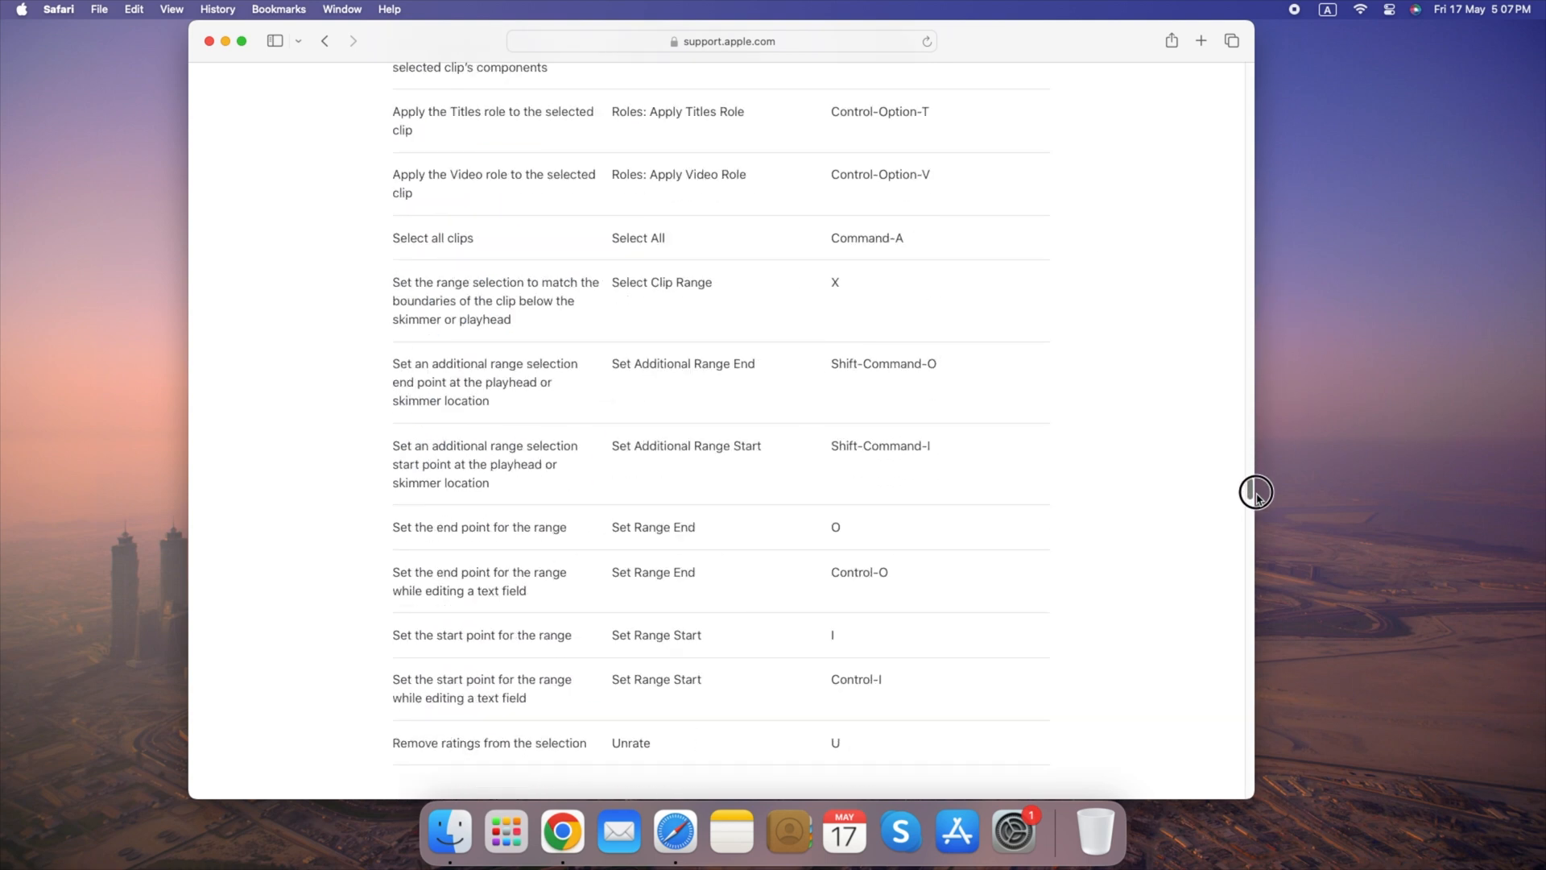
{"action": "scroll", "scroll_direction": "down", "scroll_amount": 3}
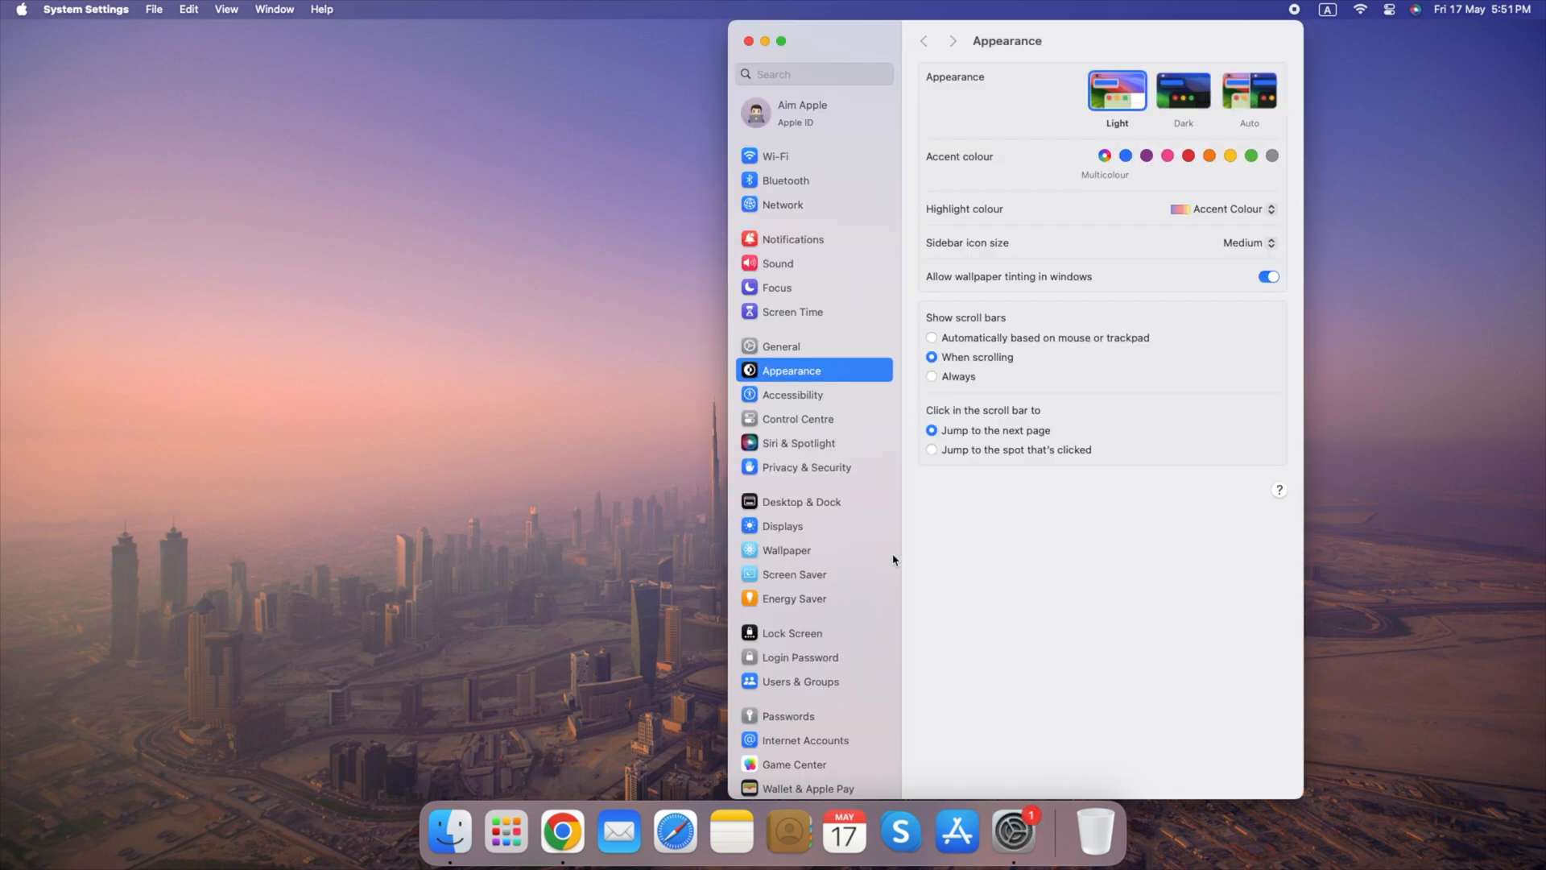
Step: In Displays, schedule Night Shift sunset to sunrise and turn it on until sunrise
{"action": "left_click", "coordinate": [782, 525]}
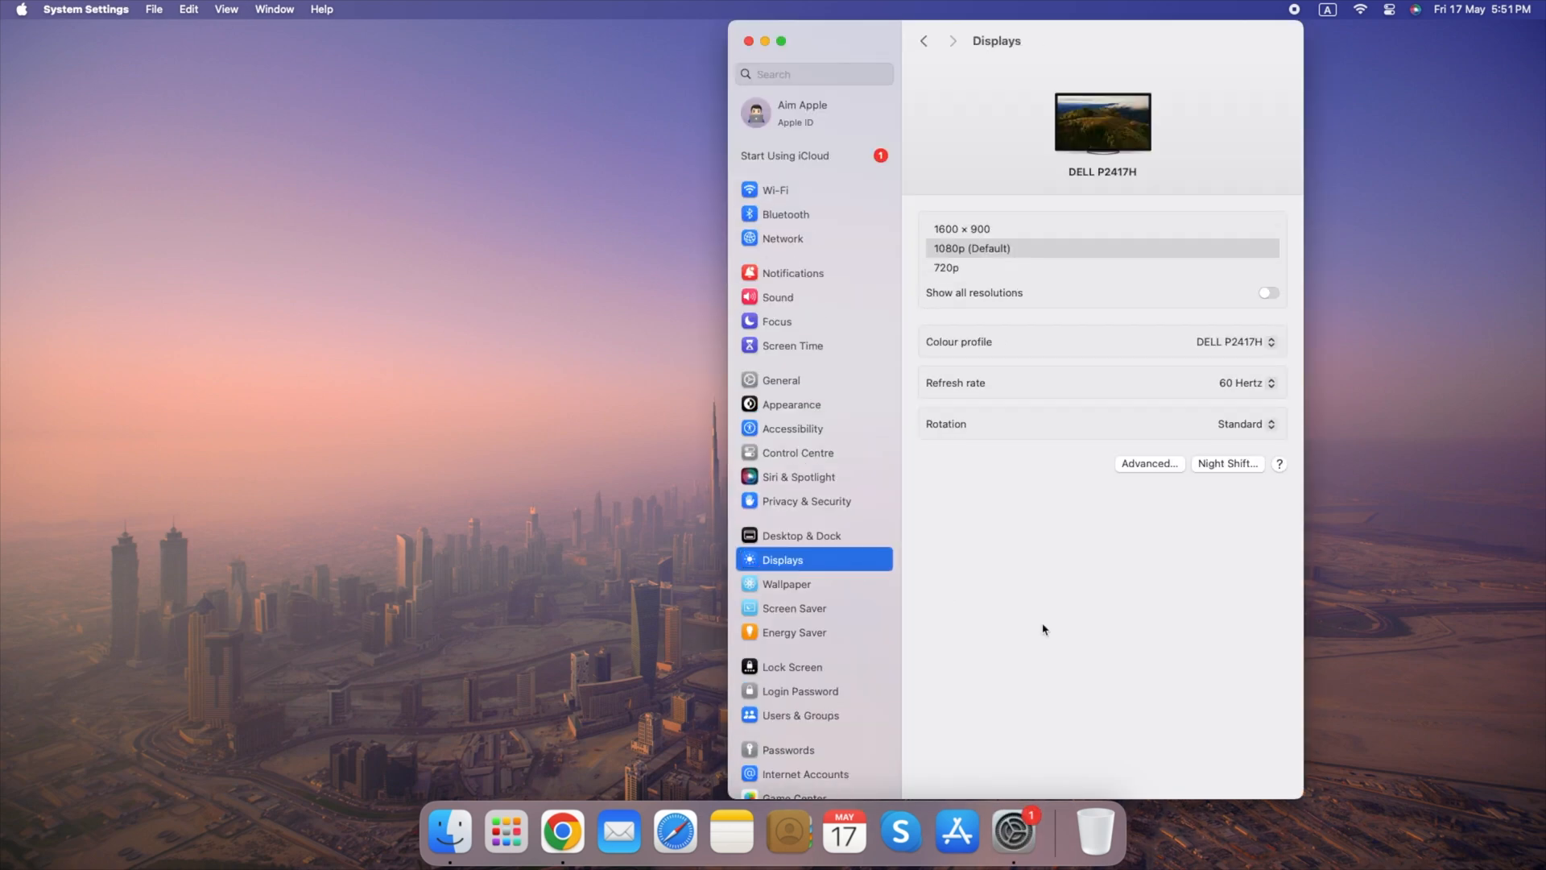
{"action": "left_click", "coordinate": [1227, 464]}
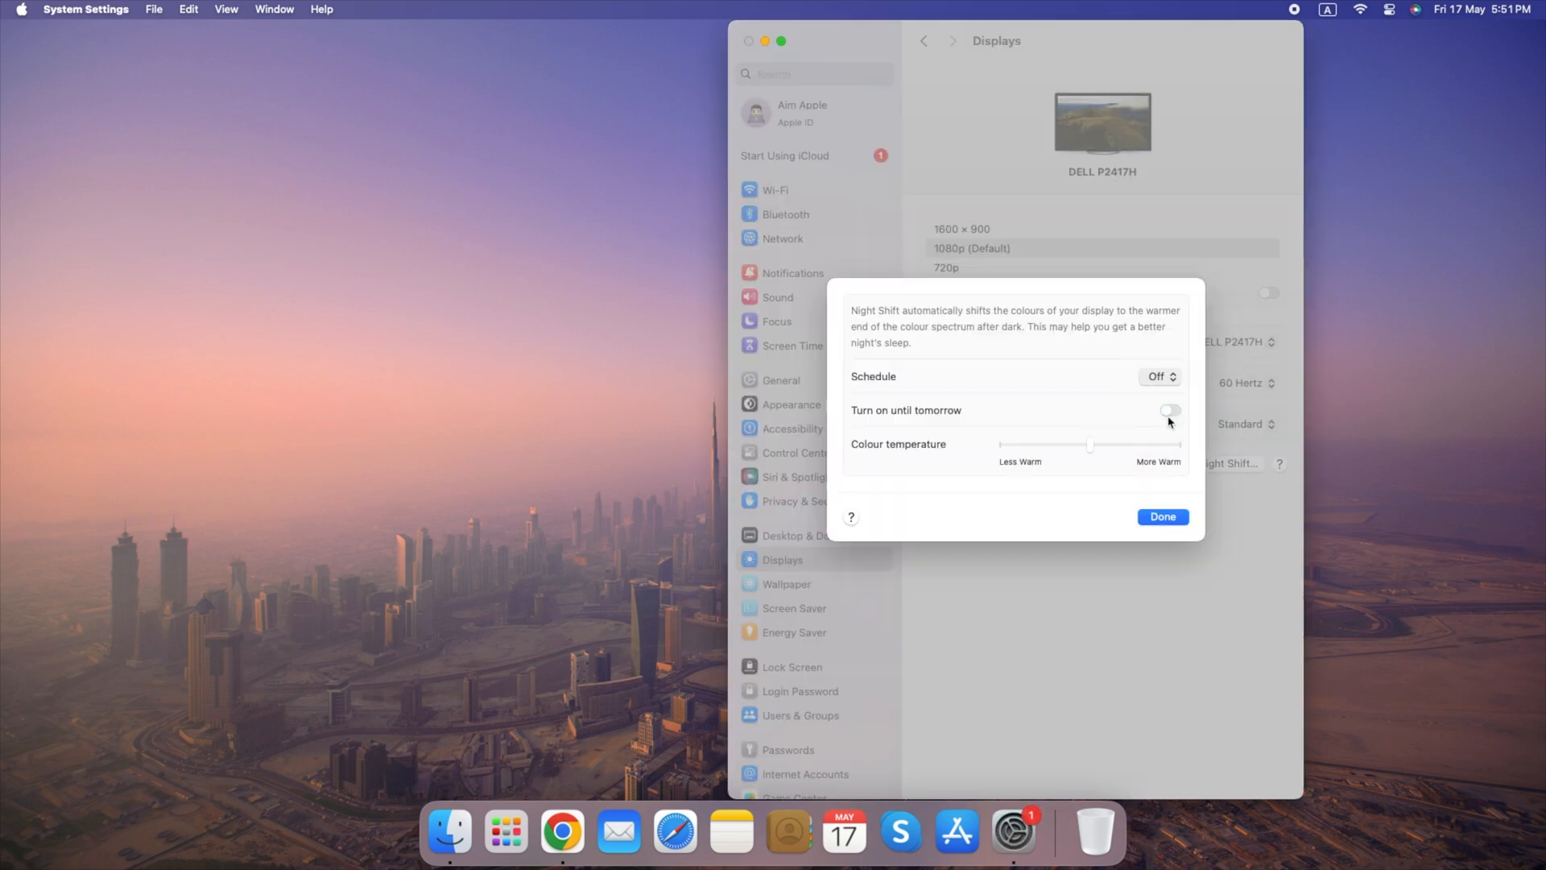
{"action": "left_click", "coordinate": [1158, 376]}
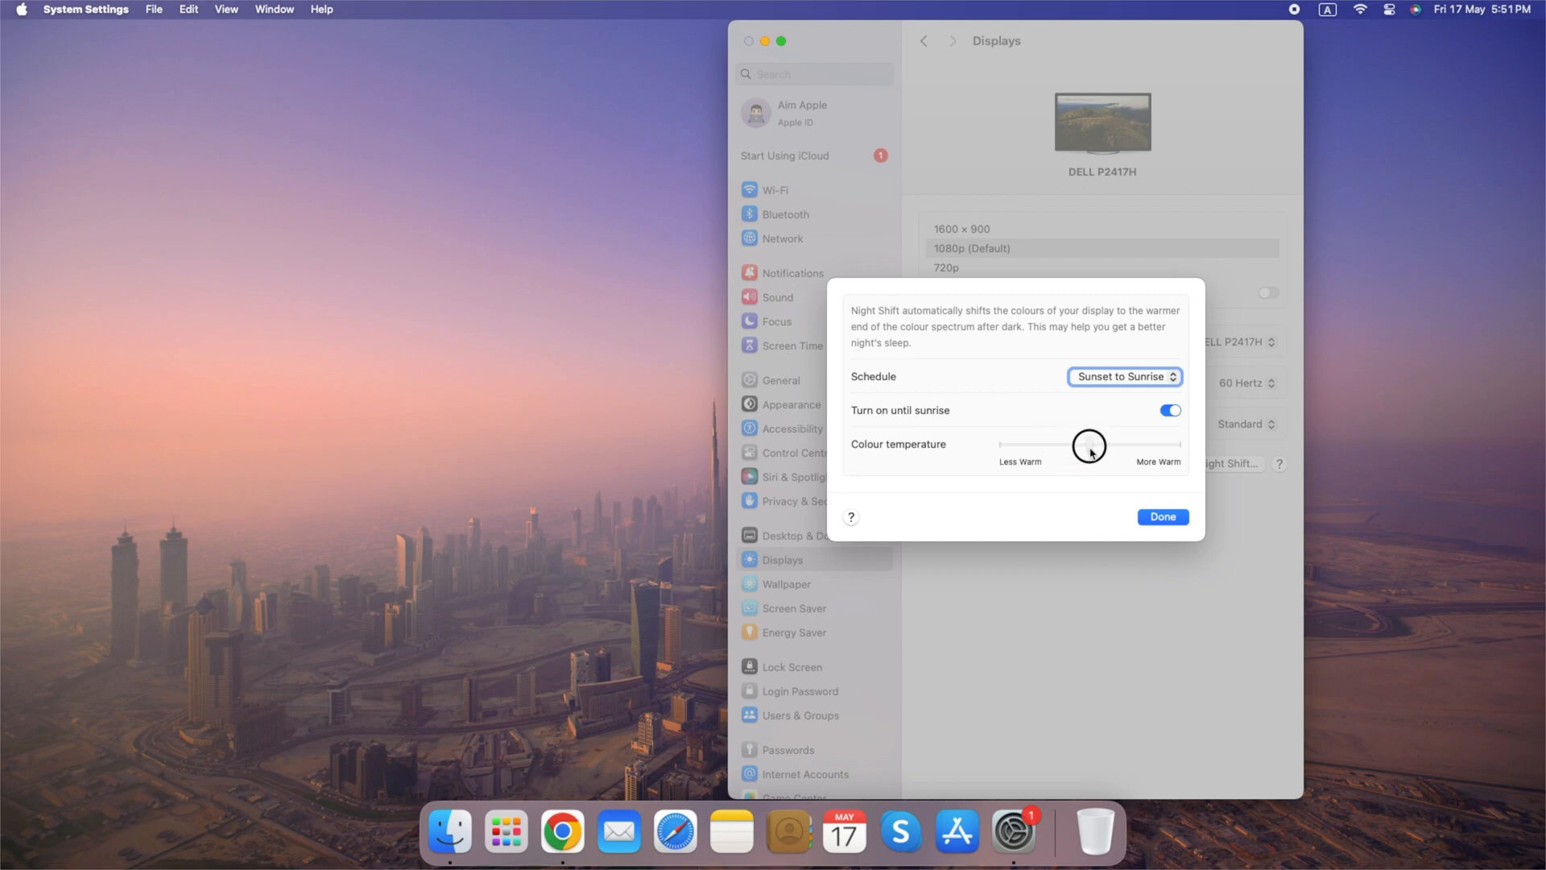
{"action": "mouse_move", "coordinate": [1161, 522]}
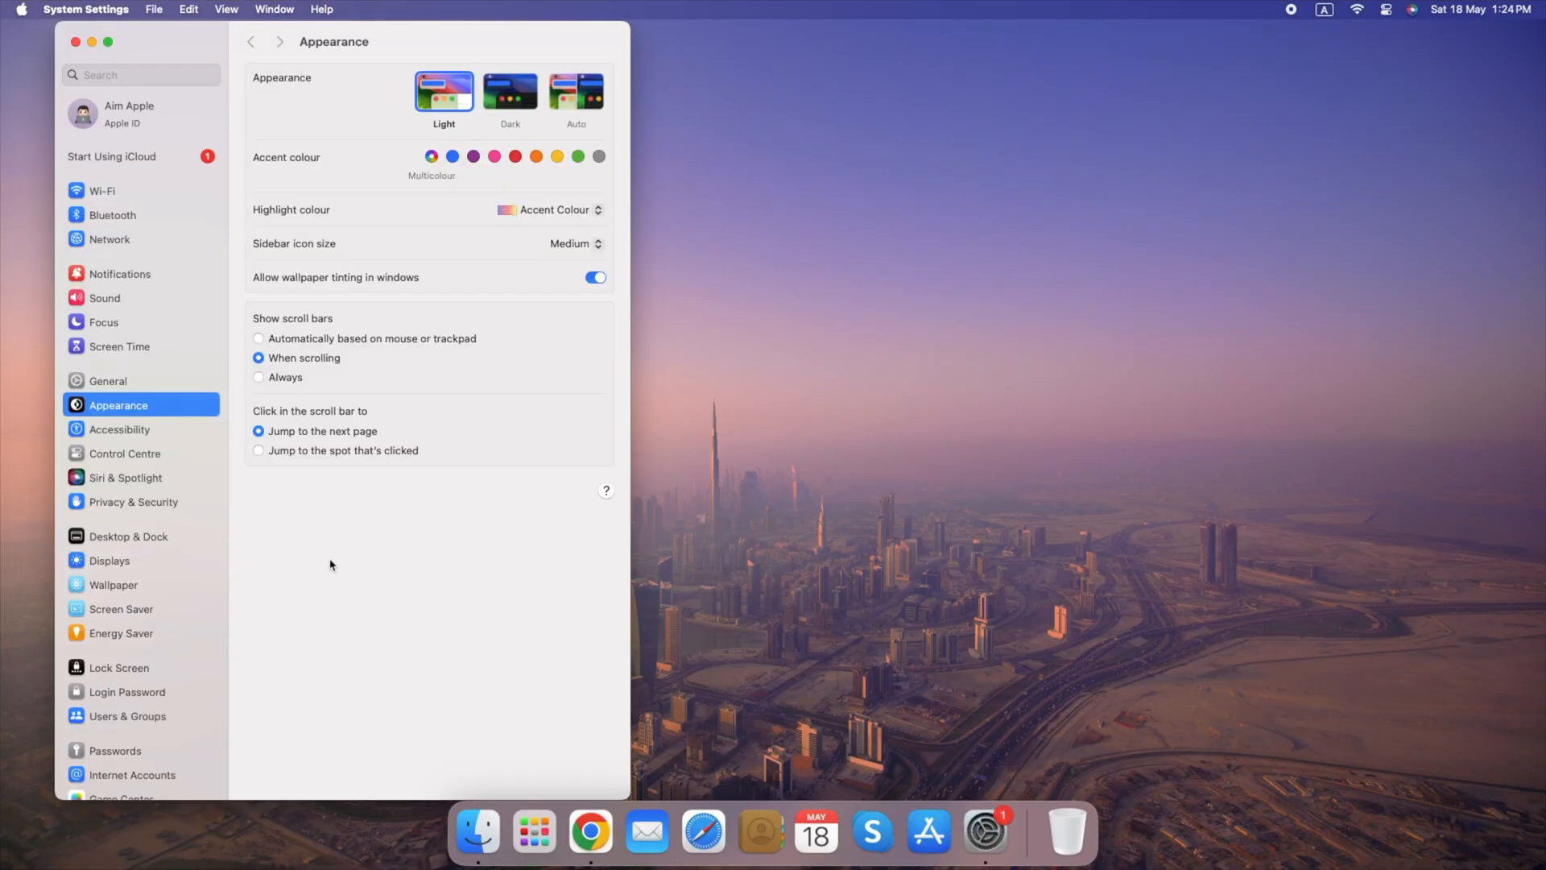
Step: Show all dynamic wallpapers and set the Tree dynamic wallpaper as the desktop
{"action": "left_click", "coordinate": [113, 583]}
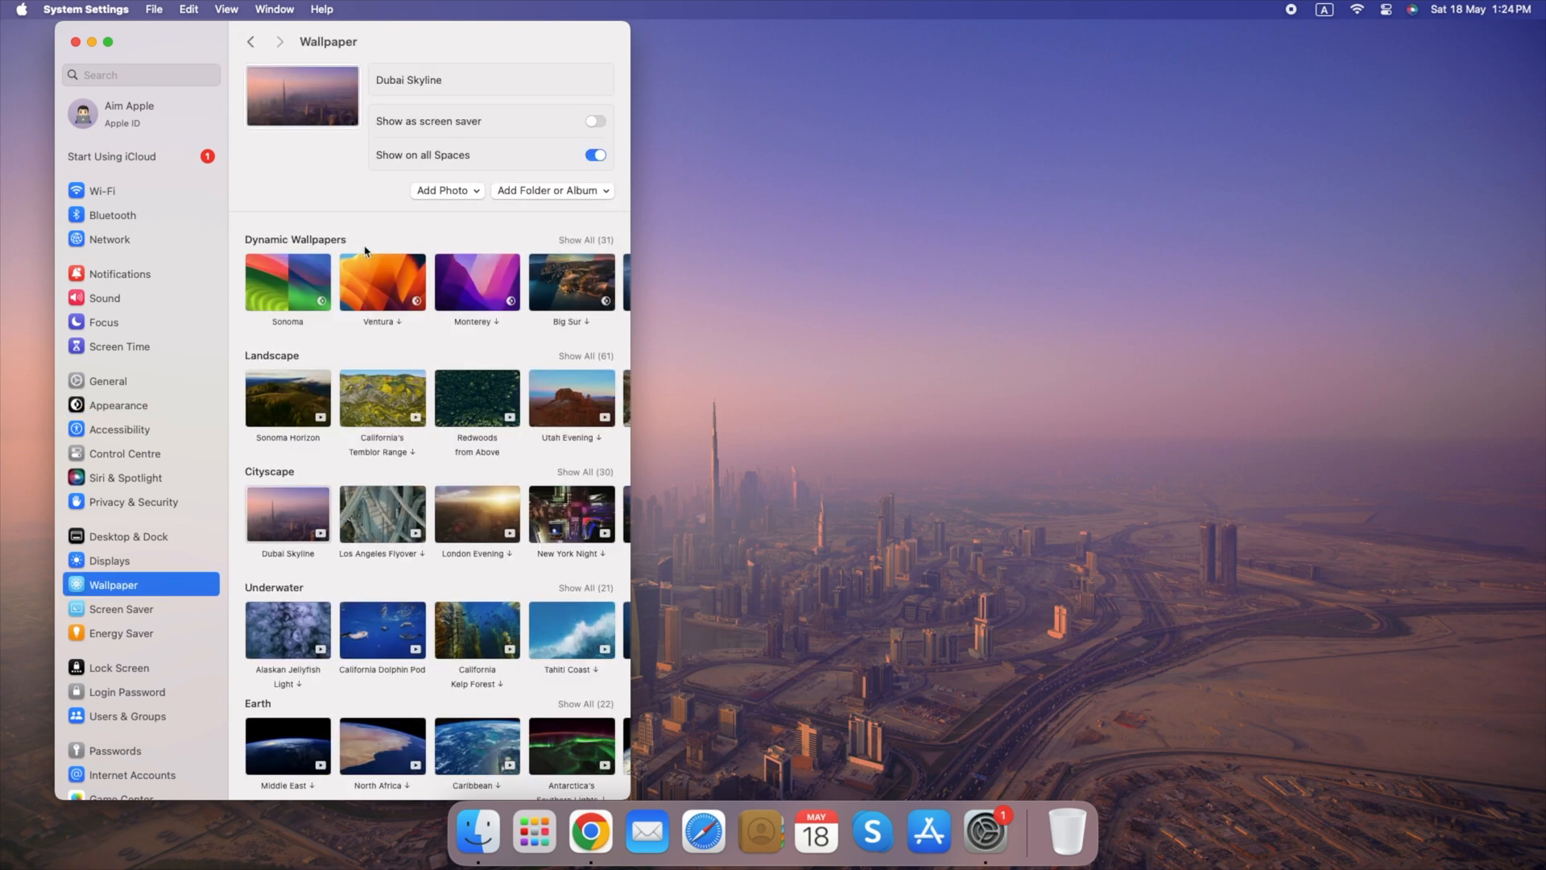
{"action": "left_click", "coordinate": [570, 617]}
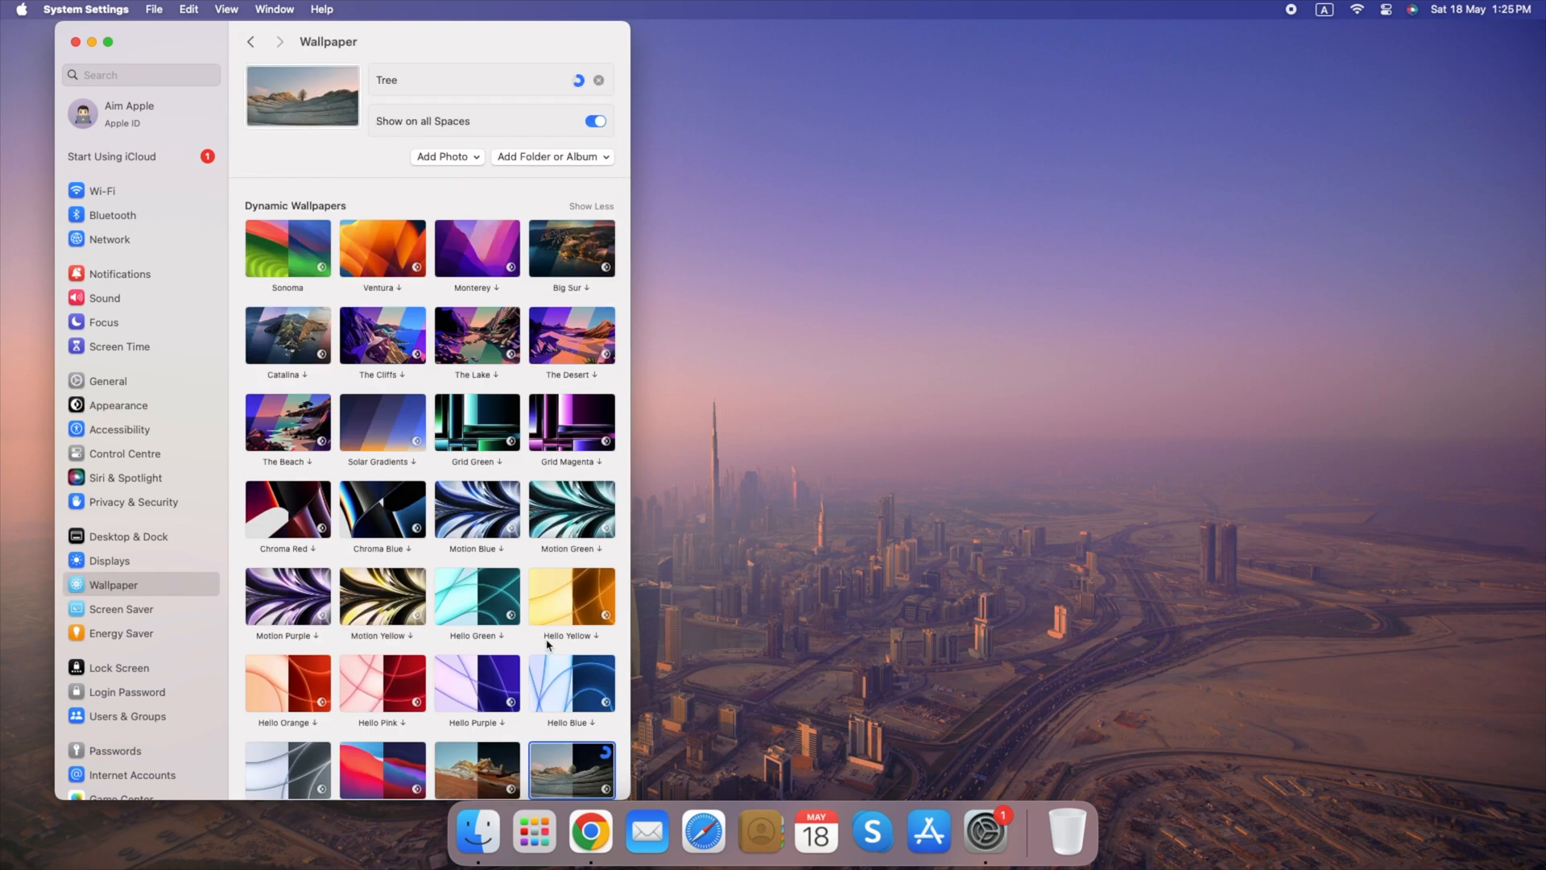
{"action": "left_click", "coordinate": [576, 81]}
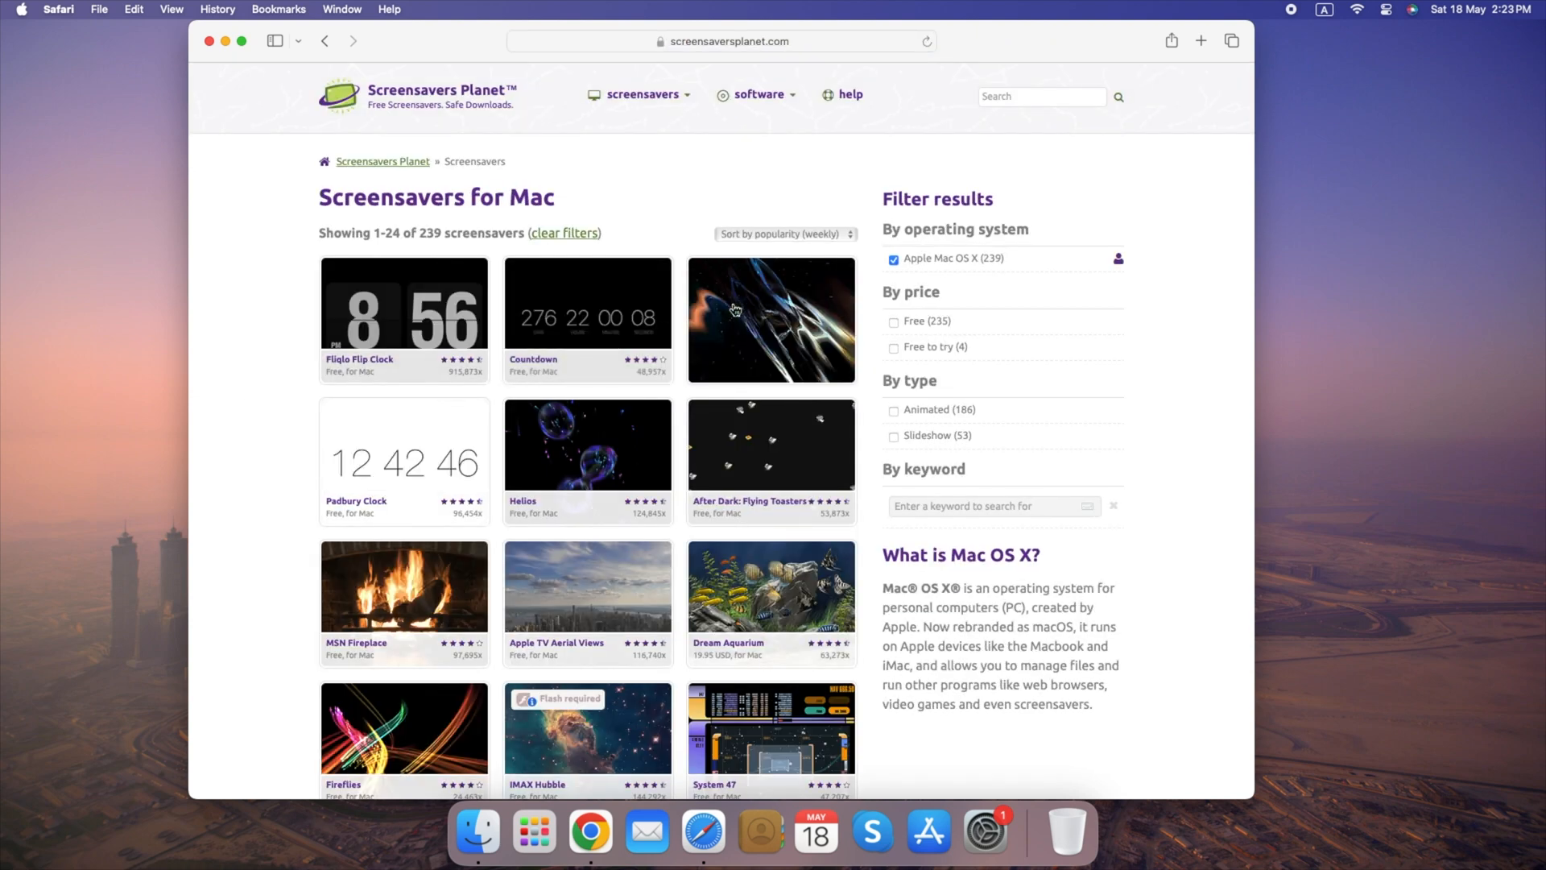
Step: Download the Hyperspace screensaver in Safari and install it for this user
{"action": "left_click", "coordinate": [772, 317]}
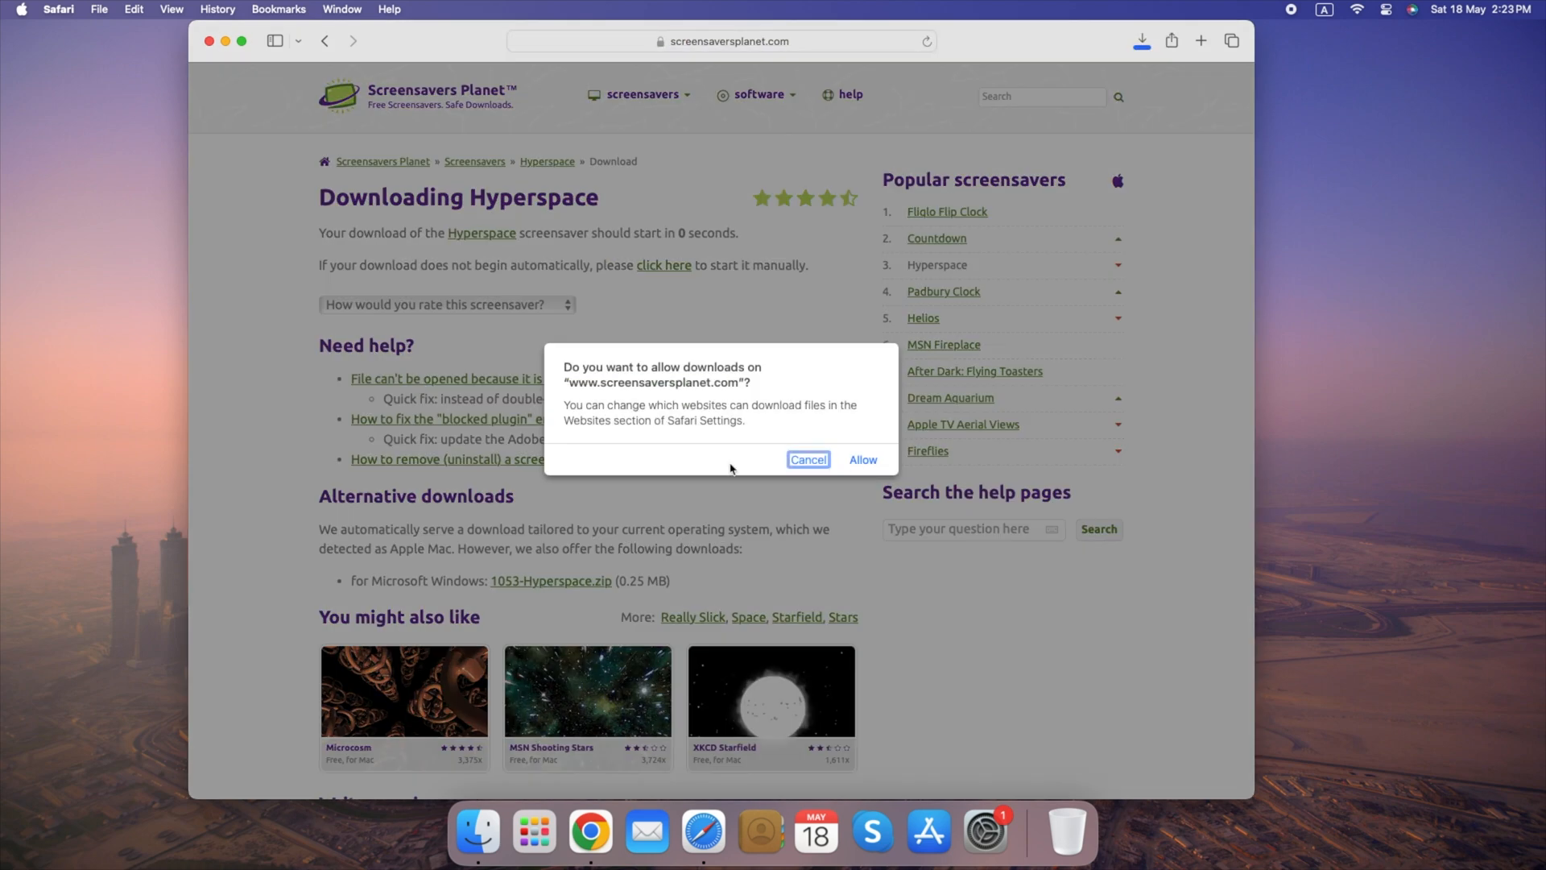
{"action": "left_click", "coordinate": [862, 459]}
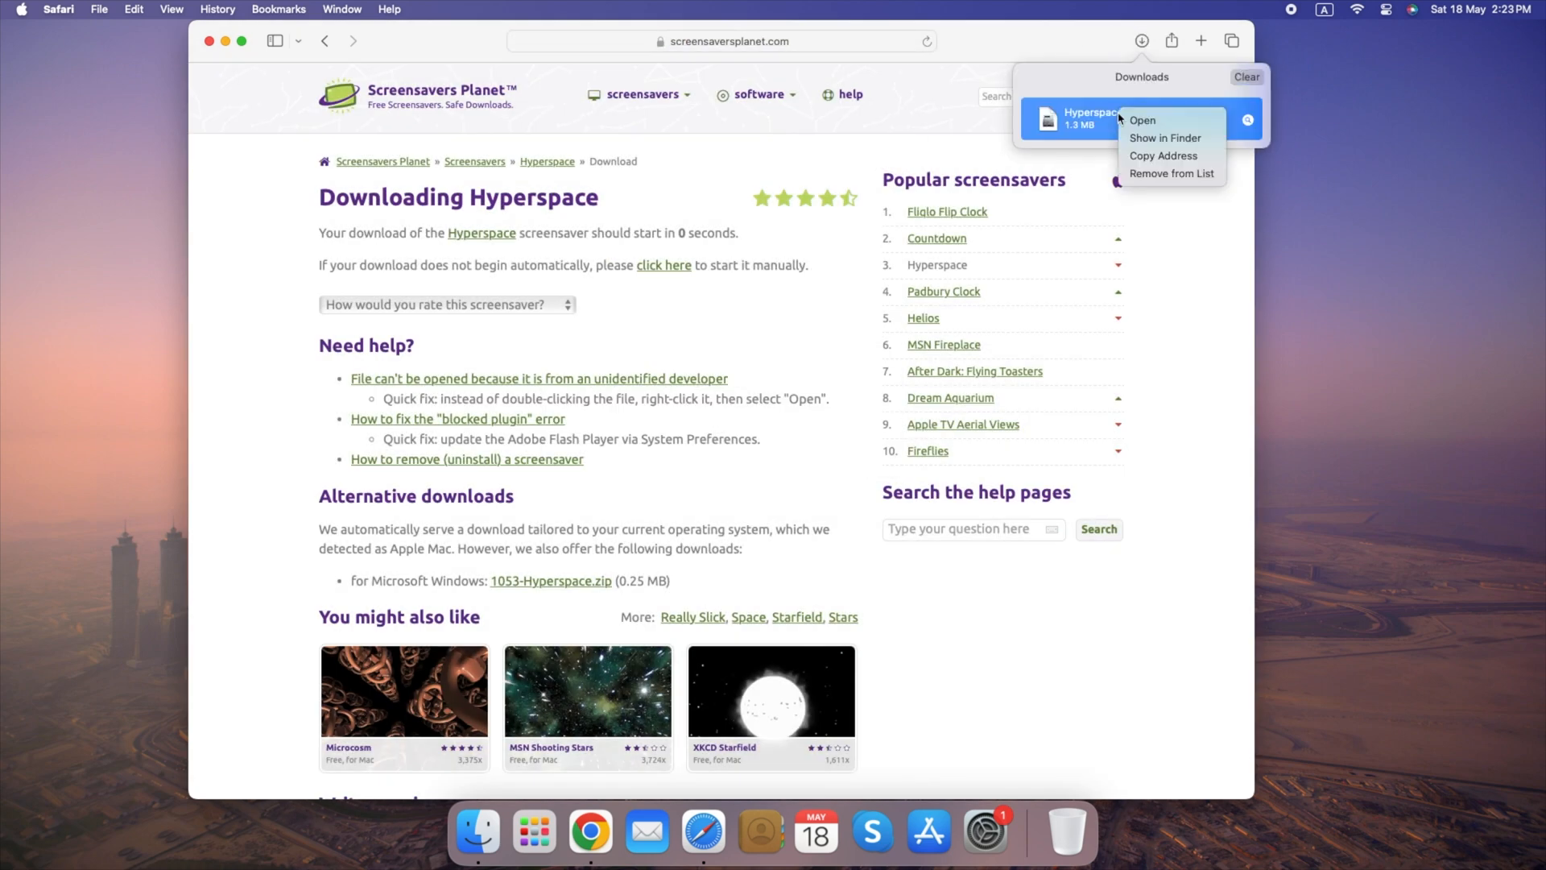
{"action": "left_click", "coordinate": [1142, 119]}
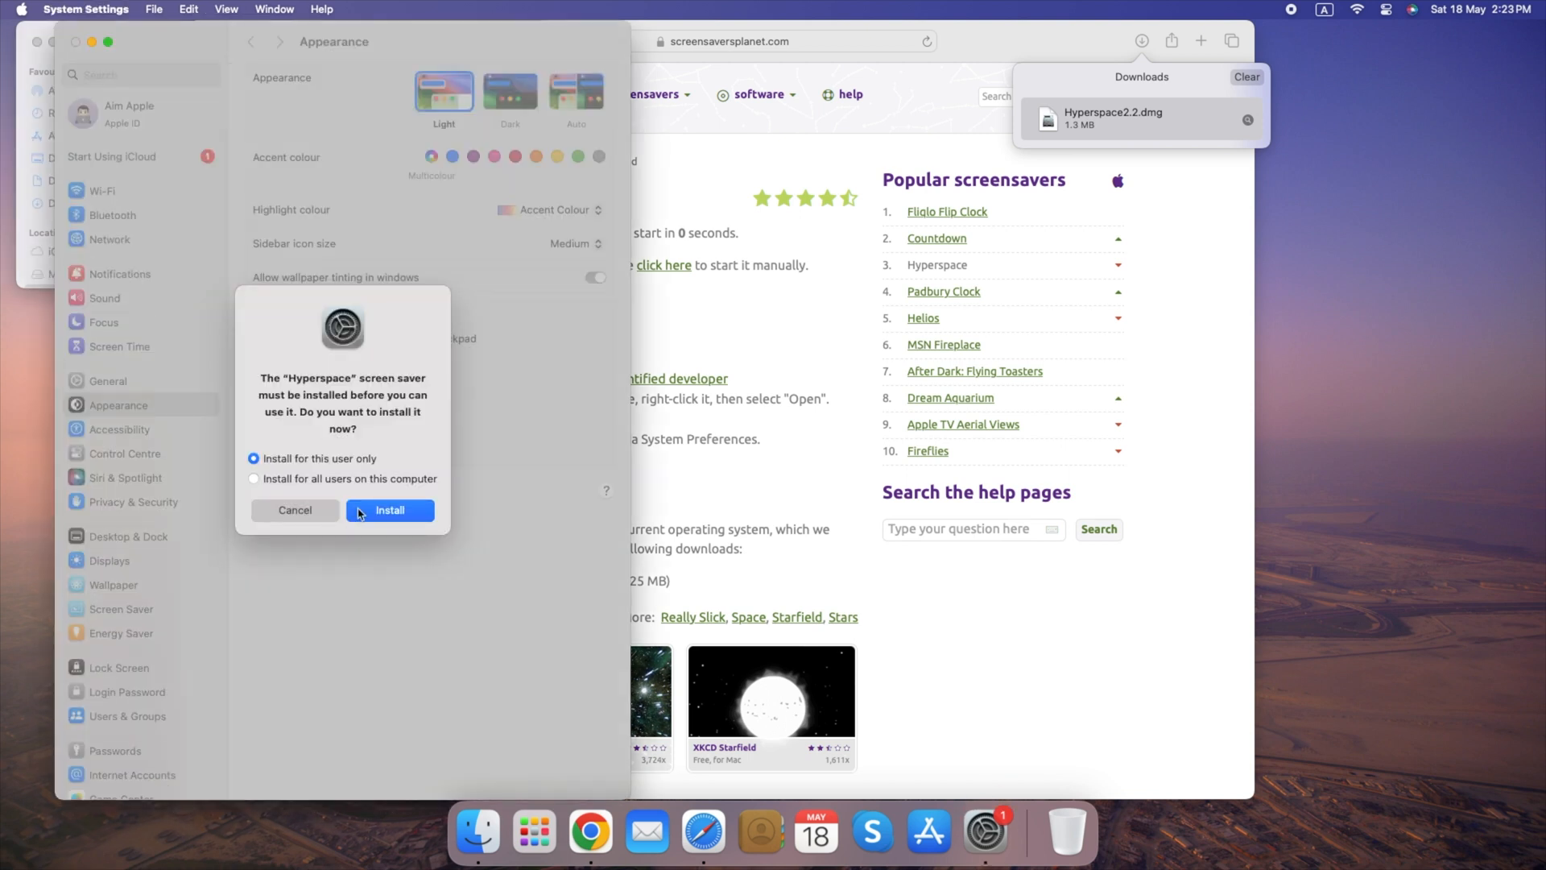
{"action": "left_click", "coordinate": [390, 511]}
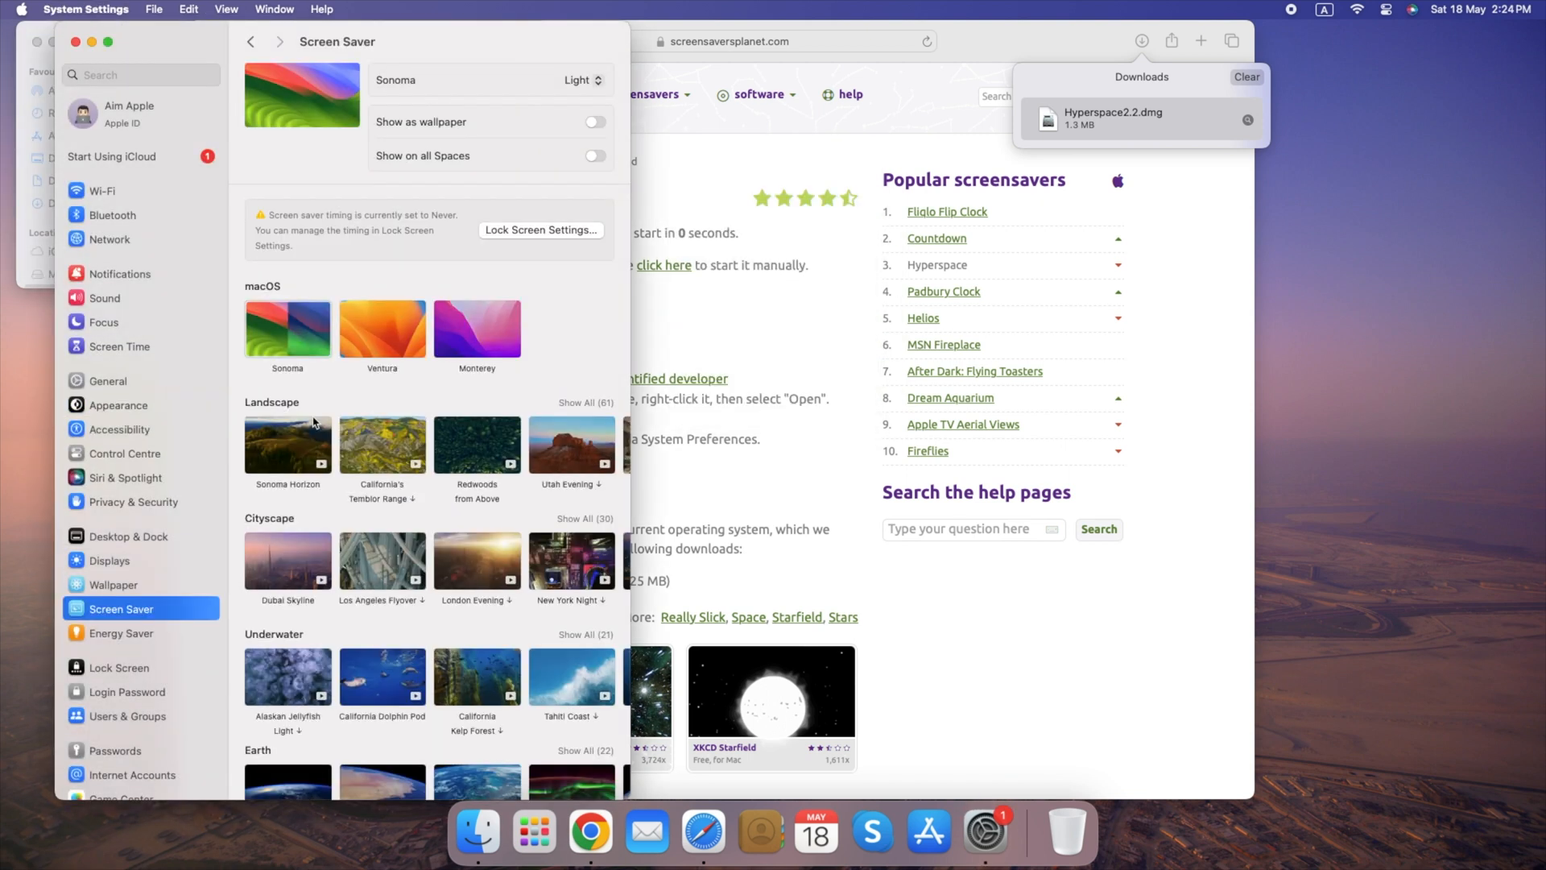
Step: Choose Hyperspace under Other as the active screen saver
{"action": "scroll", "scroll_direction": "down", "scroll_amount": 3}
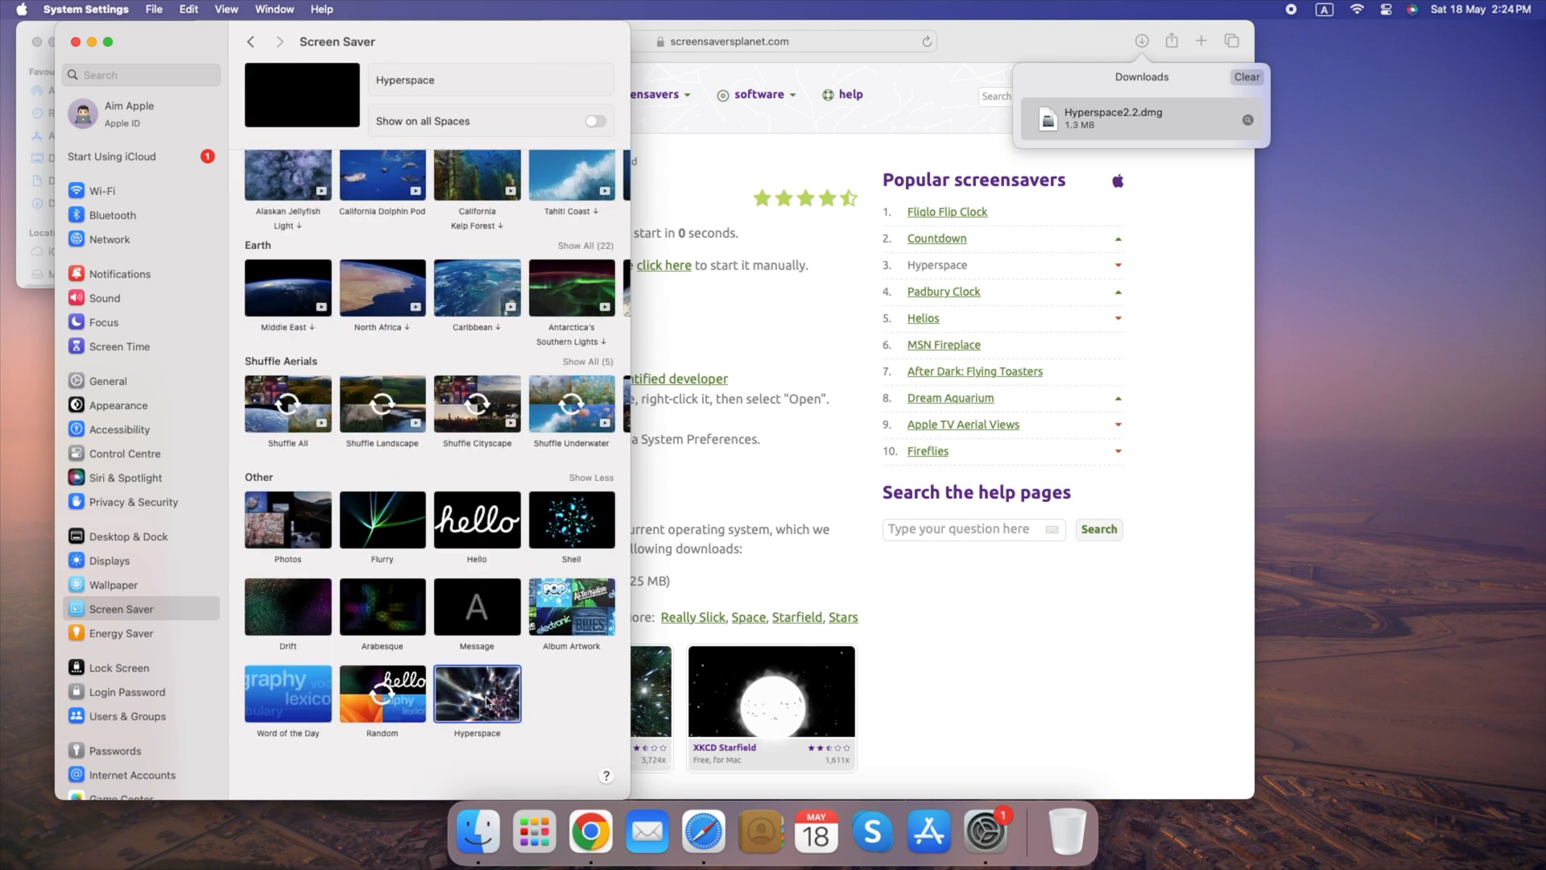
{"action": "left_click", "coordinate": [533, 831]}
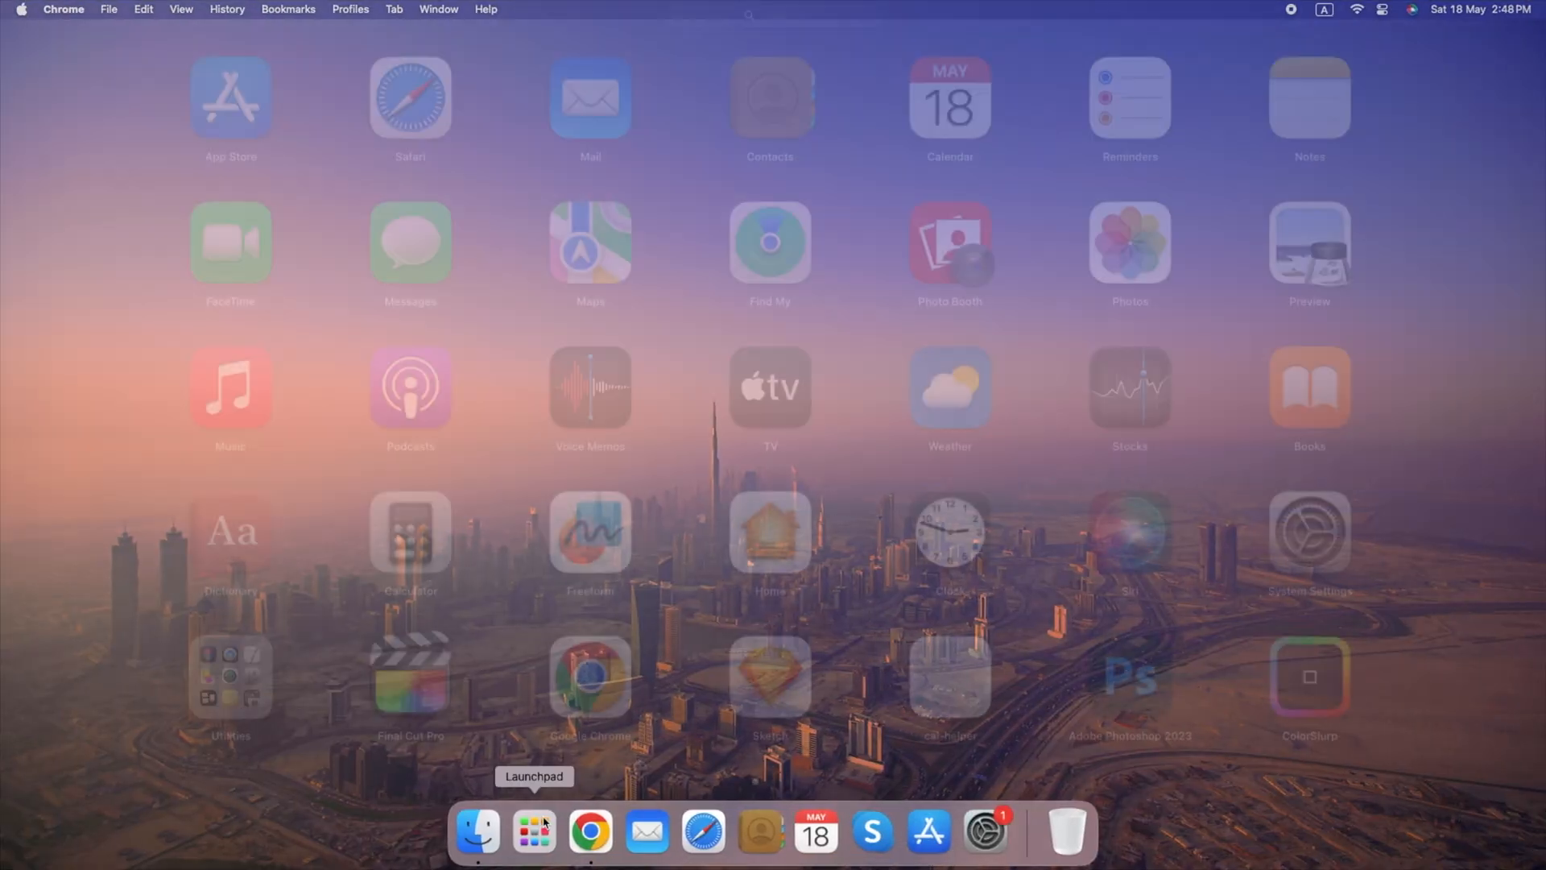
{"action": "left_click", "coordinate": [230, 675]}
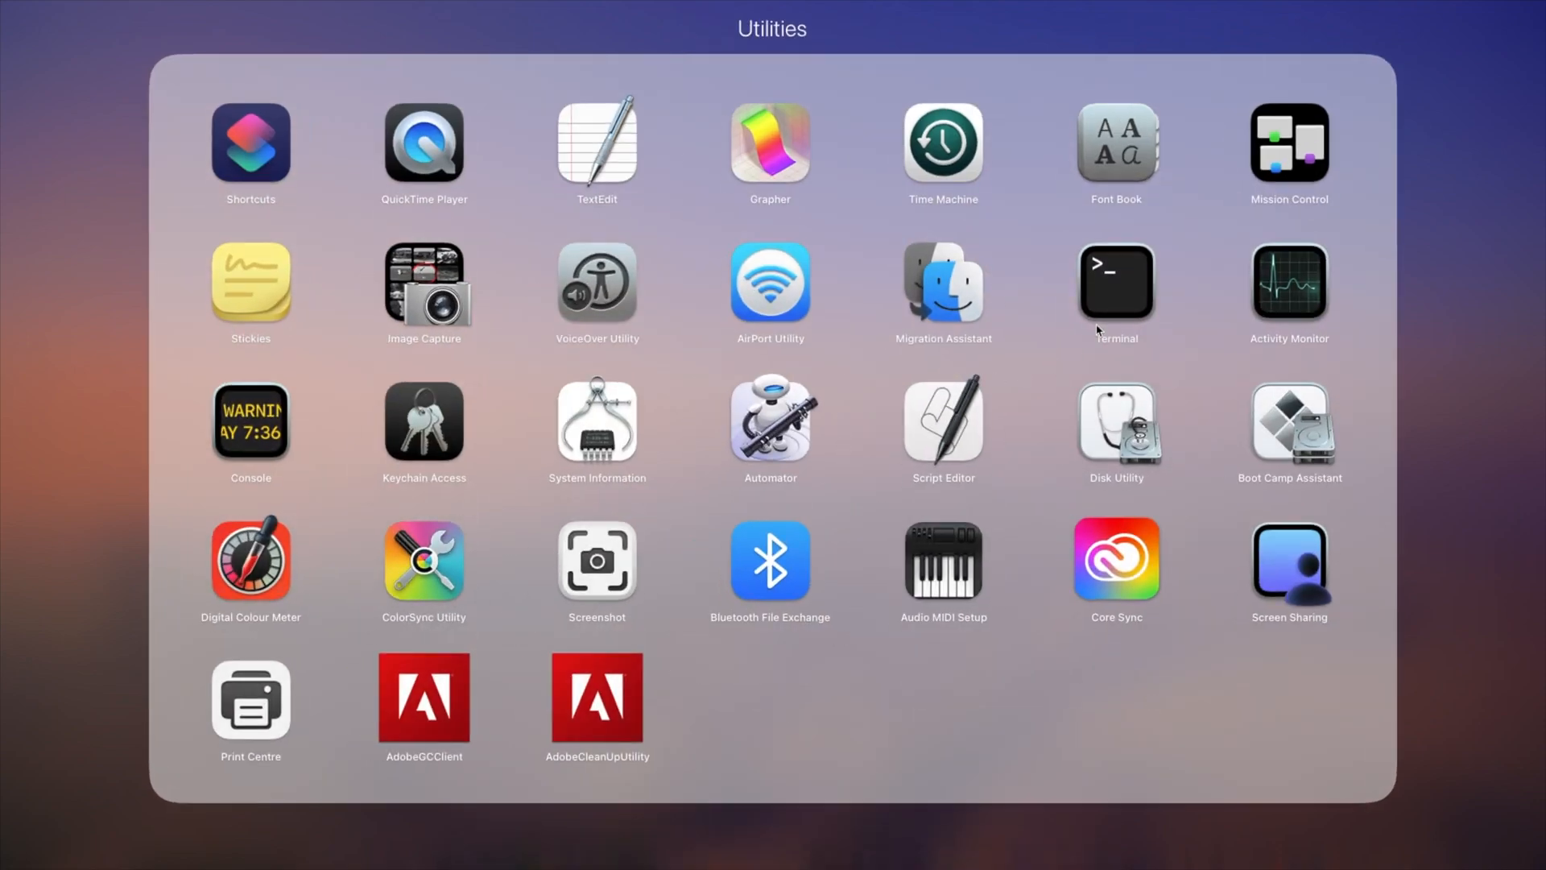
{"action": "left_click", "coordinate": [1114, 283]}
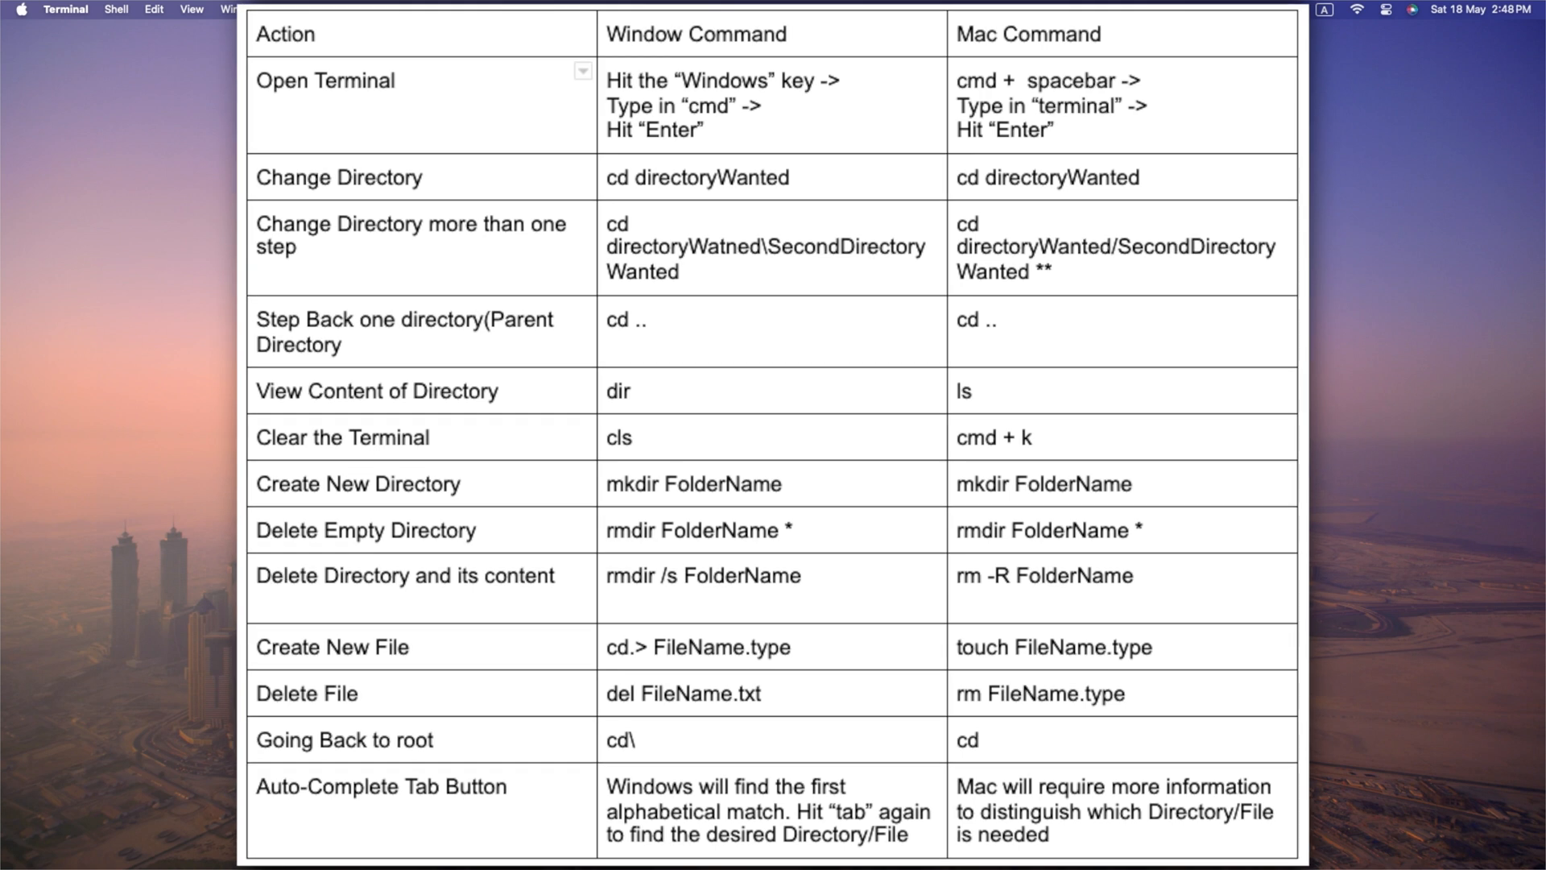
{"action": "scroll", "scroll_direction": "down", "scroll_amount": 3}
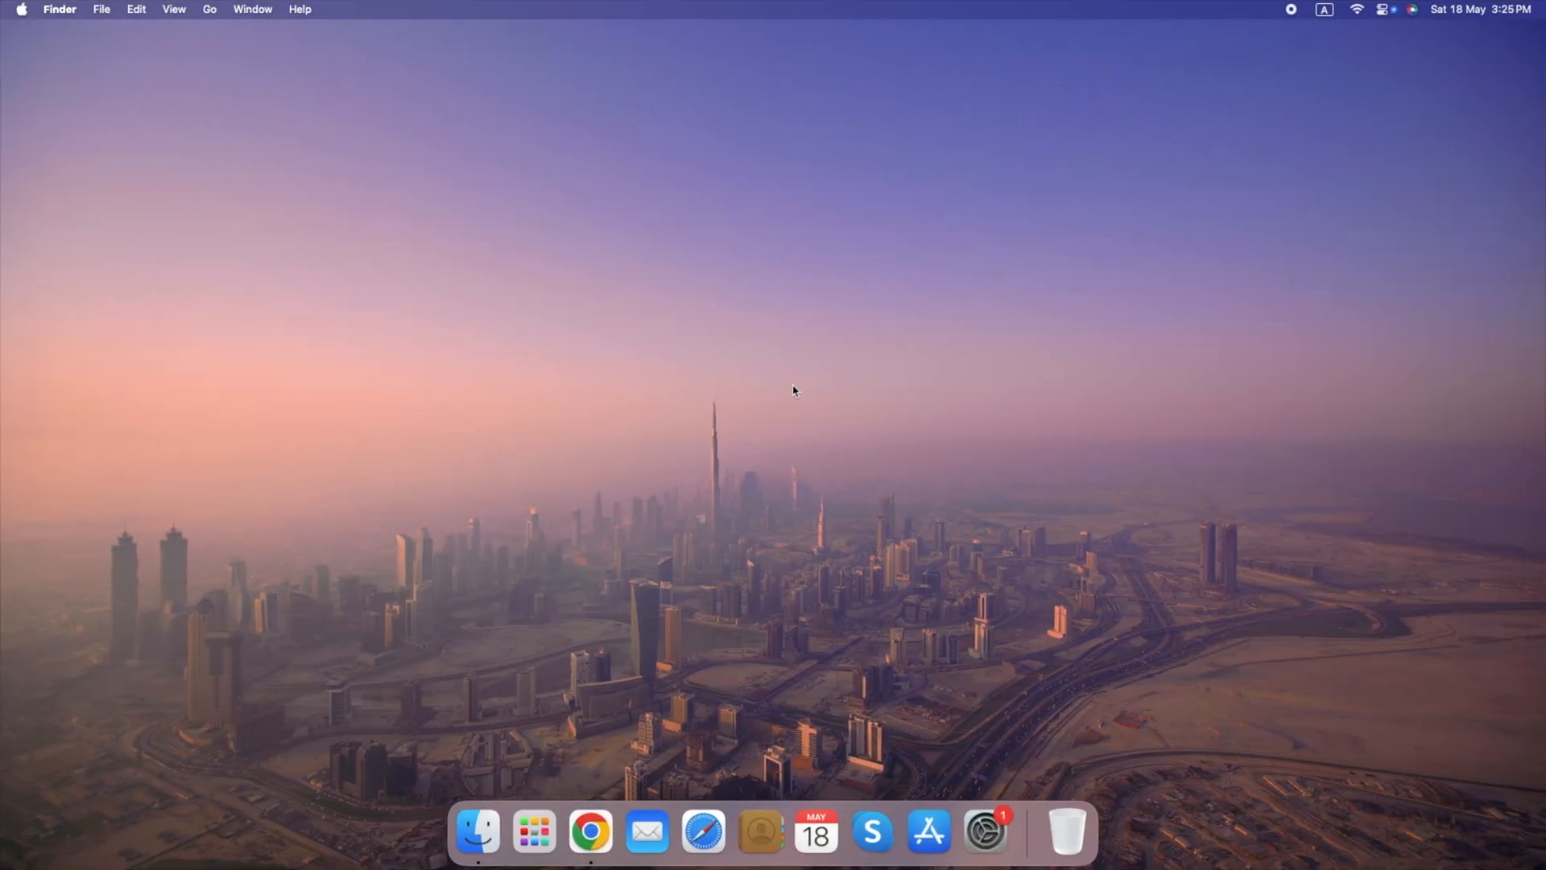
Step: Launch Automator from Applications and start a new Calendar Alarm workflow
{"action": "left_click", "coordinate": [477, 831]}
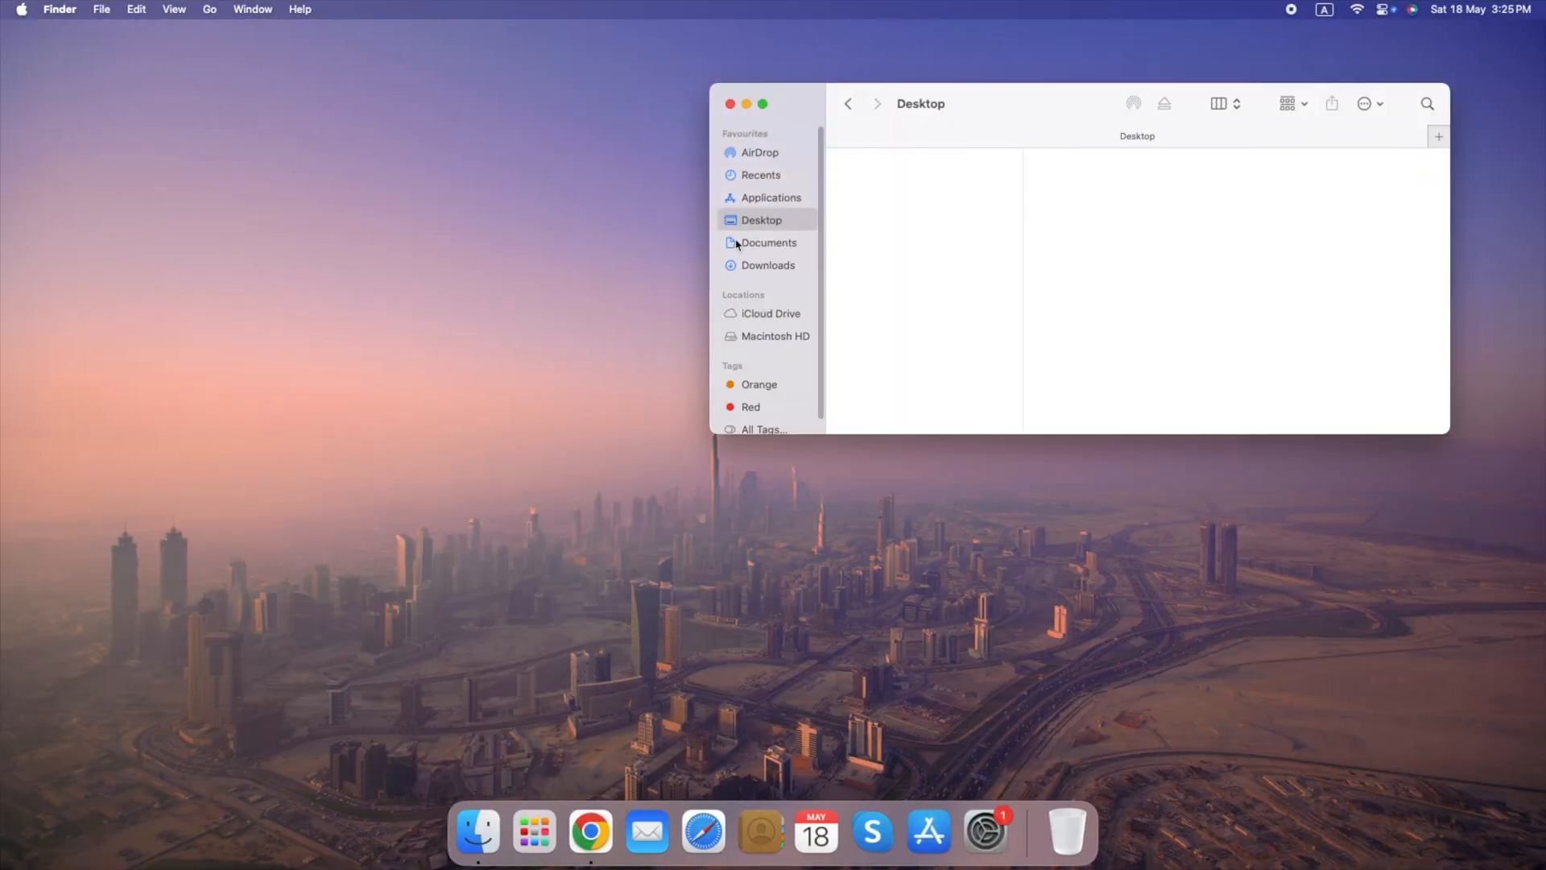
{"action": "left_click", "coordinate": [771, 197]}
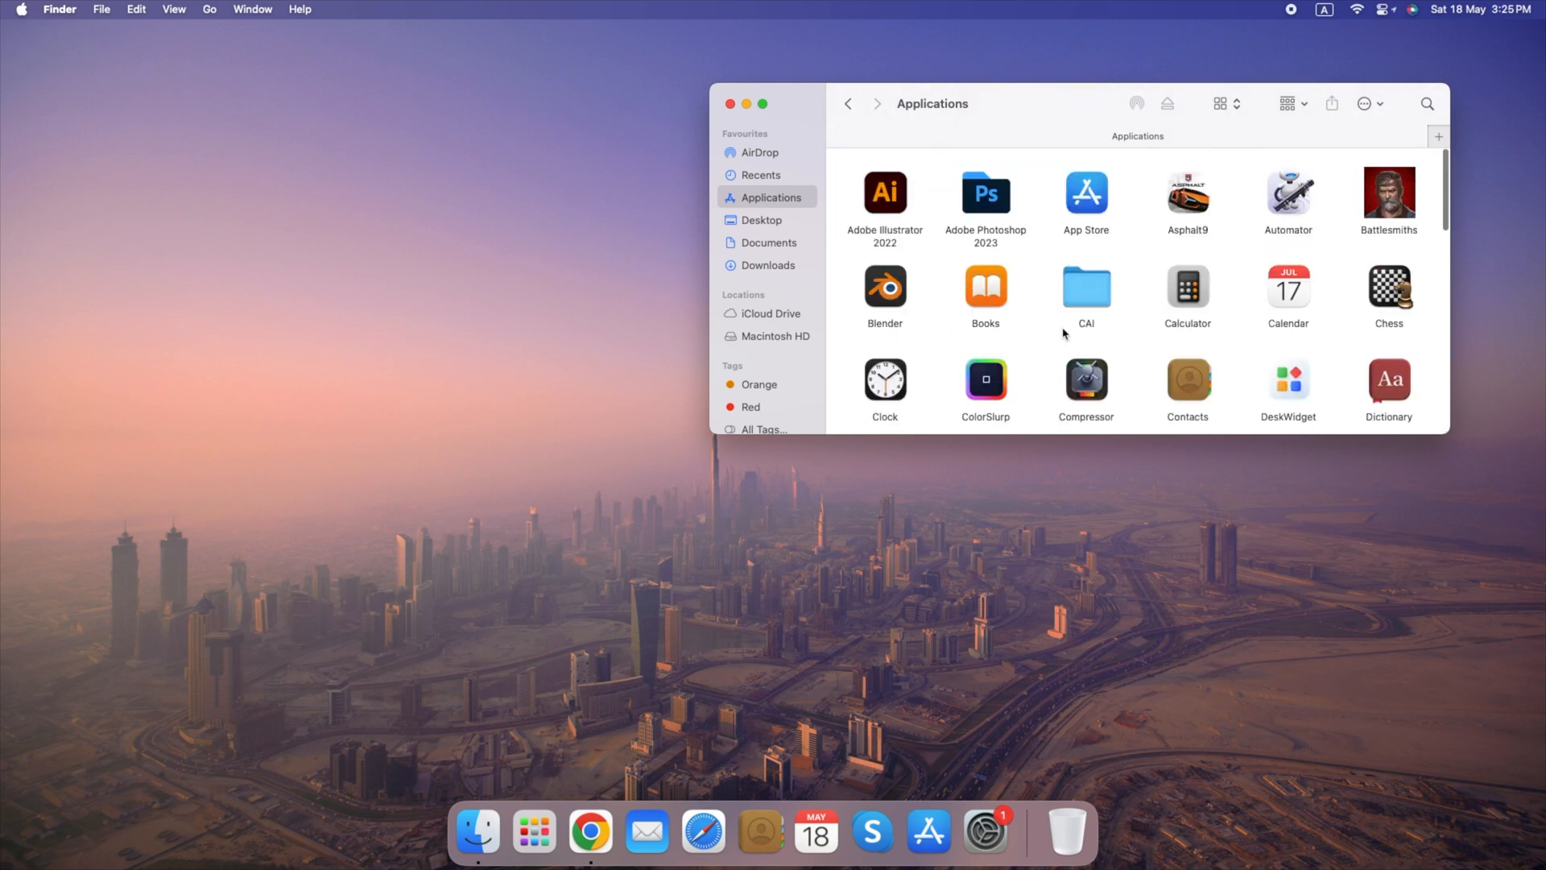
{"action": "double_click", "coordinate": [1289, 192]}
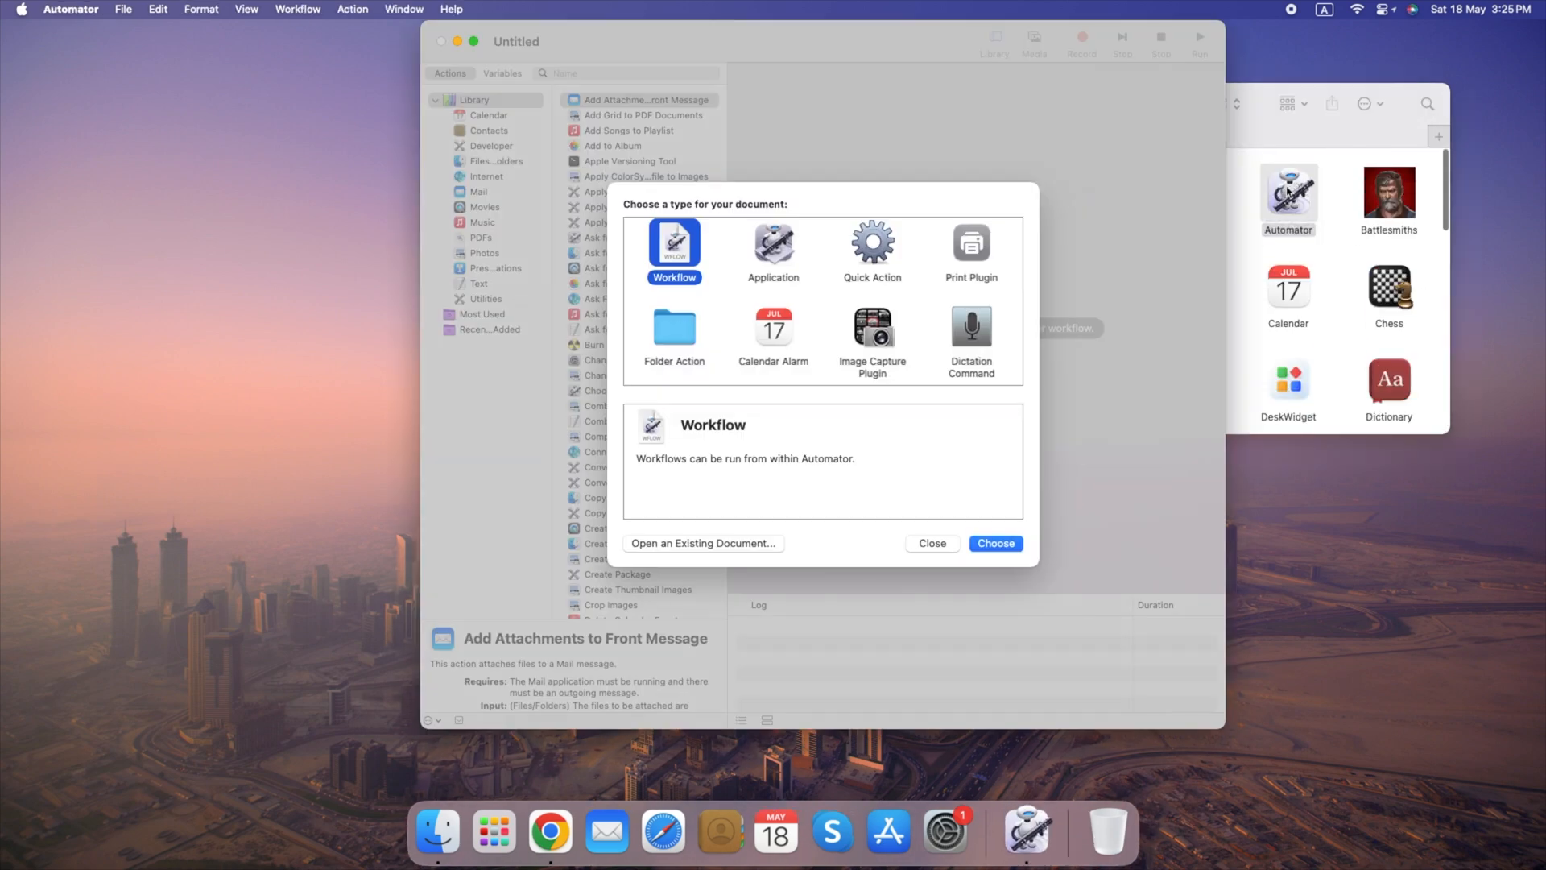
{"action": "mouse_move", "coordinate": [819, 446]}
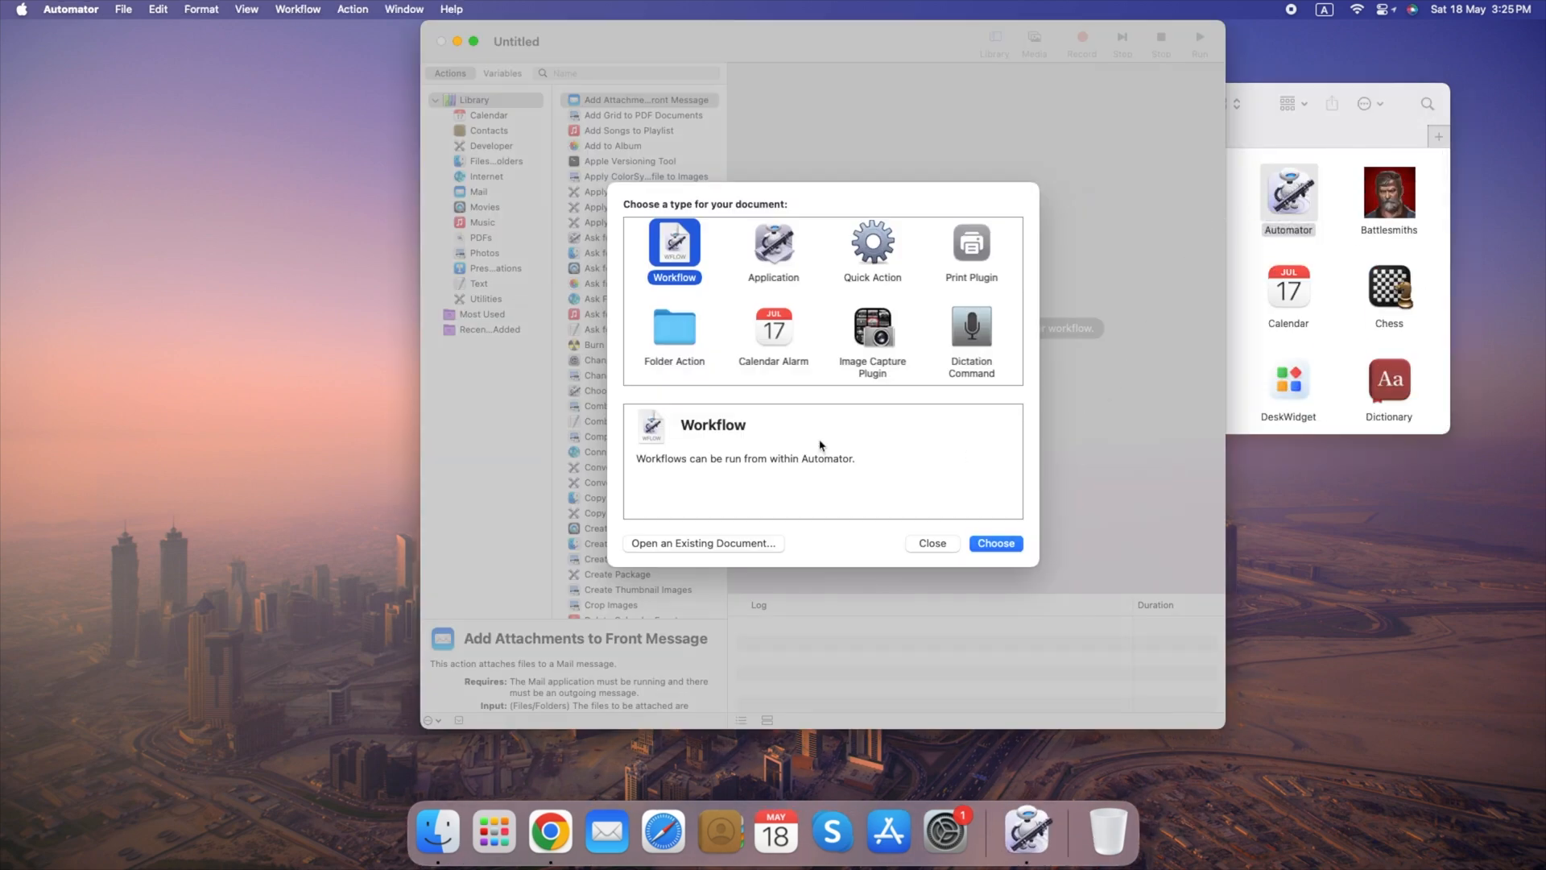
{"action": "left_click", "coordinate": [773, 329]}
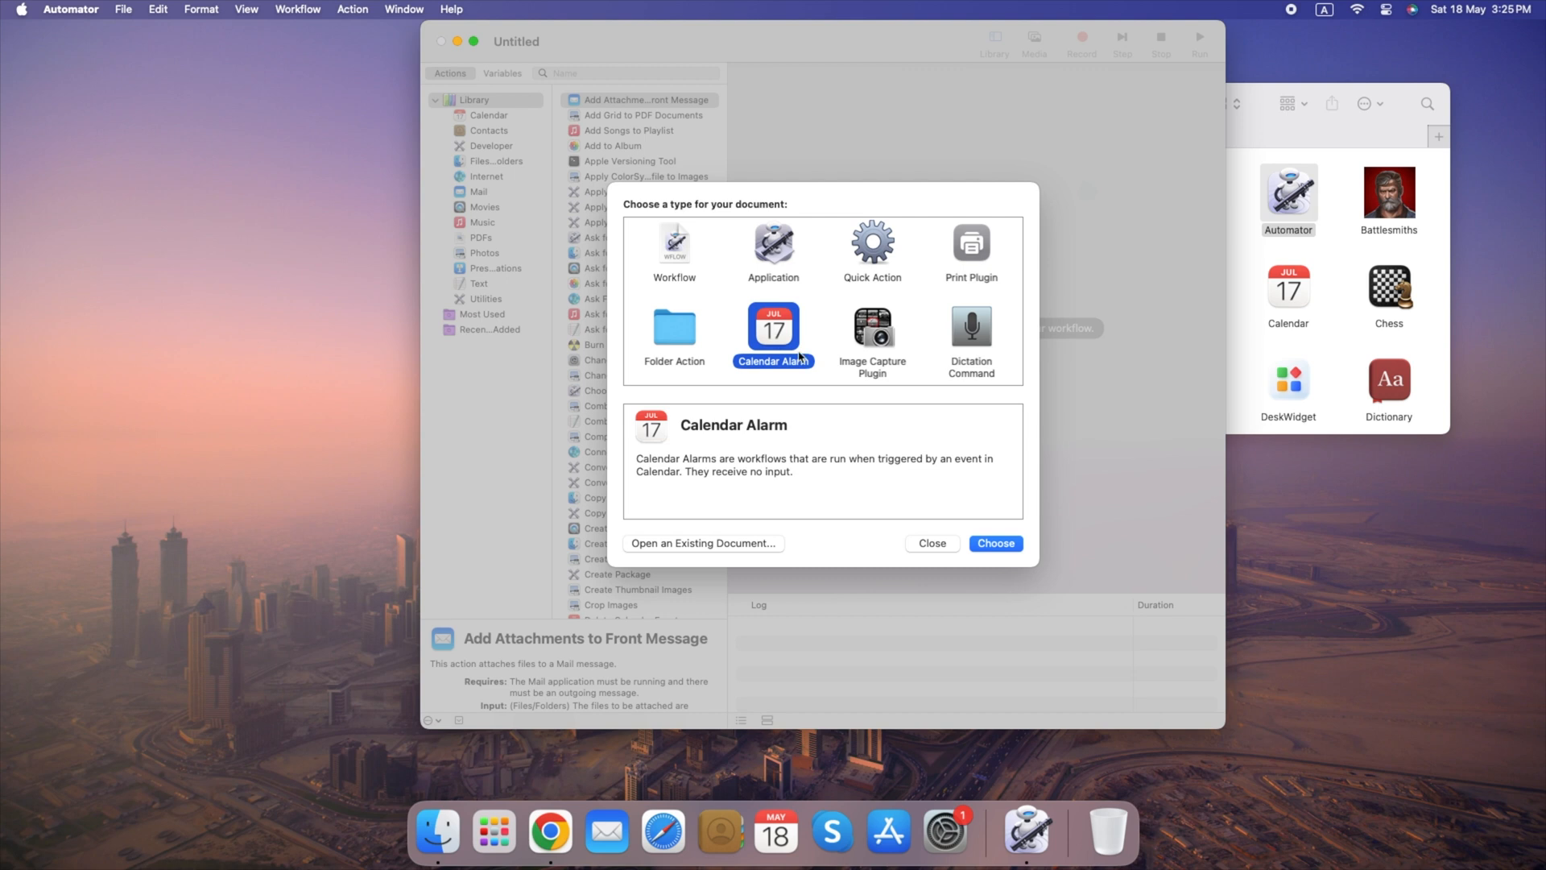
{"action": "left_click", "coordinate": [996, 543]}
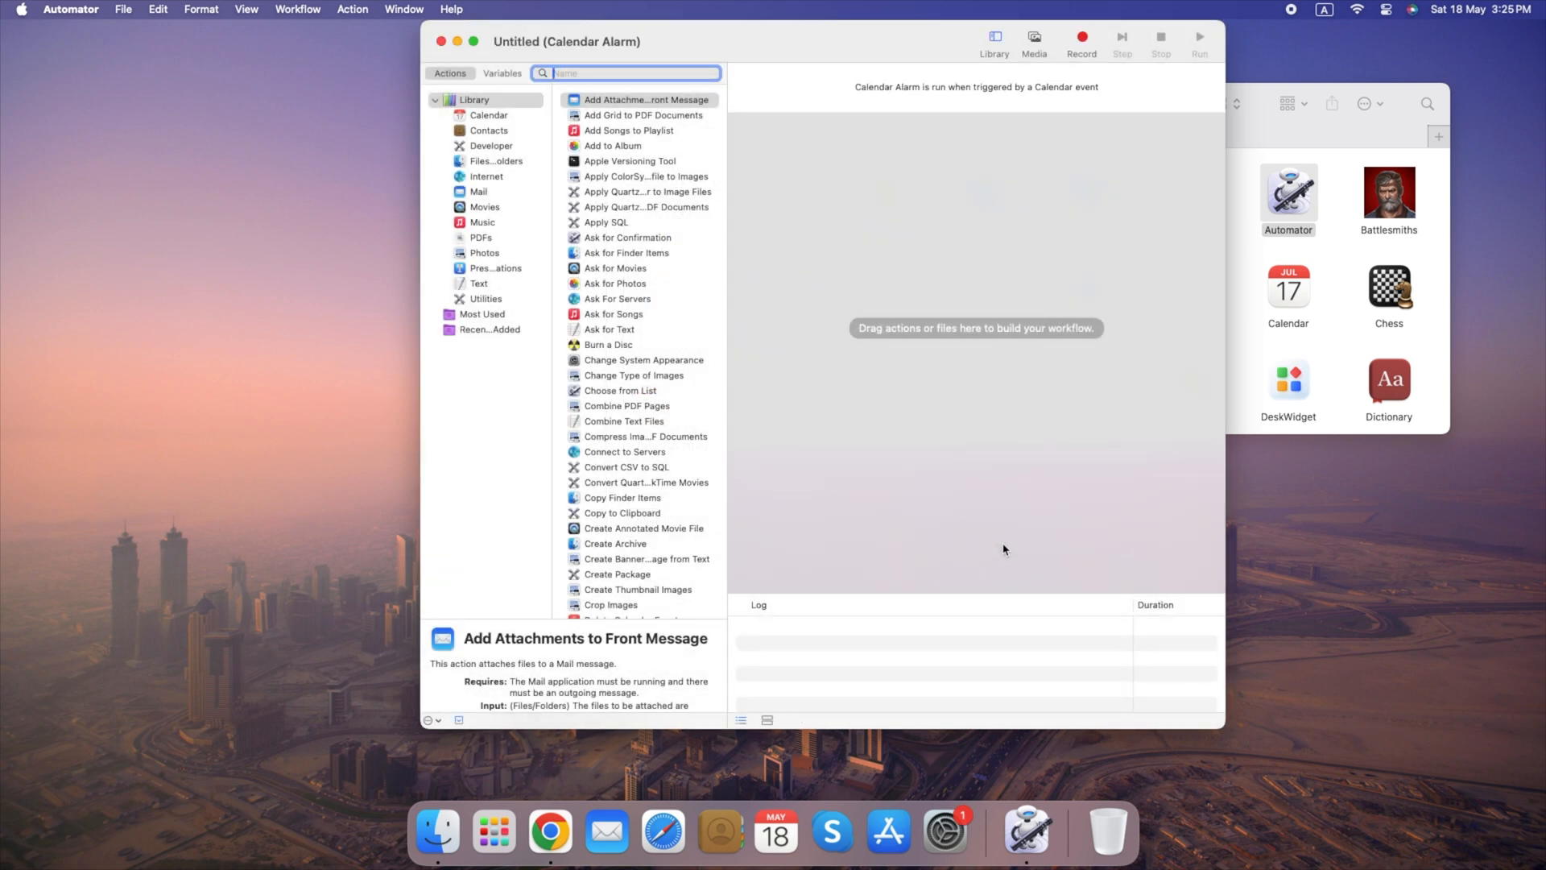
{"action": "mouse_move", "coordinate": [729, 137]}
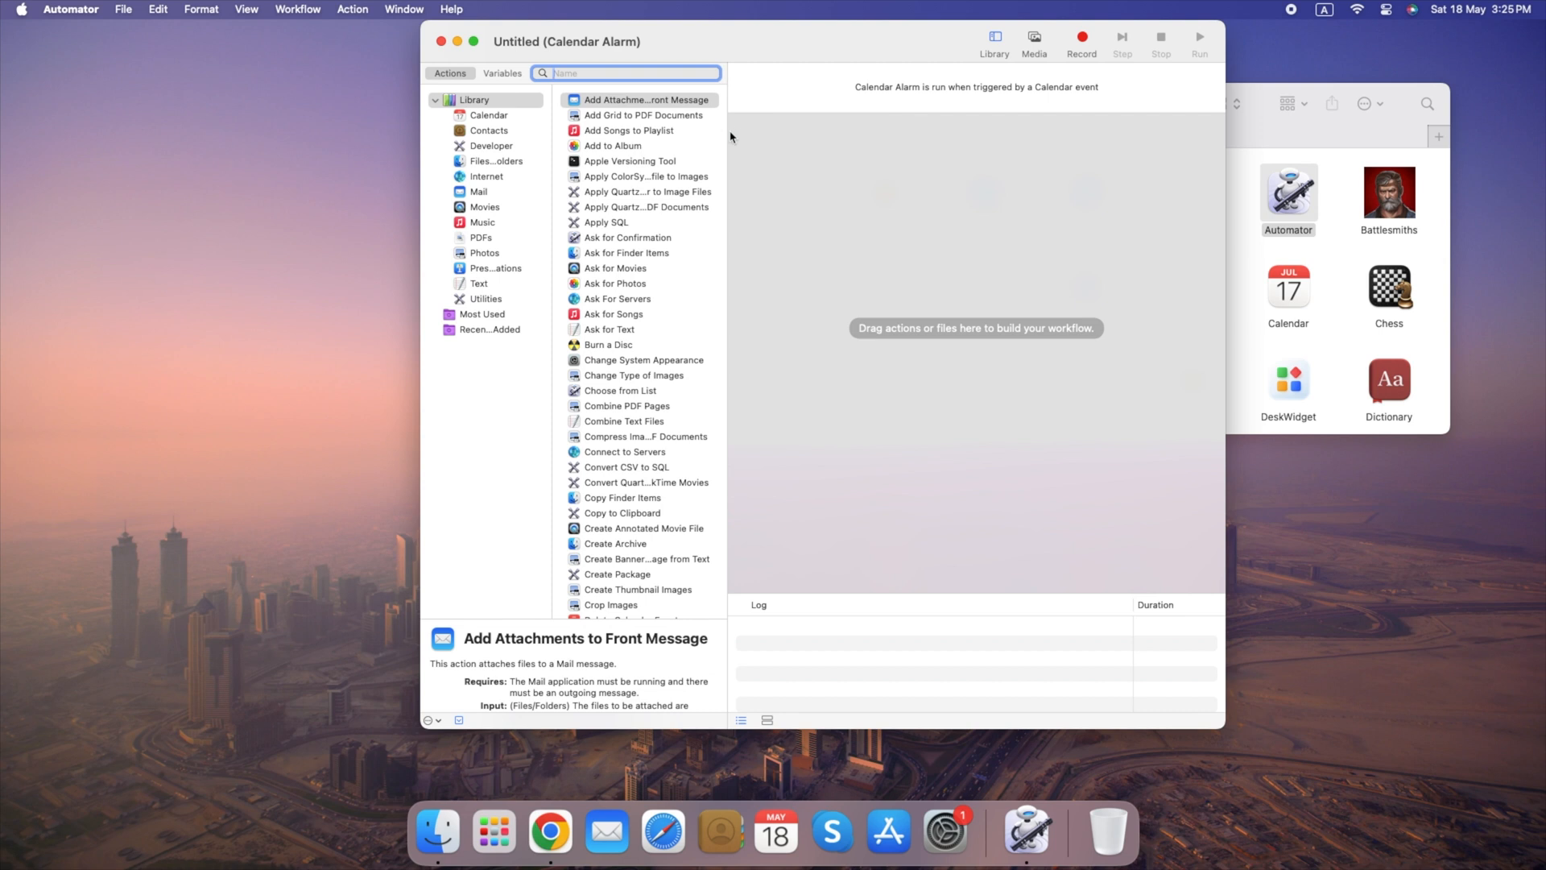
Step: Add Change Type of Images to JPEG with Copy Finder Items to Desktop, replacing existing files
{"action": "left_click", "coordinate": [614, 146]}
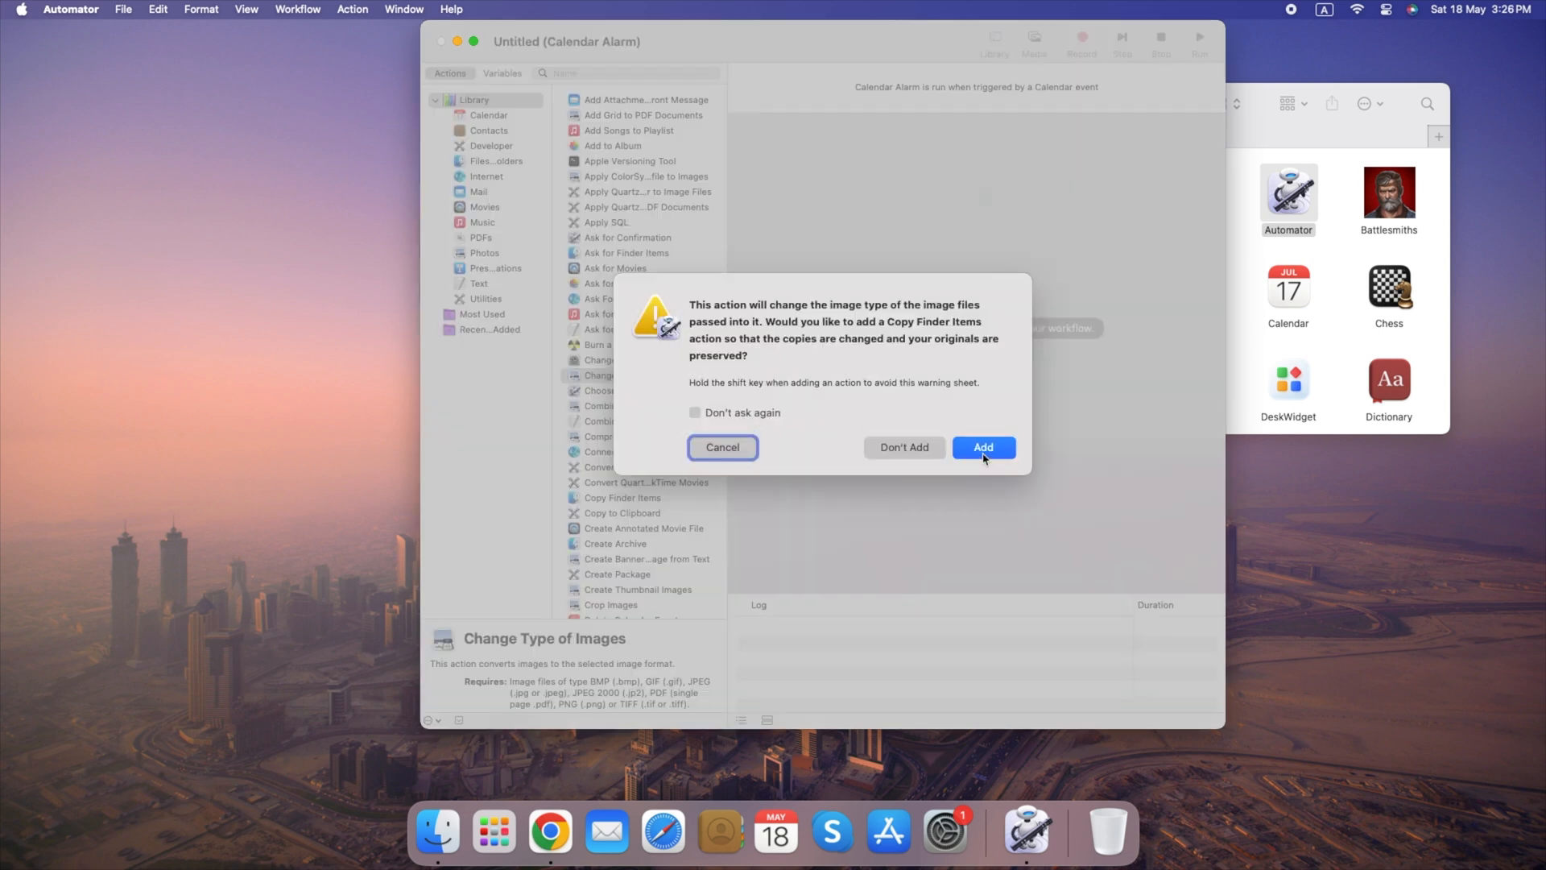
{"action": "left_click", "coordinate": [982, 446]}
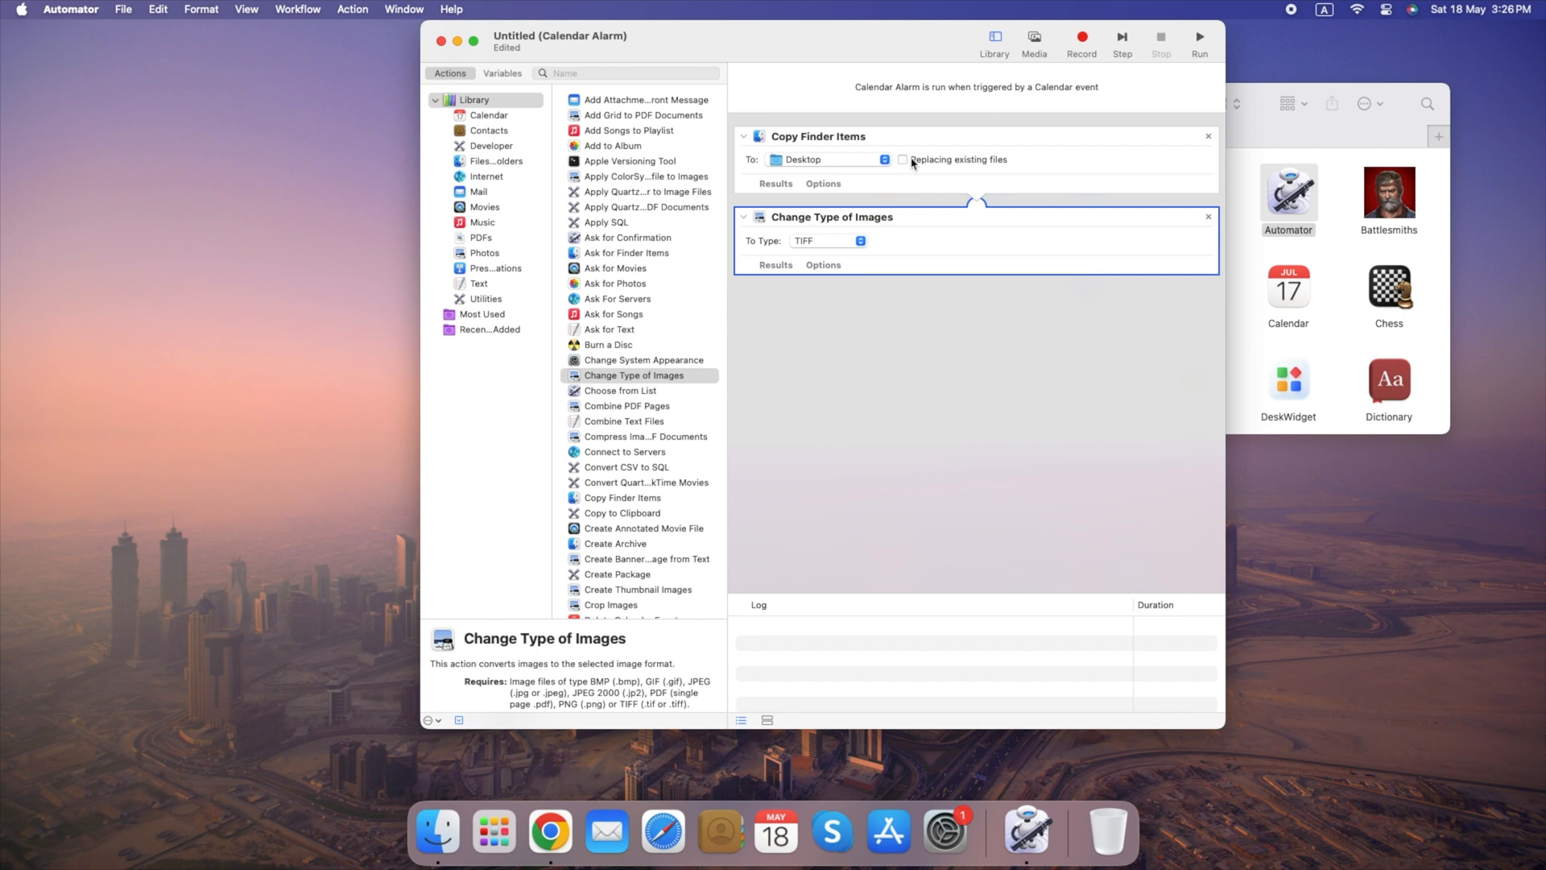
{"action": "left_click", "coordinate": [902, 160]}
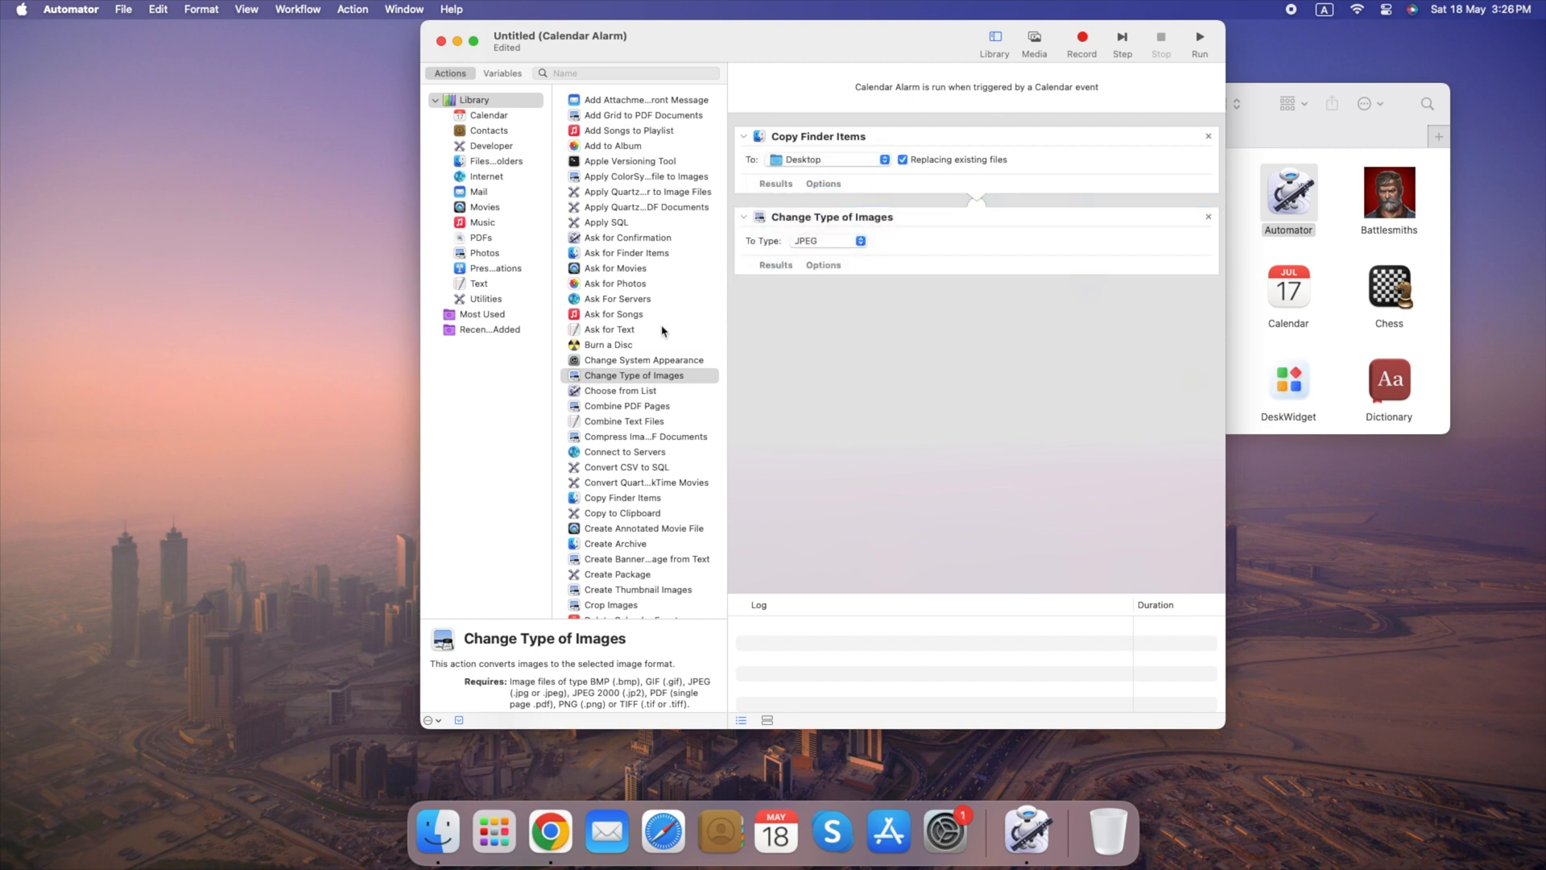
Step: Add a Delete Calendar Events action keeping all recurring events past and future
{"action": "scroll", "scroll_direction": "down", "scroll_amount": 3}
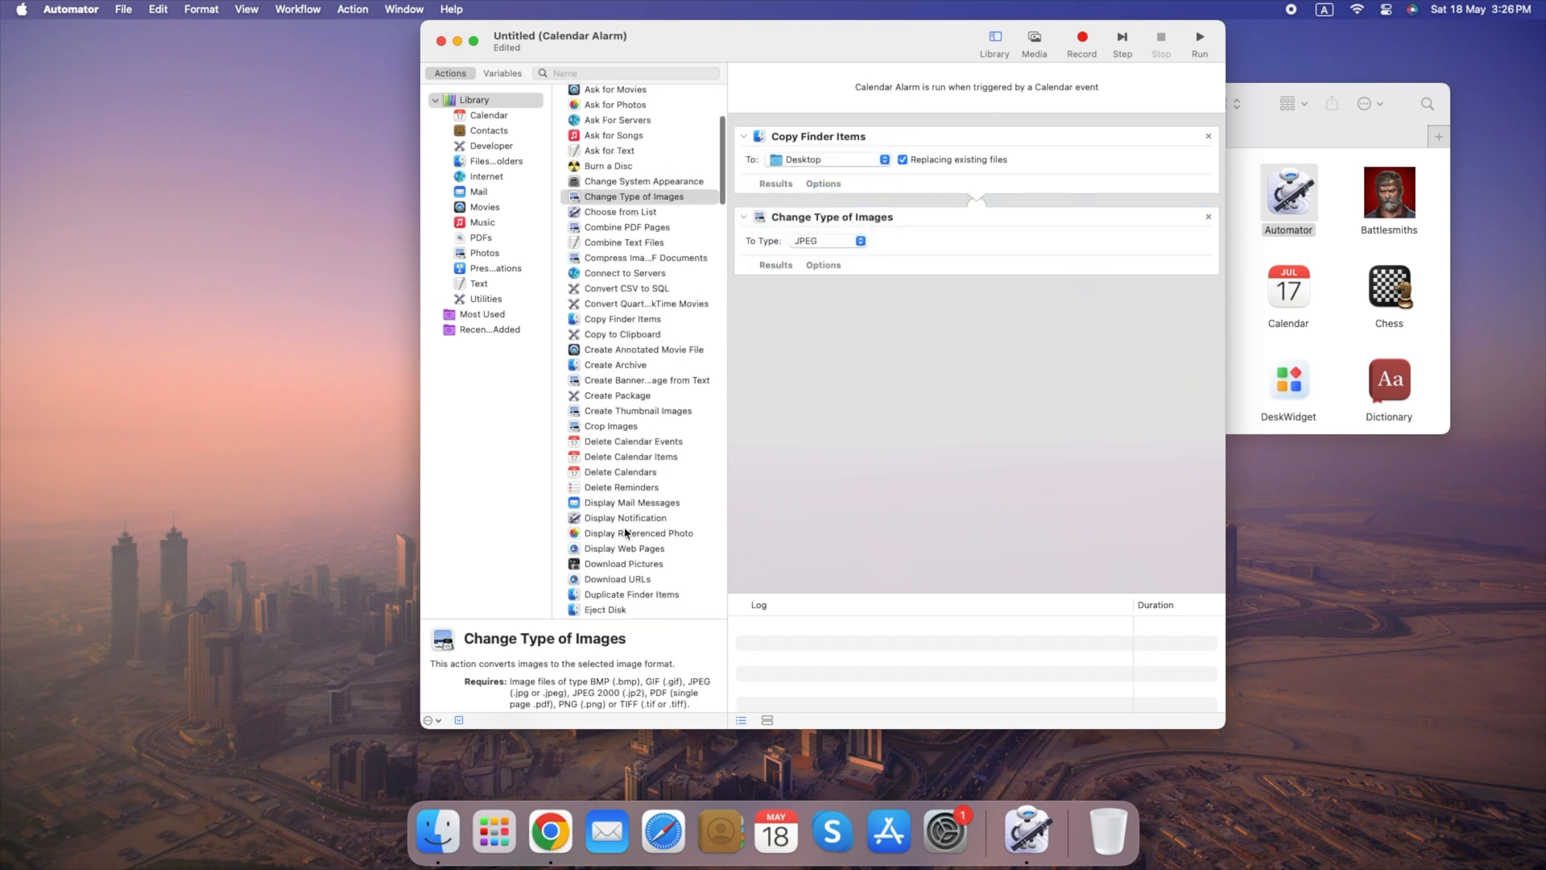
{"action": "double_click", "coordinate": [628, 441]}
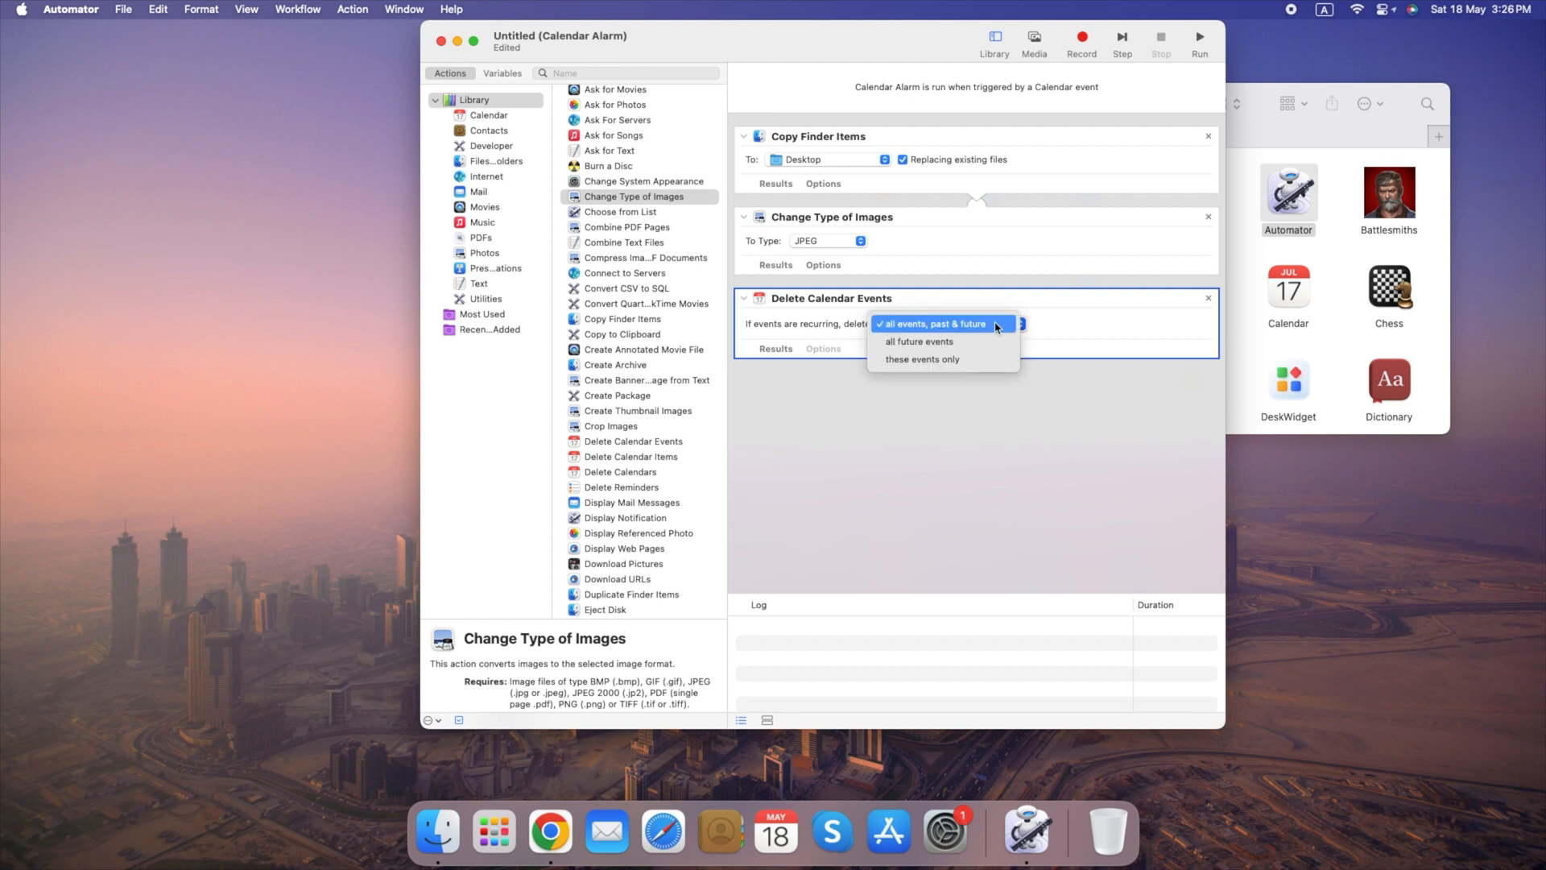
{"action": "left_click", "coordinate": [934, 324]}
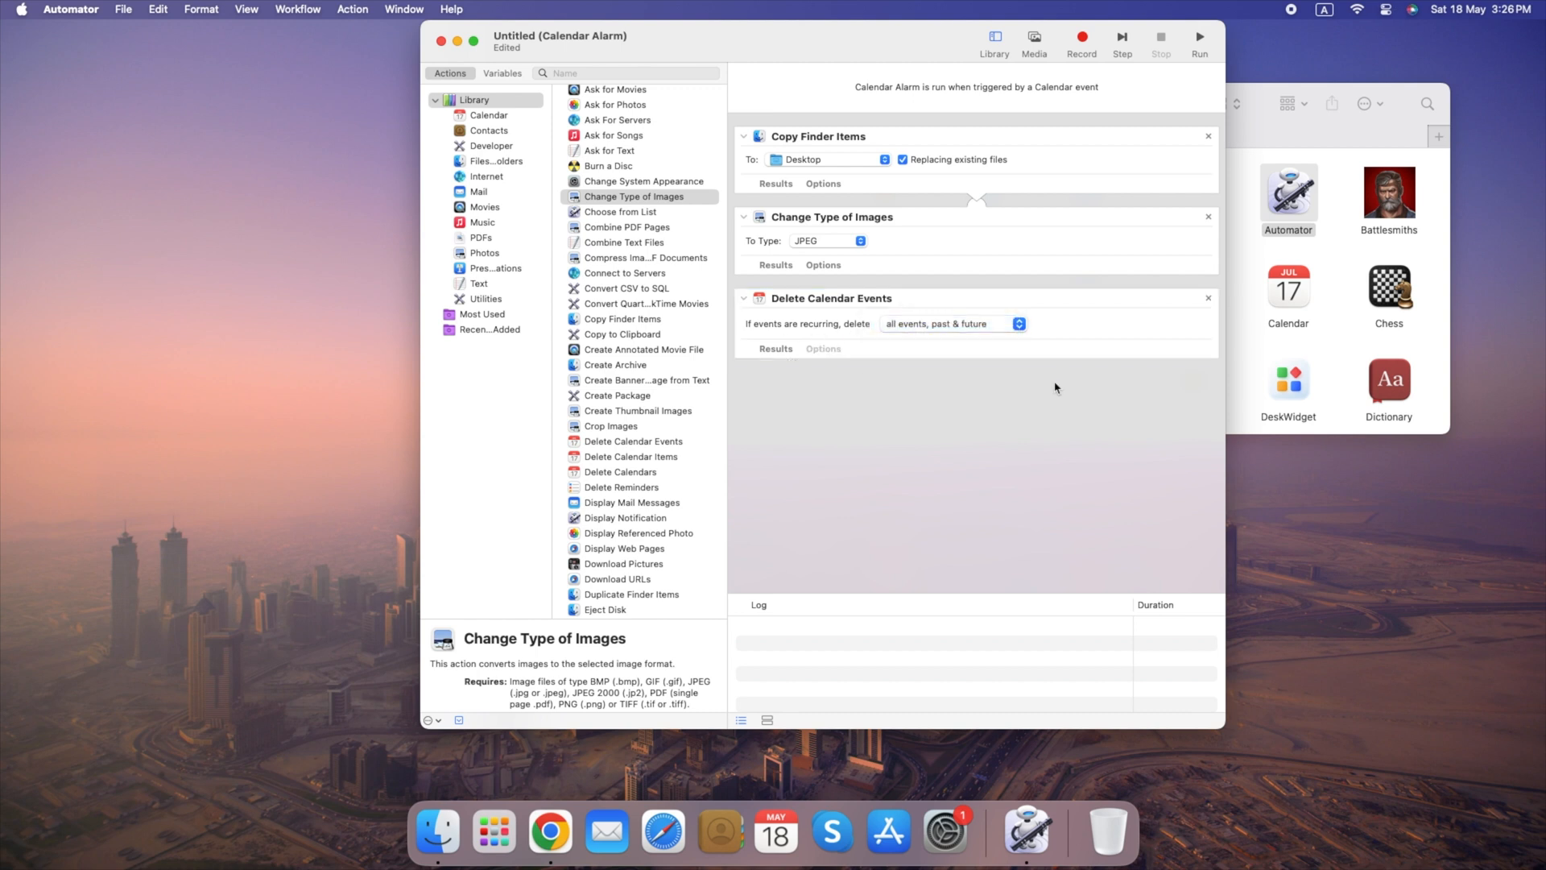
{"action": "mouse_move", "coordinate": [1256, 118]}
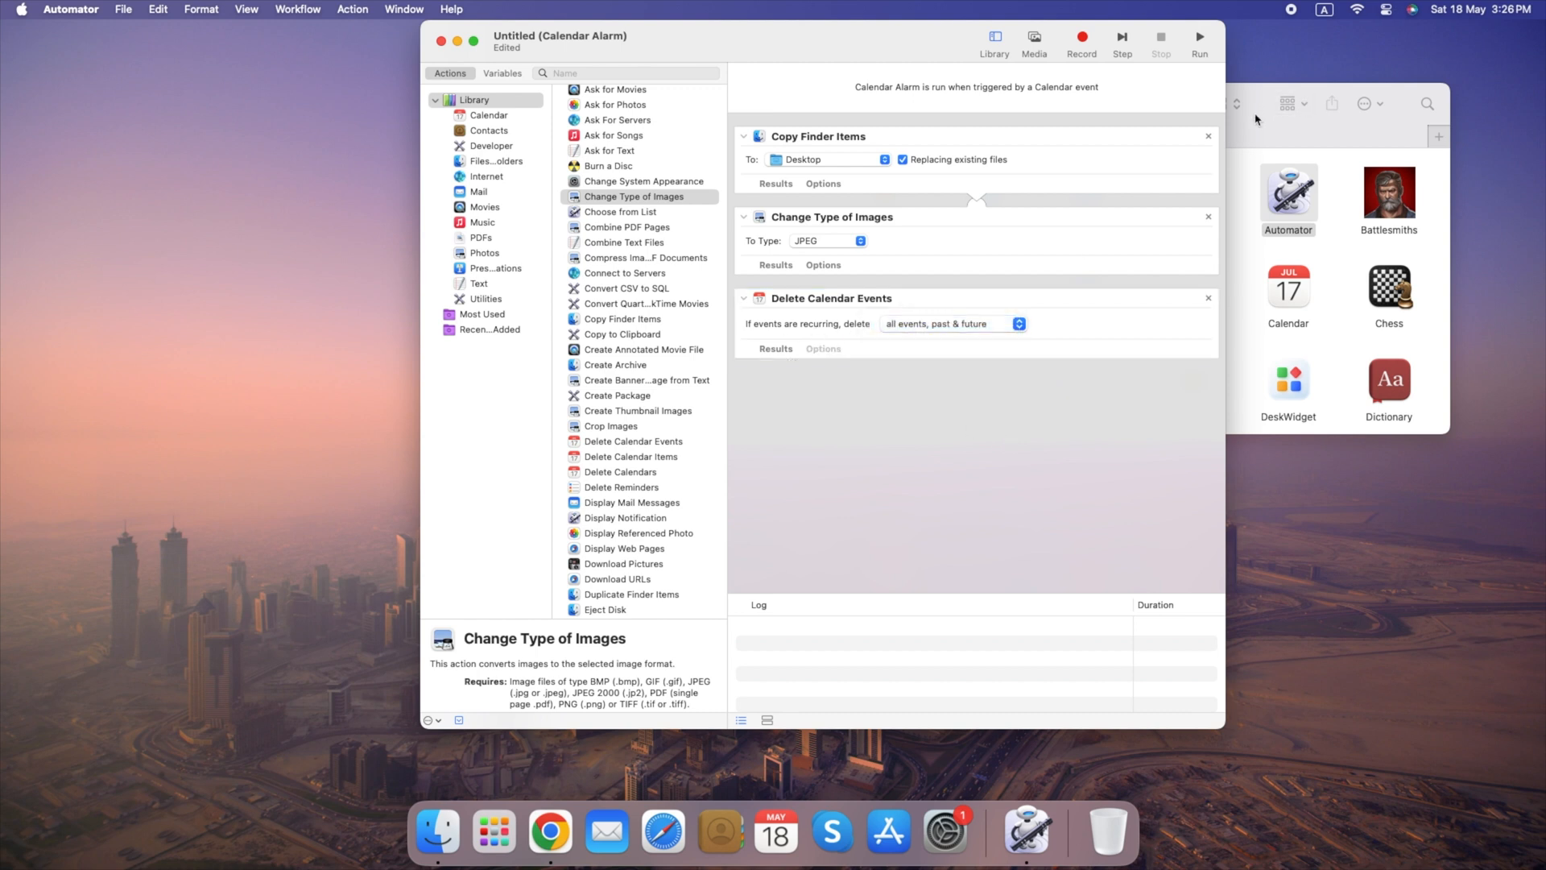